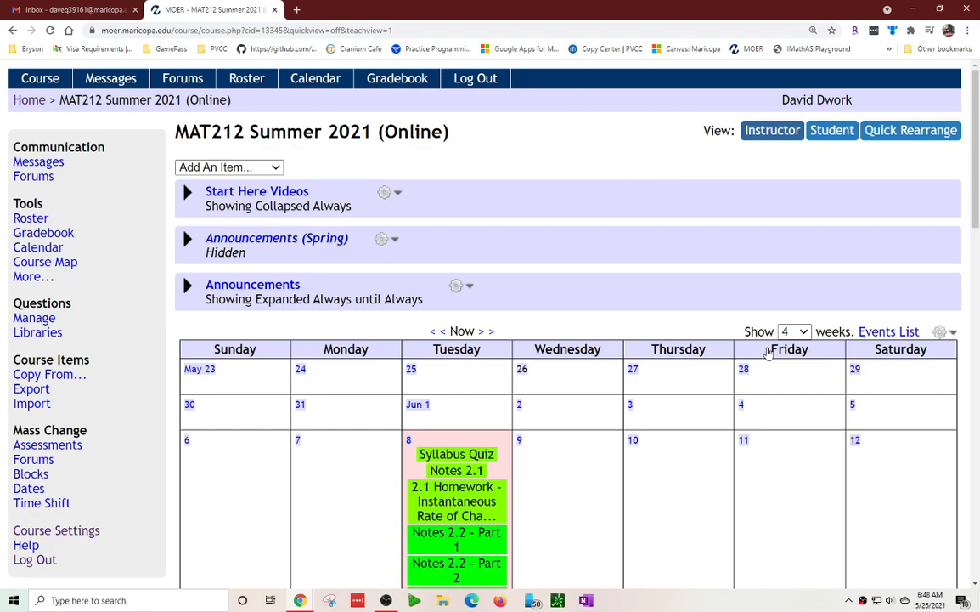
mouse_move(768, 357)
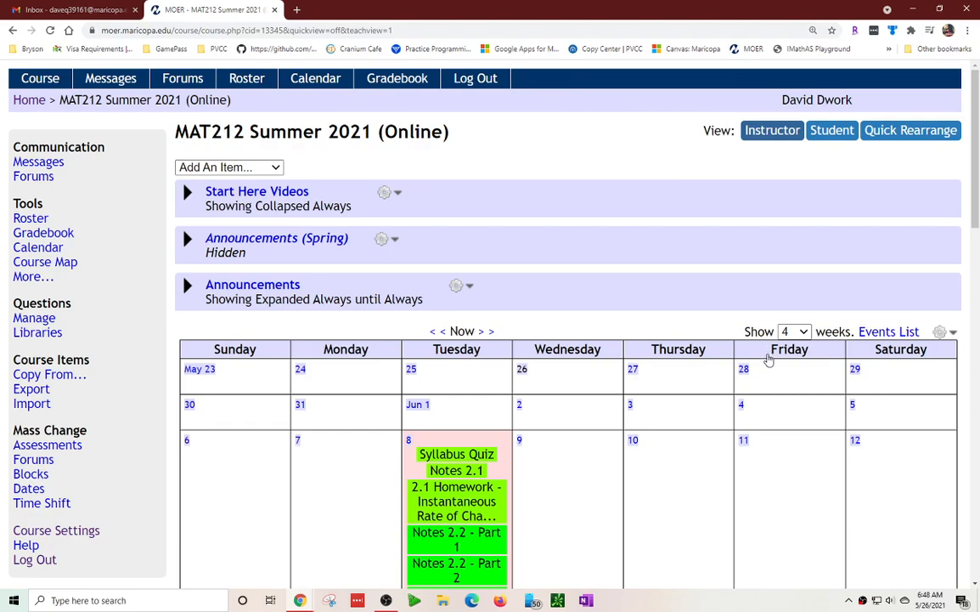
mouse_move(416, 382)
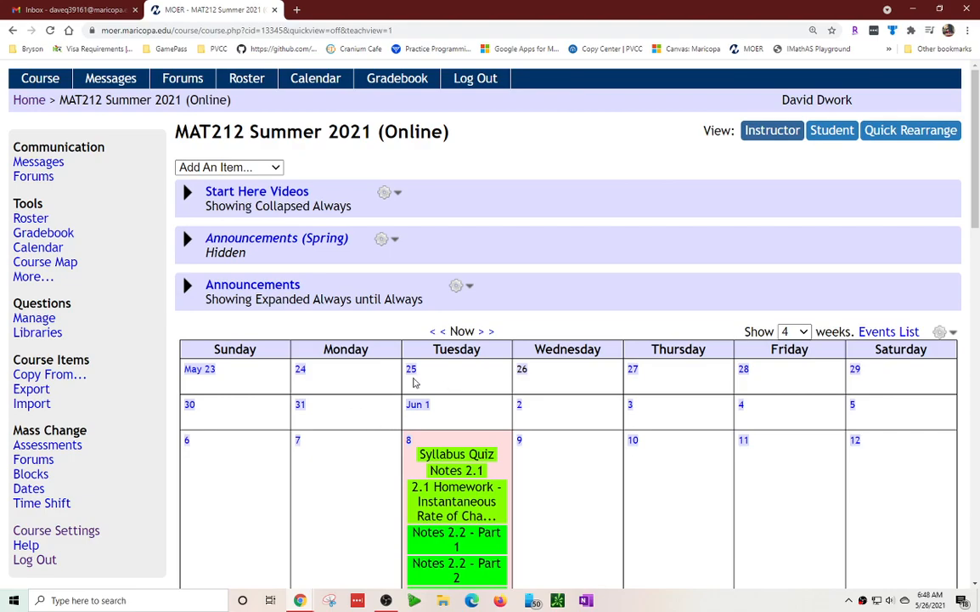
mouse_move(412, 326)
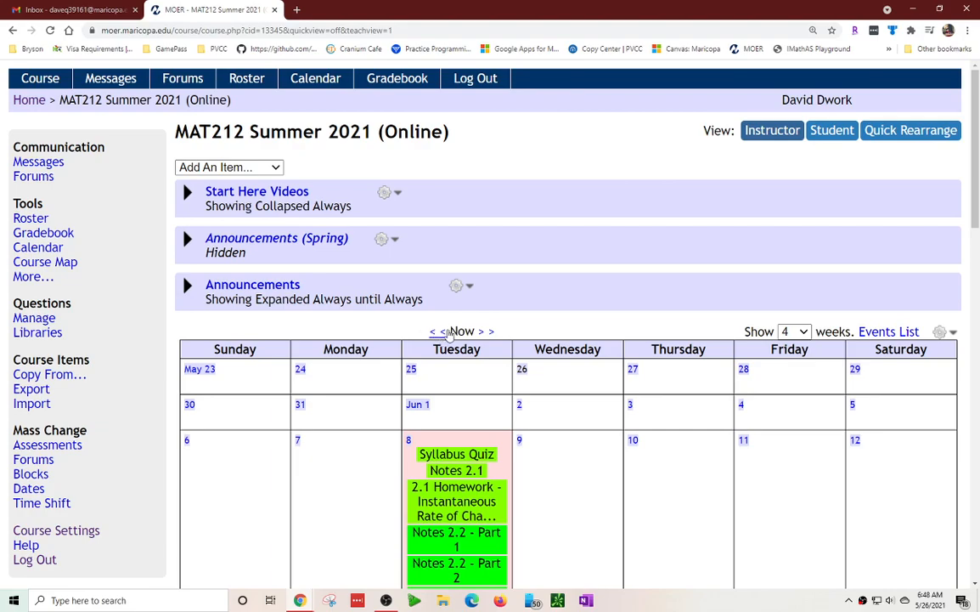
mouse_move(536, 298)
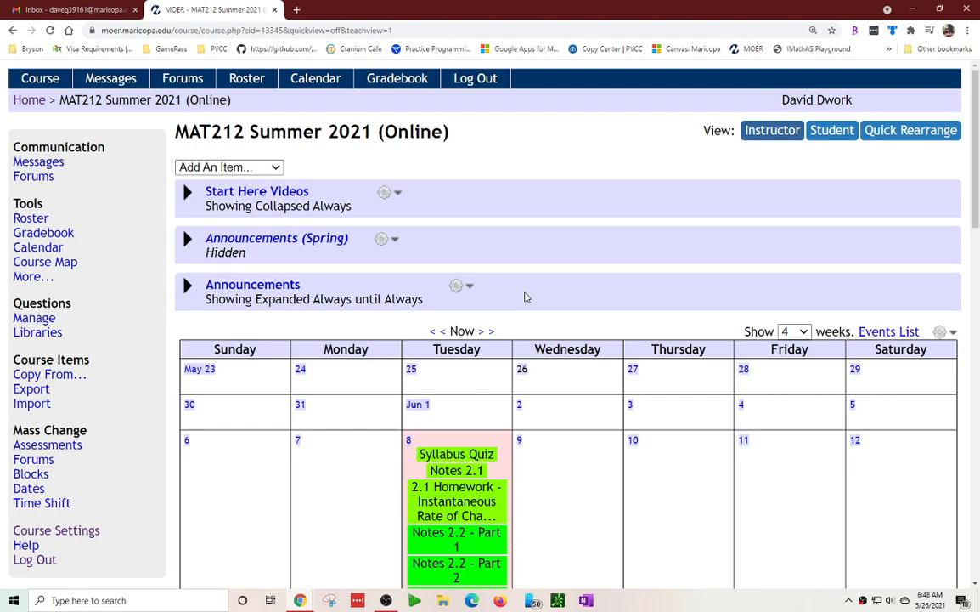
mouse_move(442, 293)
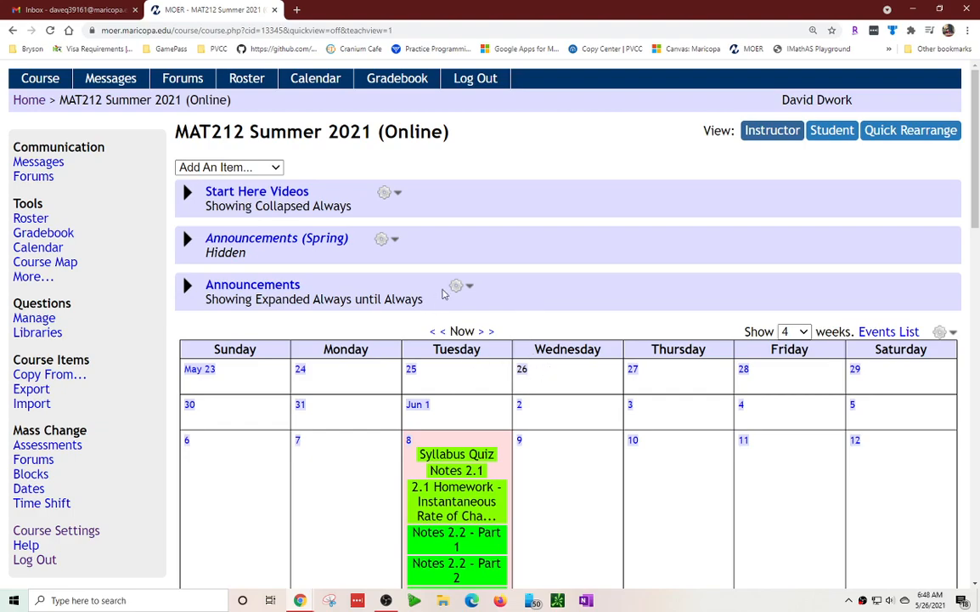
mouse_move(528, 314)
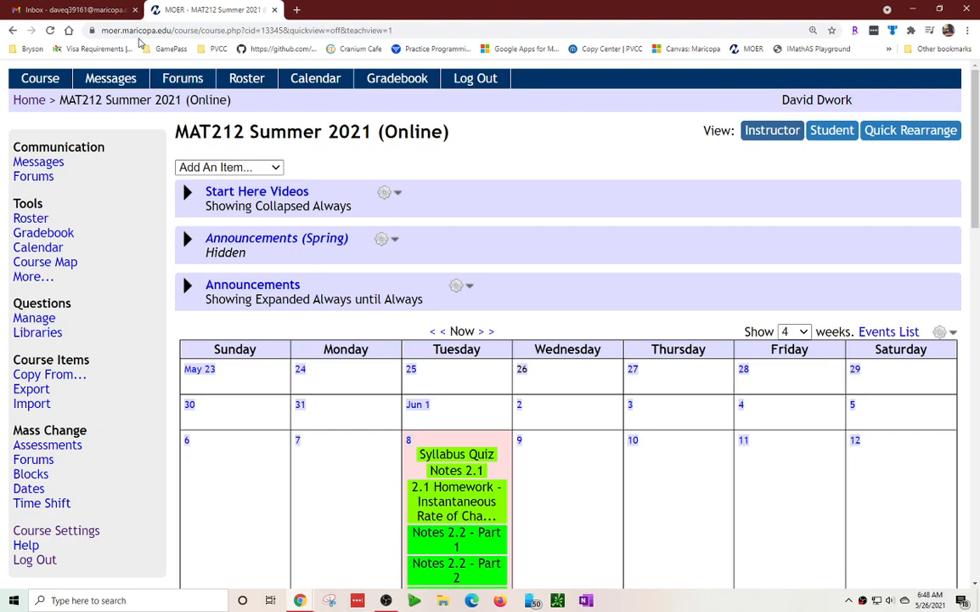
In Gmail, decline desktop notifications and show the Google apps list
click(72, 9)
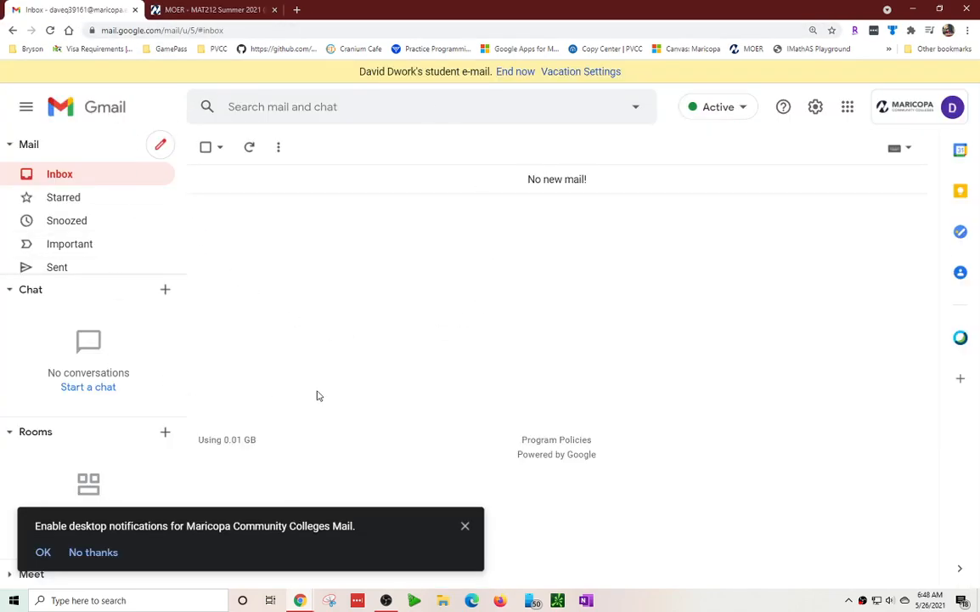
click(92, 552)
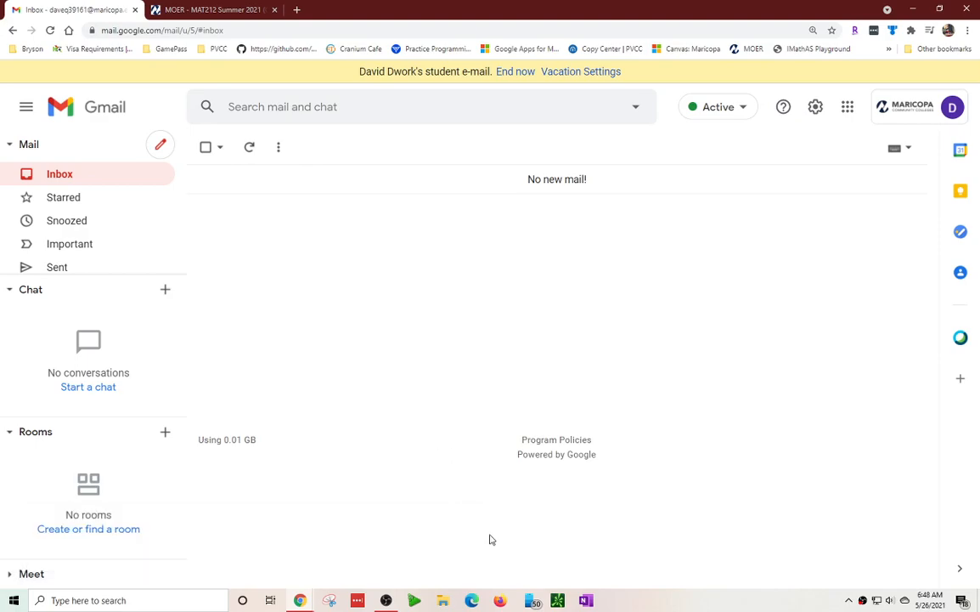
mouse_move(716, 258)
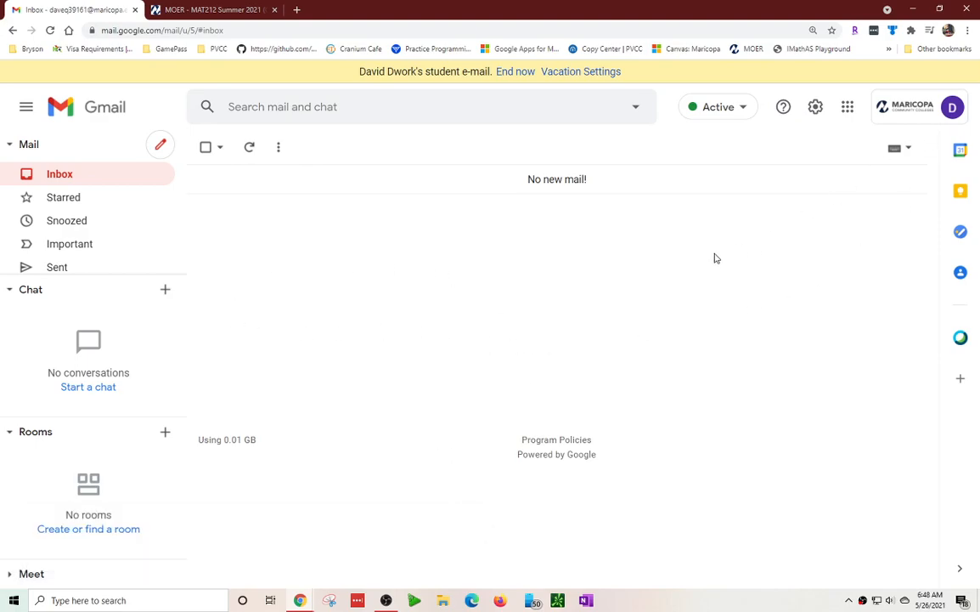
click(847, 106)
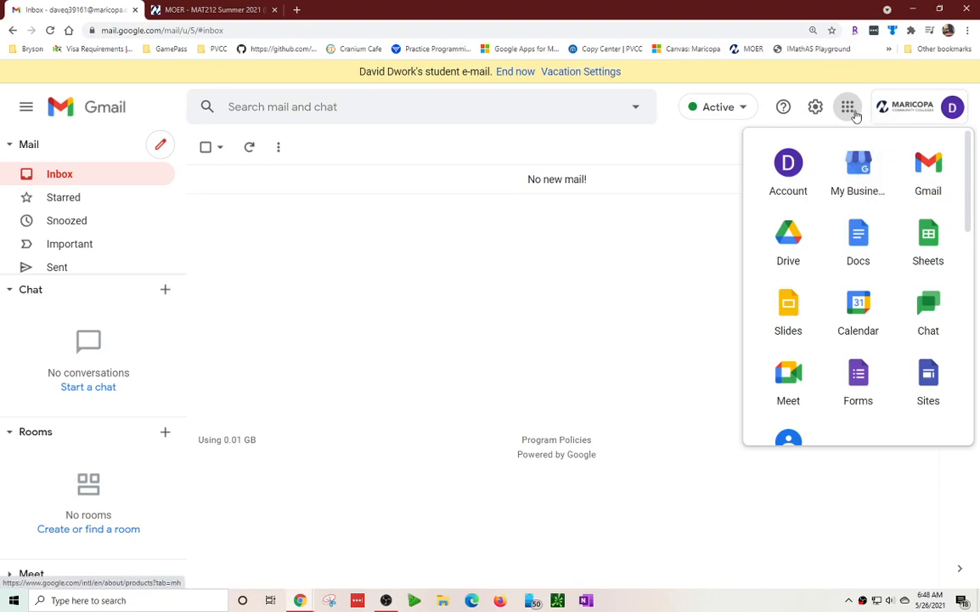
Launch Google Docs from the apps list and create a blank untitled document
click(858, 242)
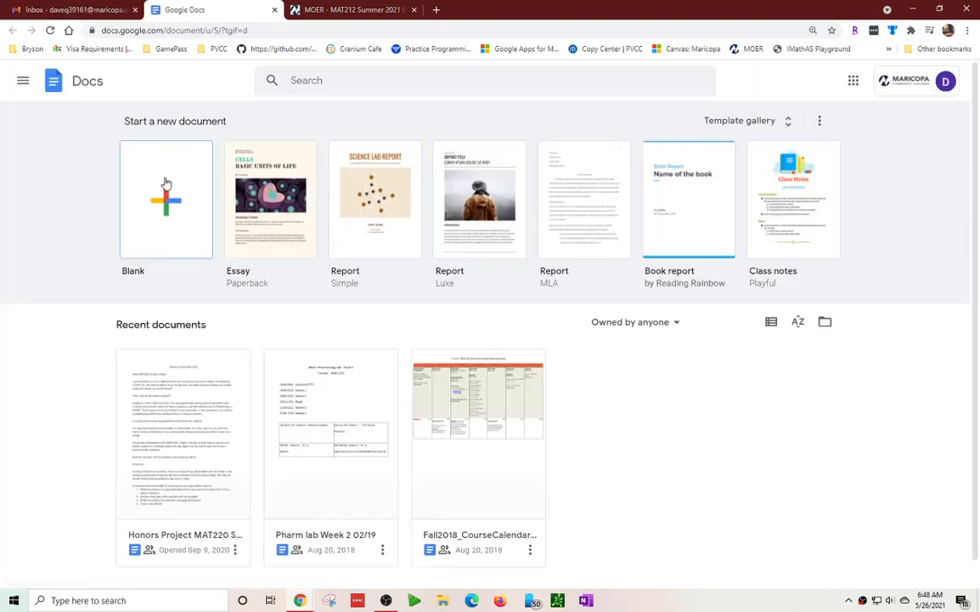
mouse_move(174, 216)
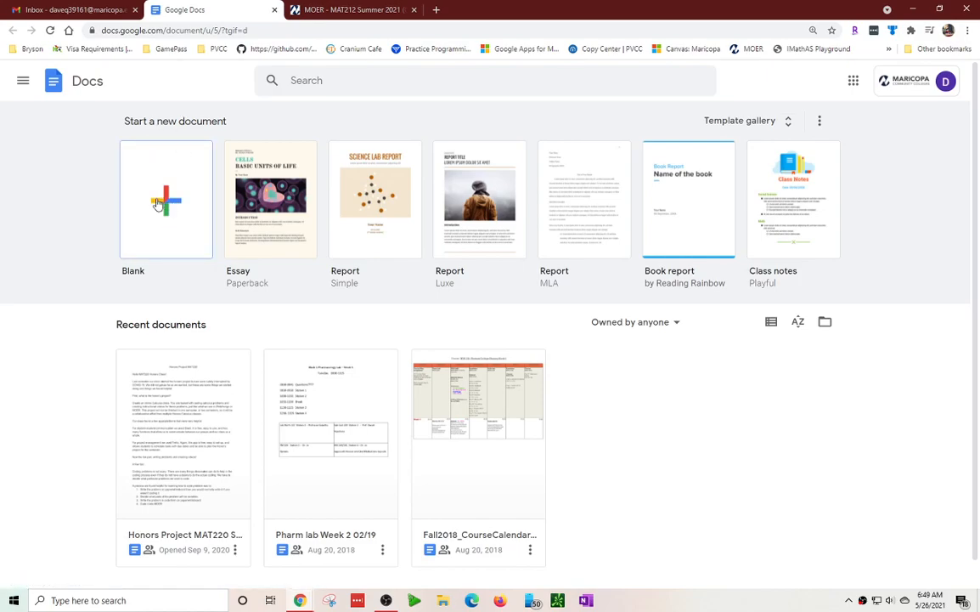
click(165, 200)
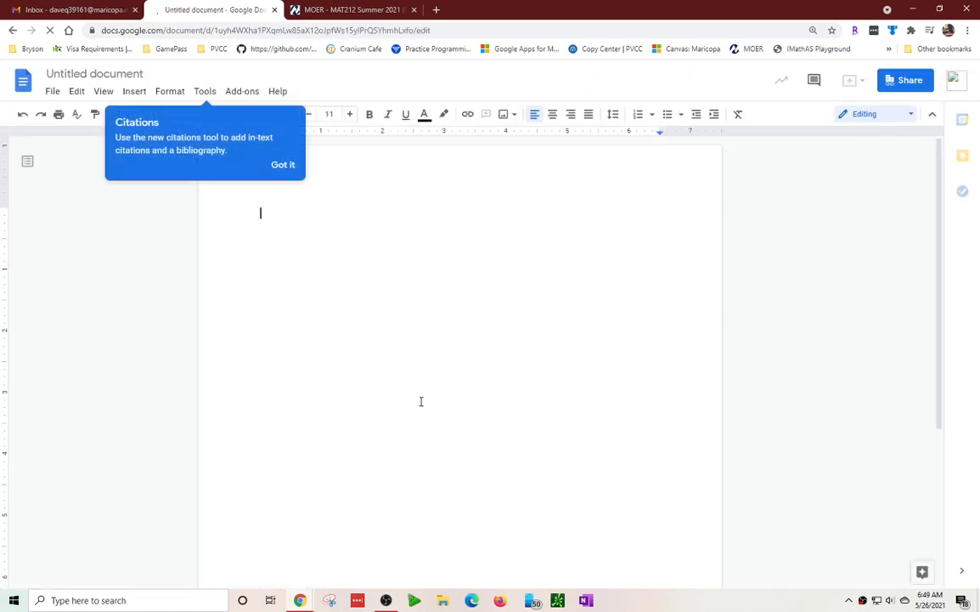
Open File Explorer at the Downloads folder holding the homework photo
click(283, 164)
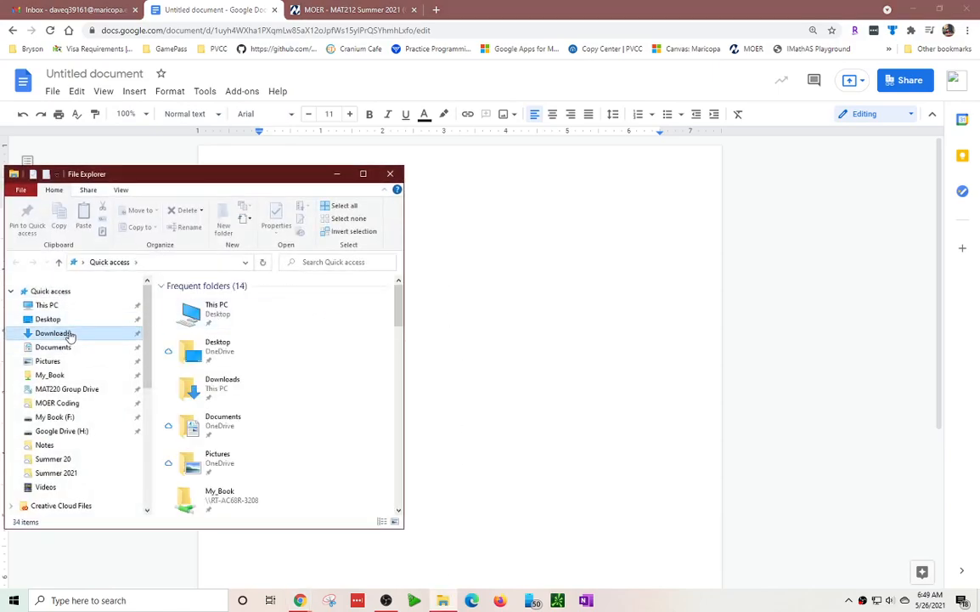
click(52, 332)
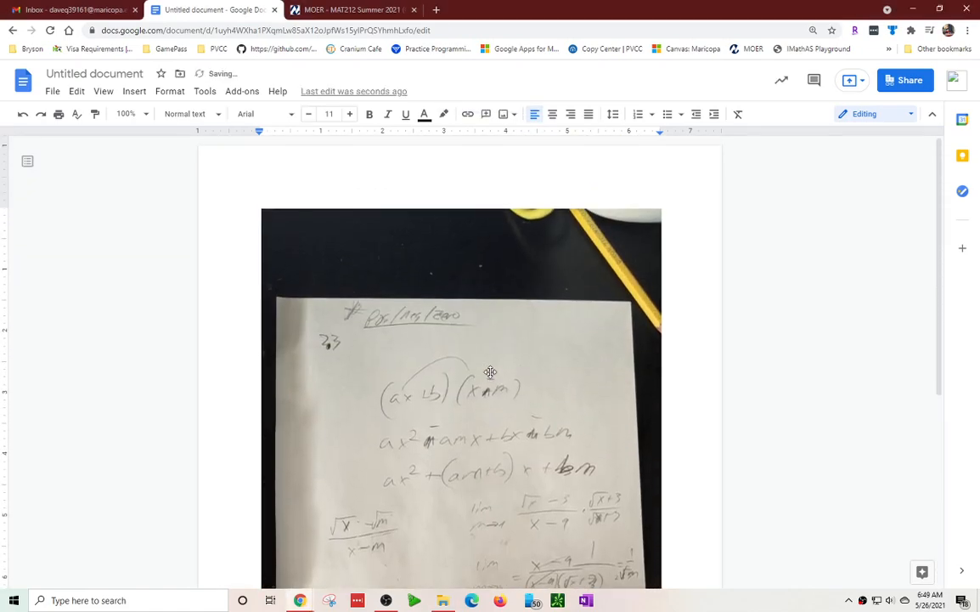
Select the inserted photo and look over its factoring and limit problems top to bottom
click(462, 382)
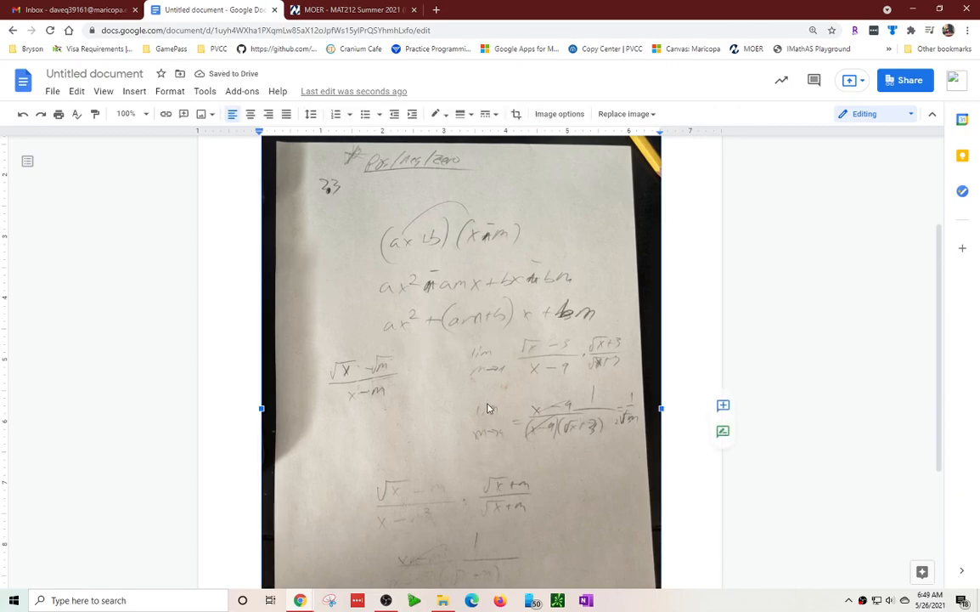
mouse_move(531, 383)
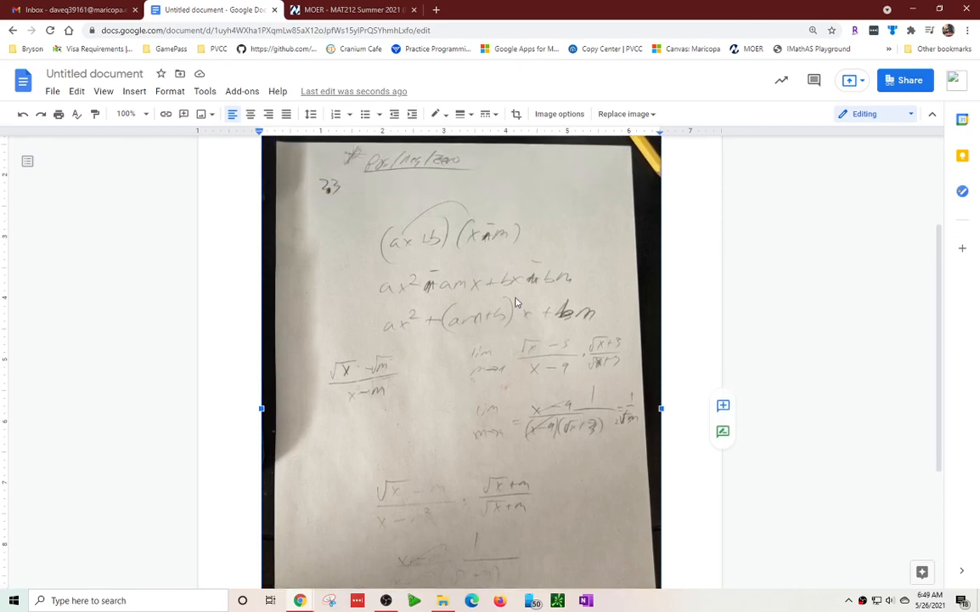
mouse_move(476, 281)
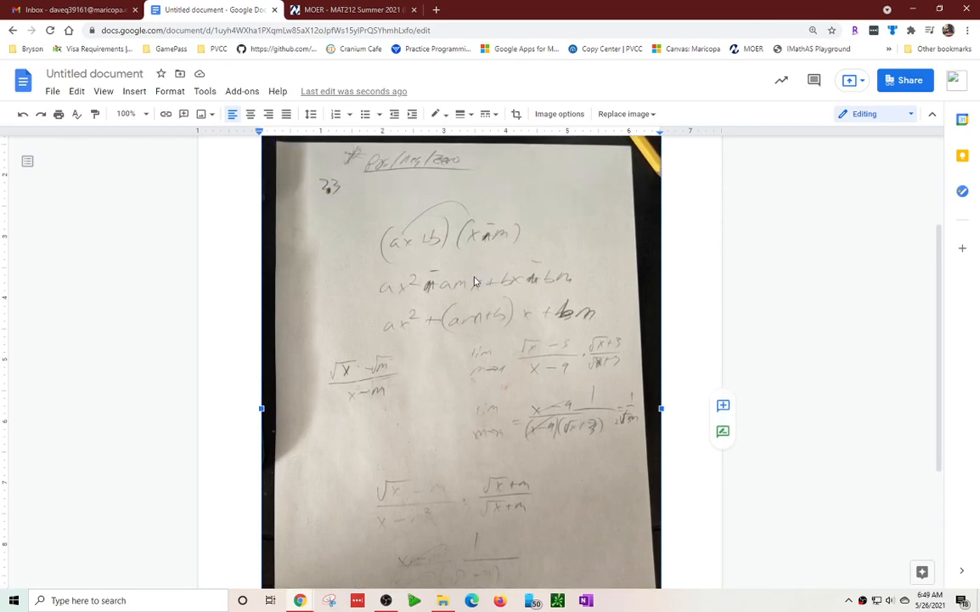
mouse_move(456, 275)
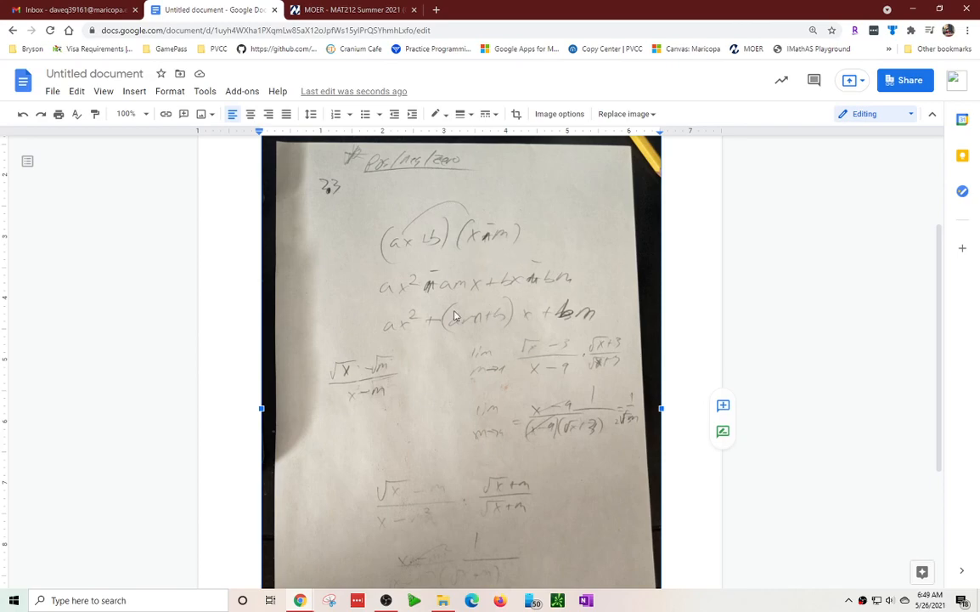
mouse_move(323, 359)
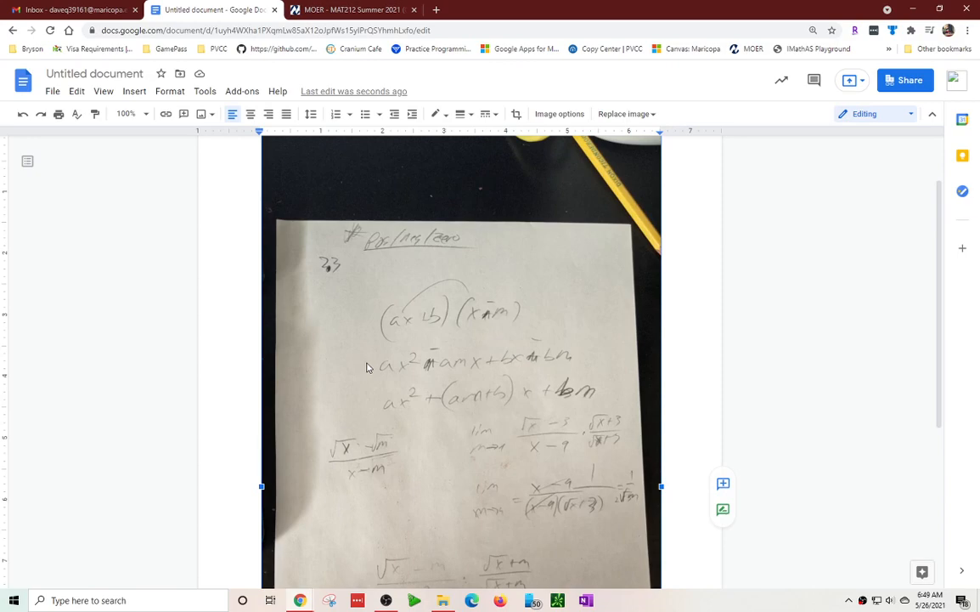
scroll(down, 3)
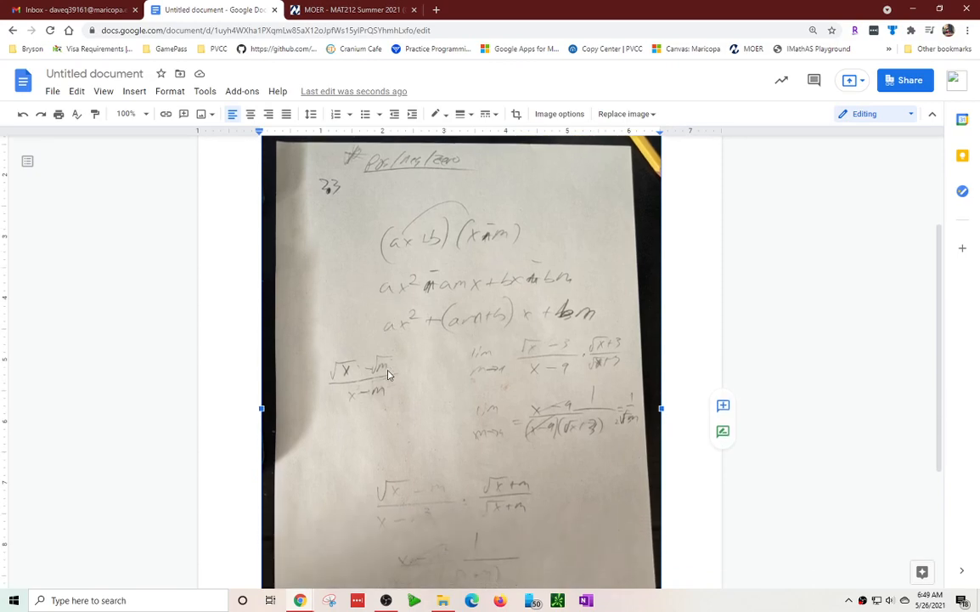
scroll(down, 3)
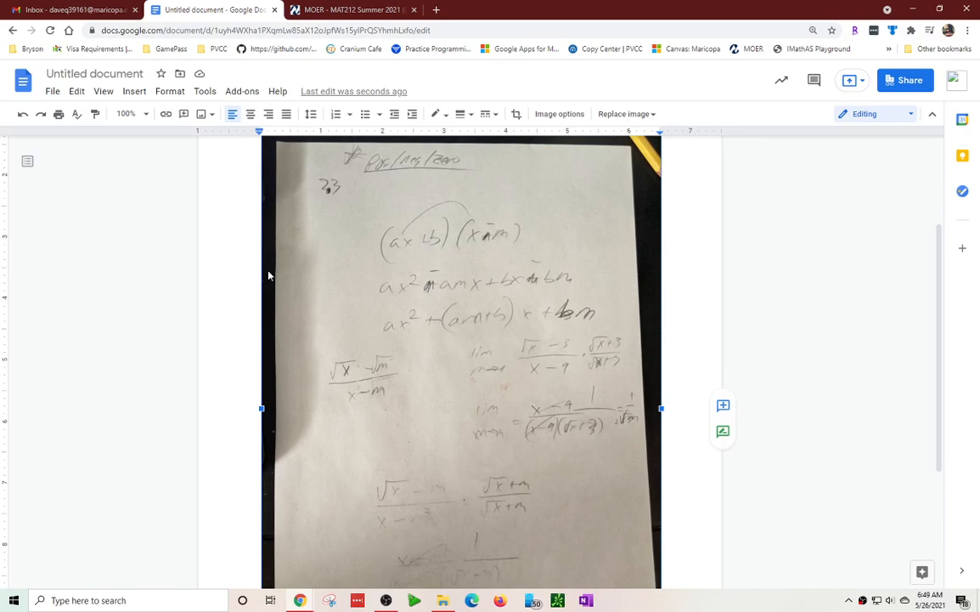
mouse_move(282, 444)
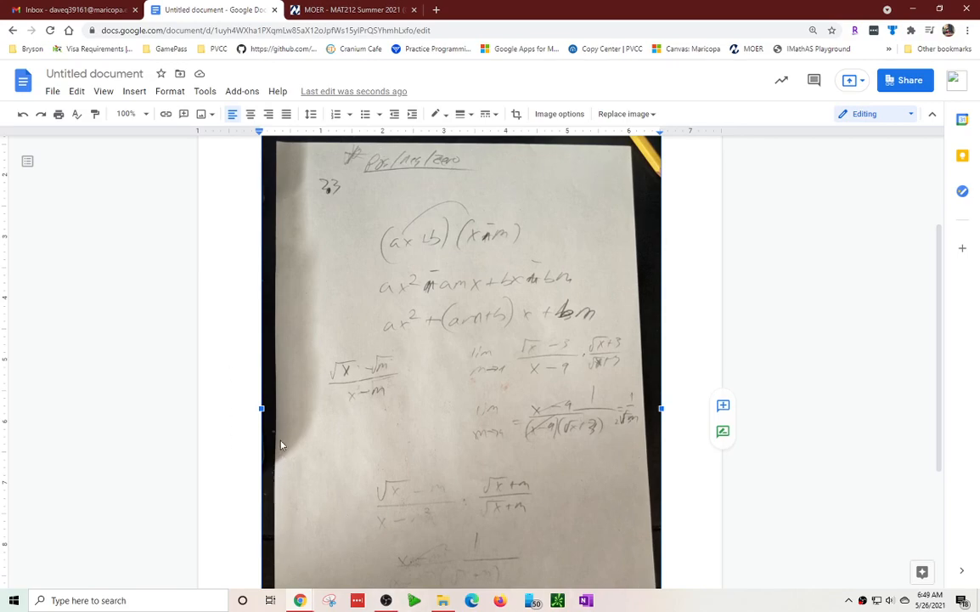
mouse_move(423, 457)
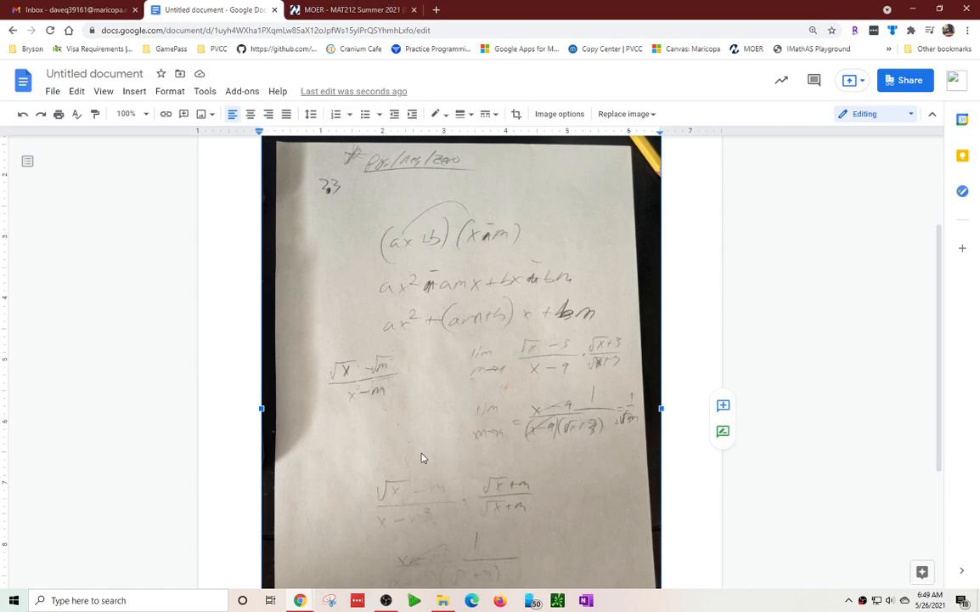
mouse_move(435, 377)
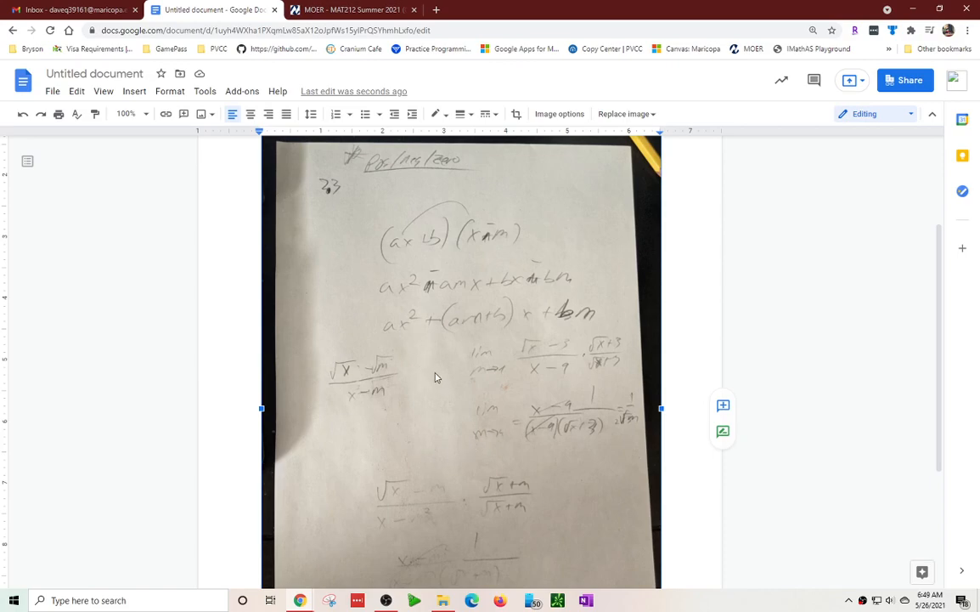
mouse_move(450, 399)
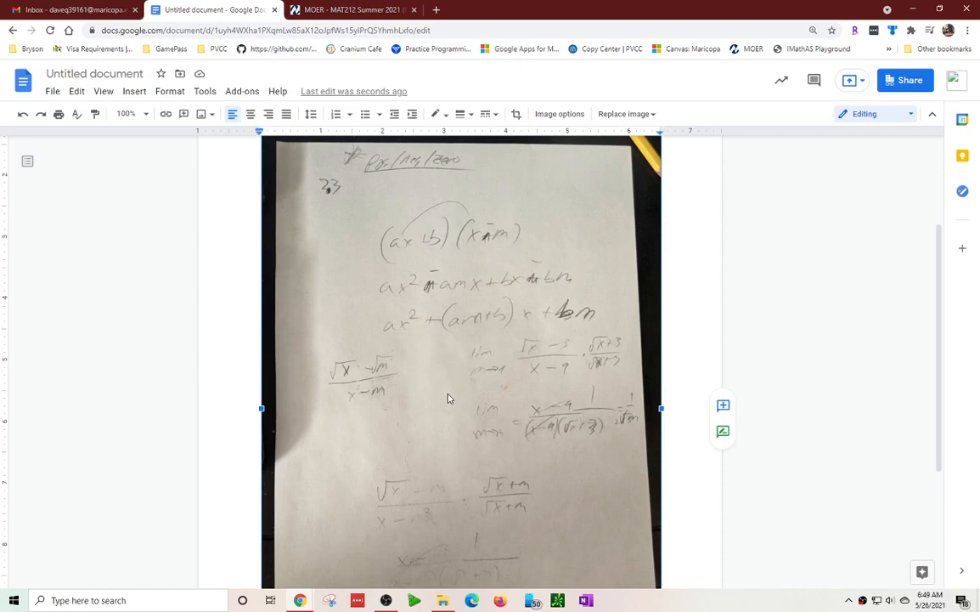
mouse_move(501, 269)
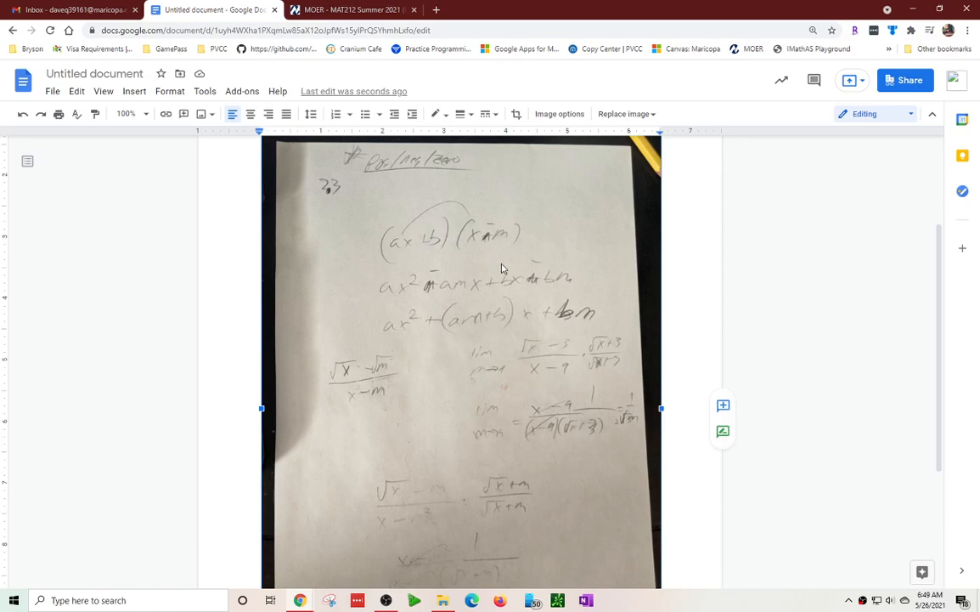
mouse_move(489, 368)
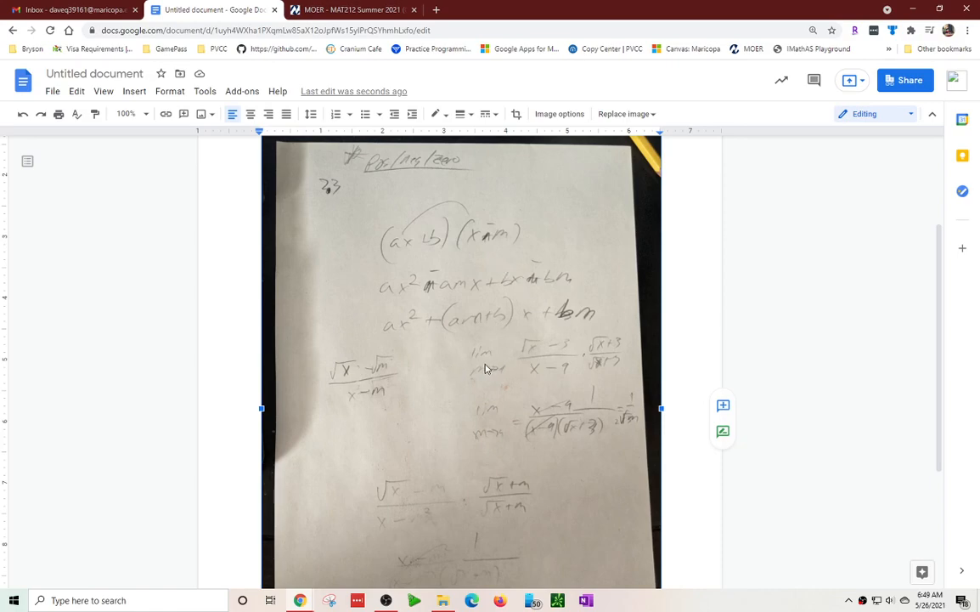
scroll(down, 3)
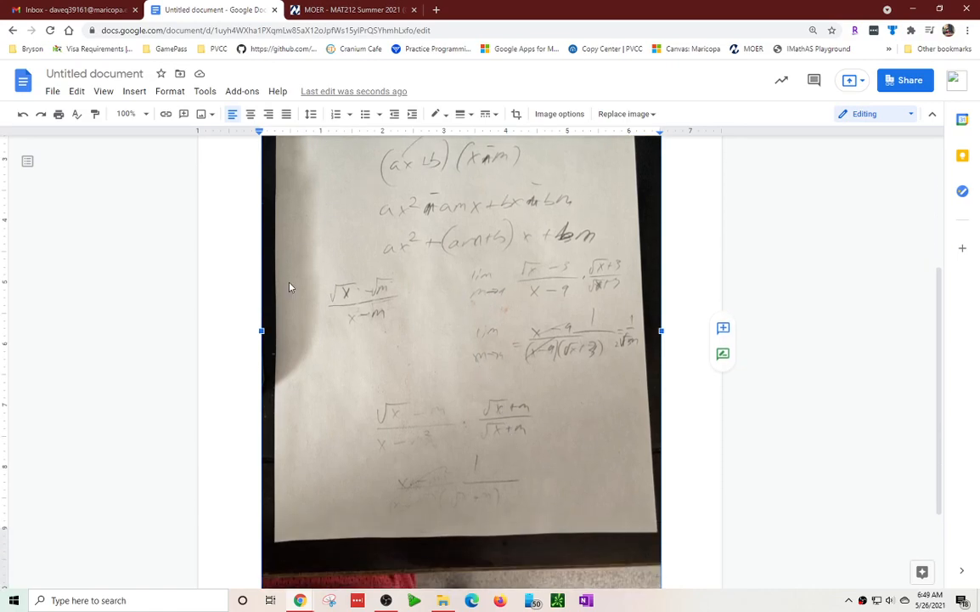
scroll(down, 3)
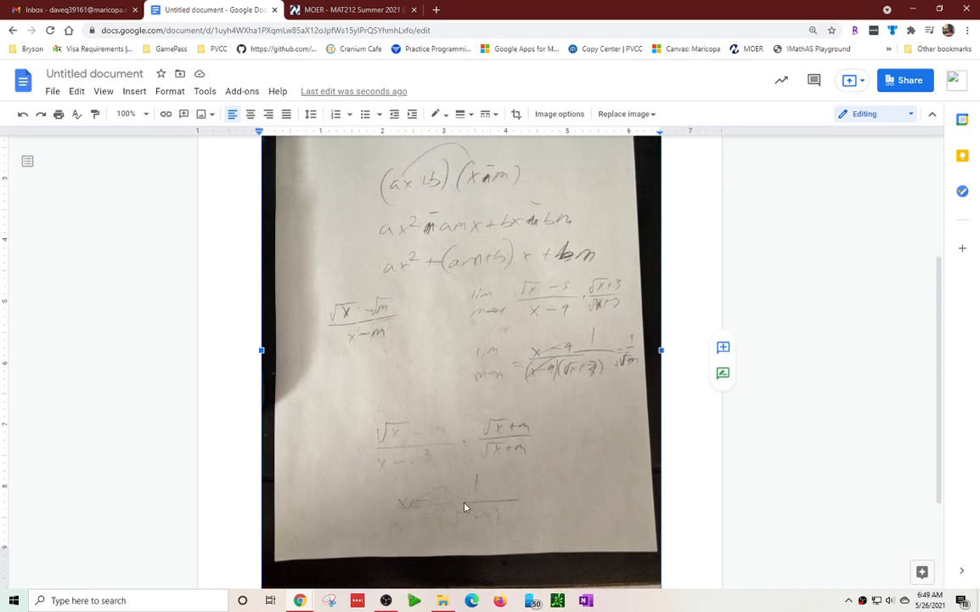
scroll(down, 3)
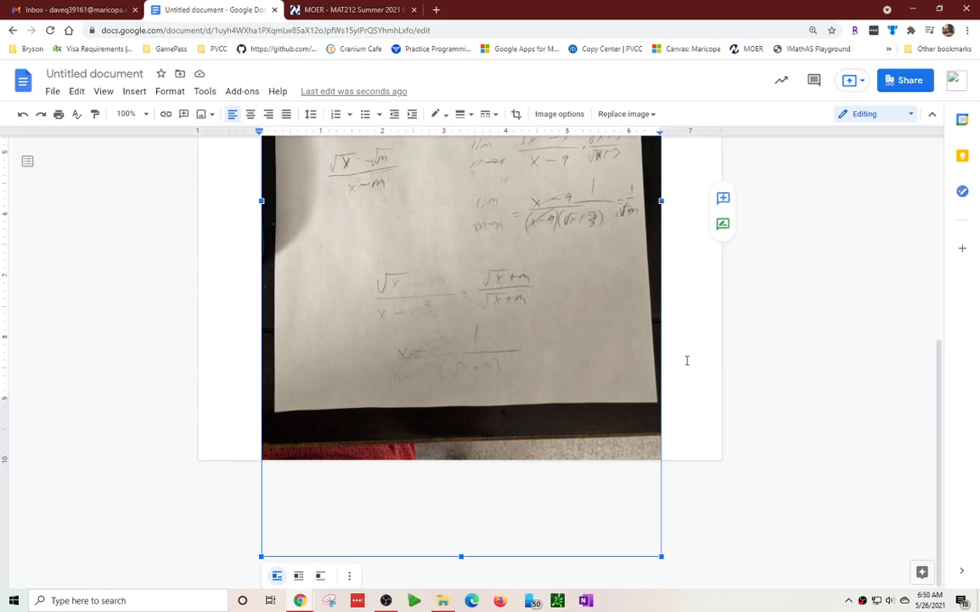
mouse_move(648, 513)
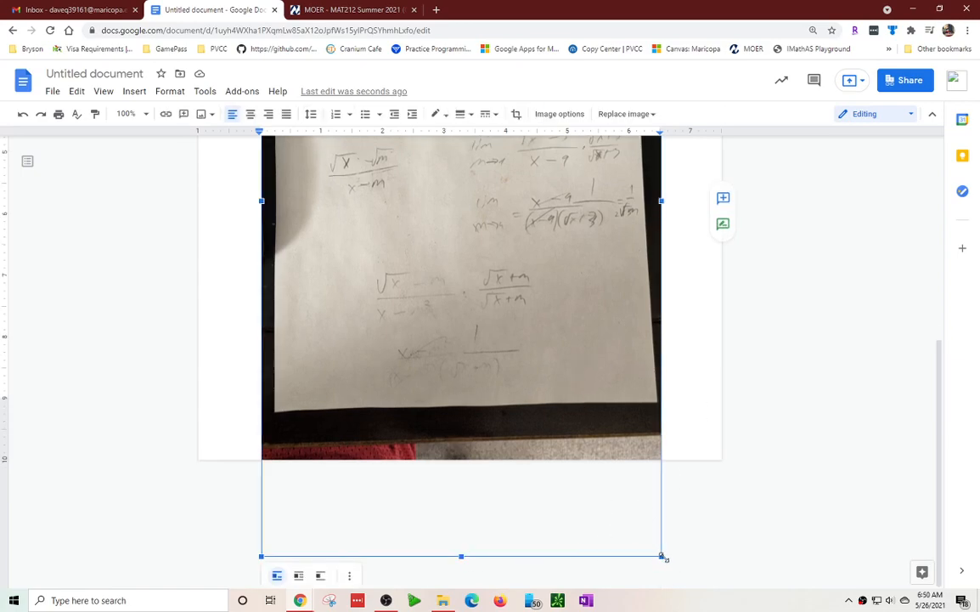
Resize the algebra photo smaller so it fits on one page, then review it
drag(661, 556, 582, 521)
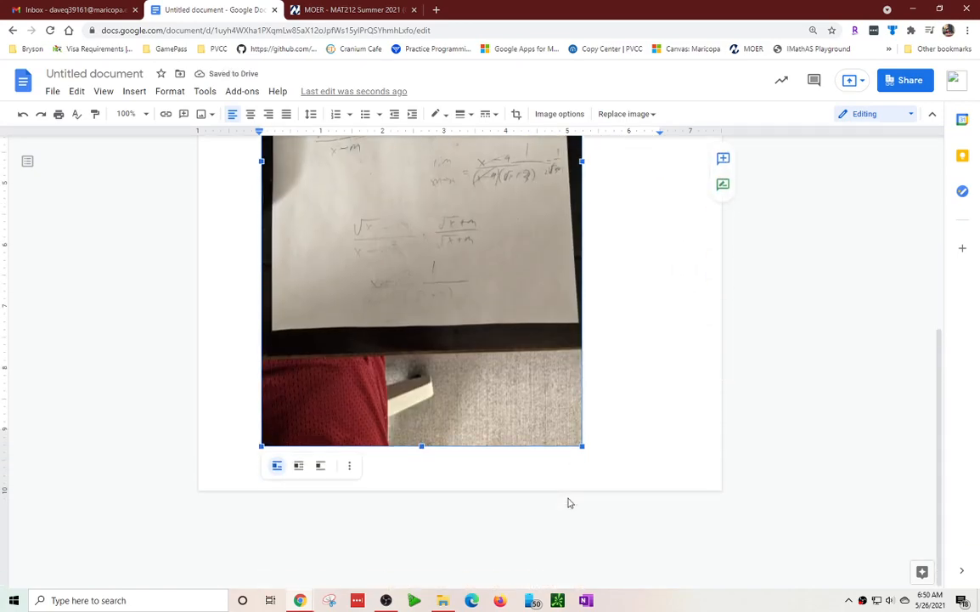
scroll(down, 3)
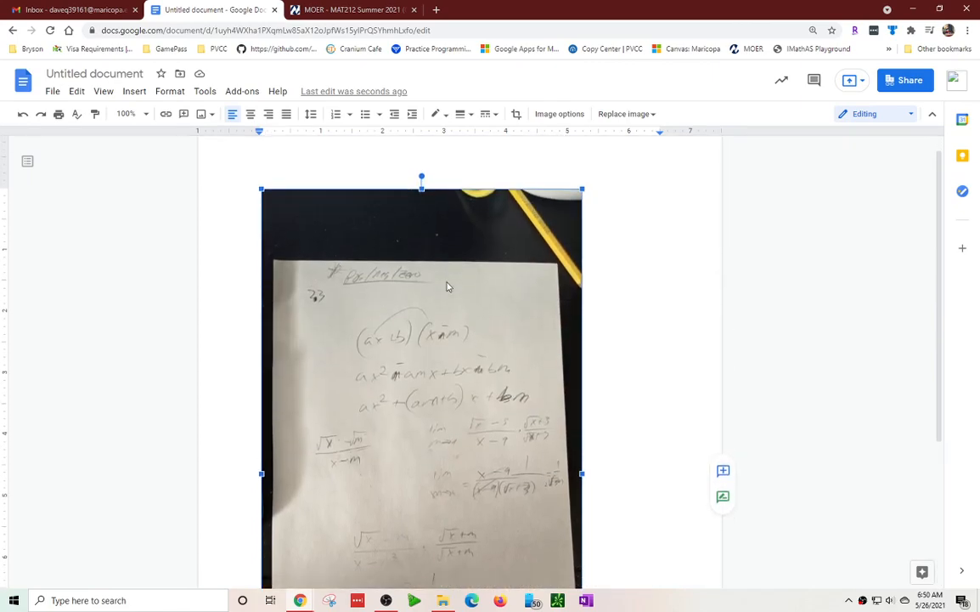
scroll(down, 3)
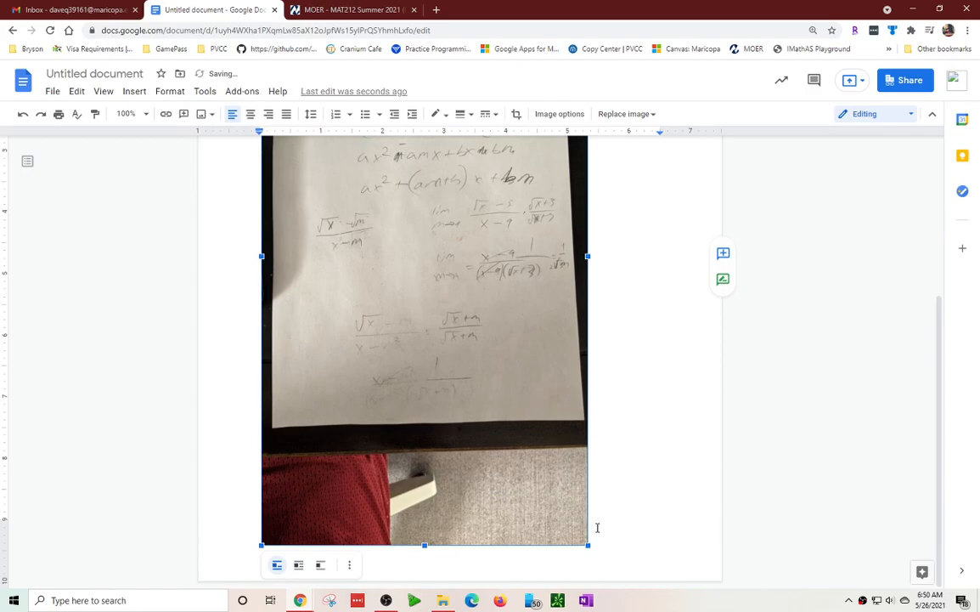
scroll(up, 3)
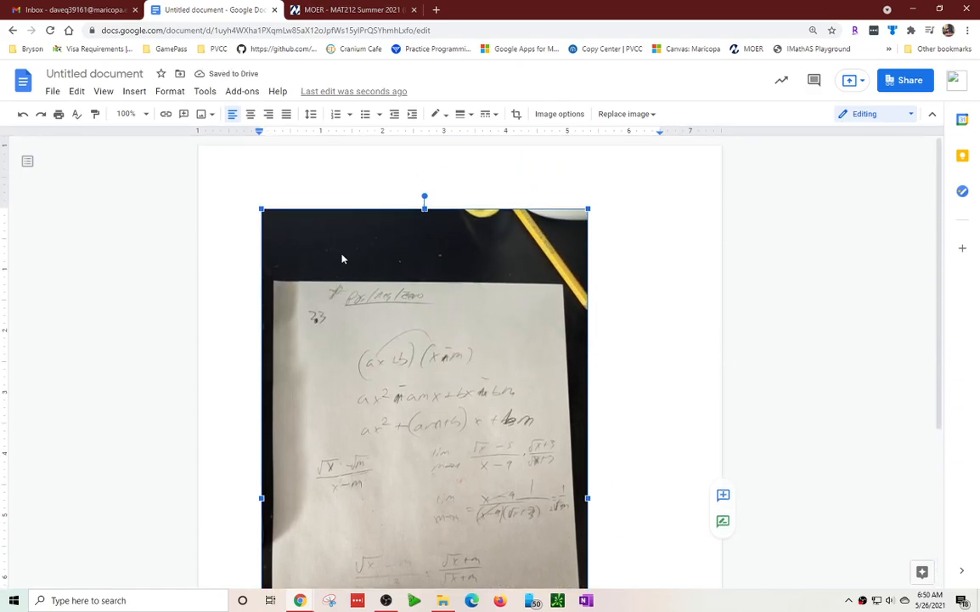
scroll(down, 3)
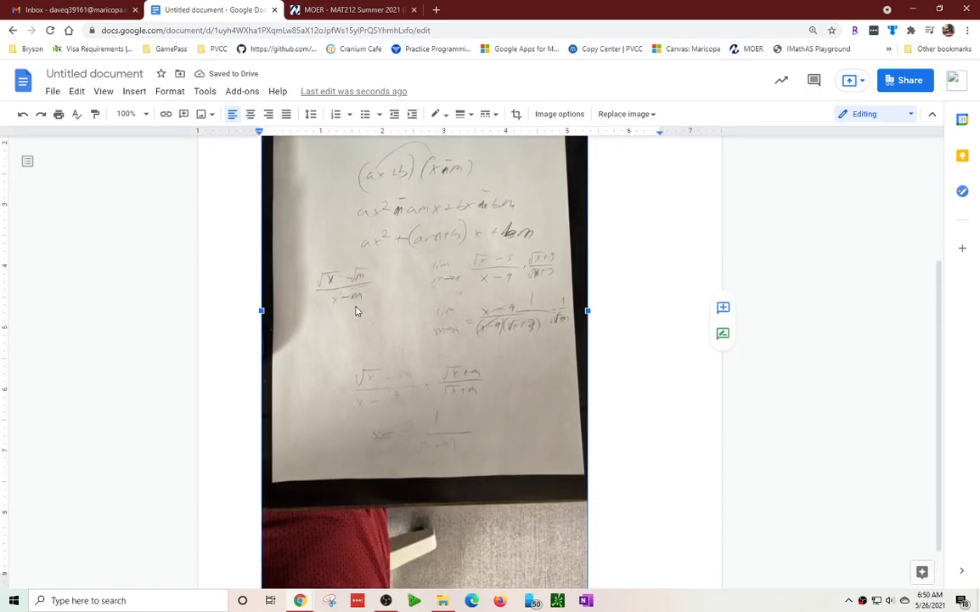
Insert the HW 2.1 Example photo (pic1.jpg) below the first photo, sized to fit
click(646, 431)
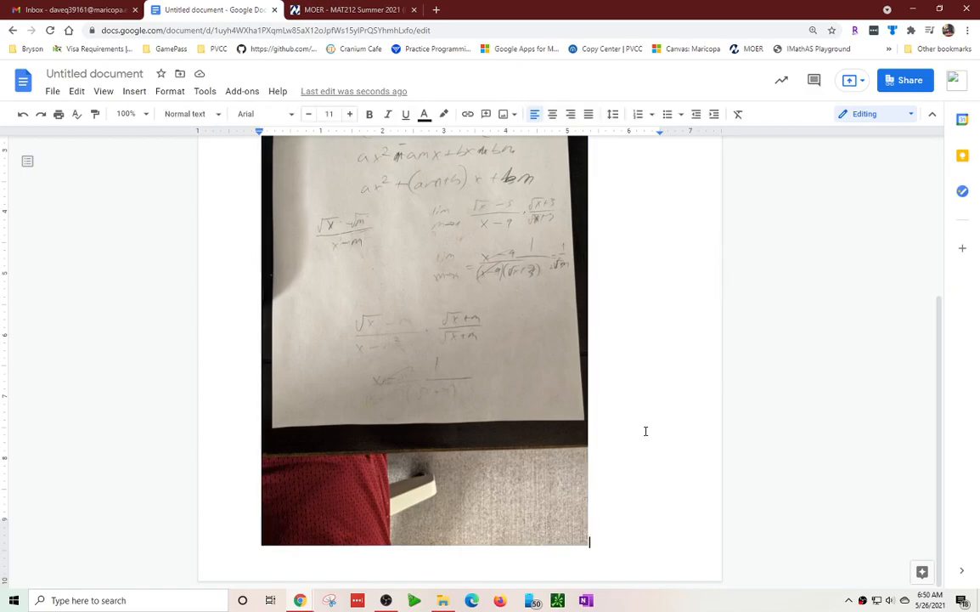
mouse_move(621, 444)
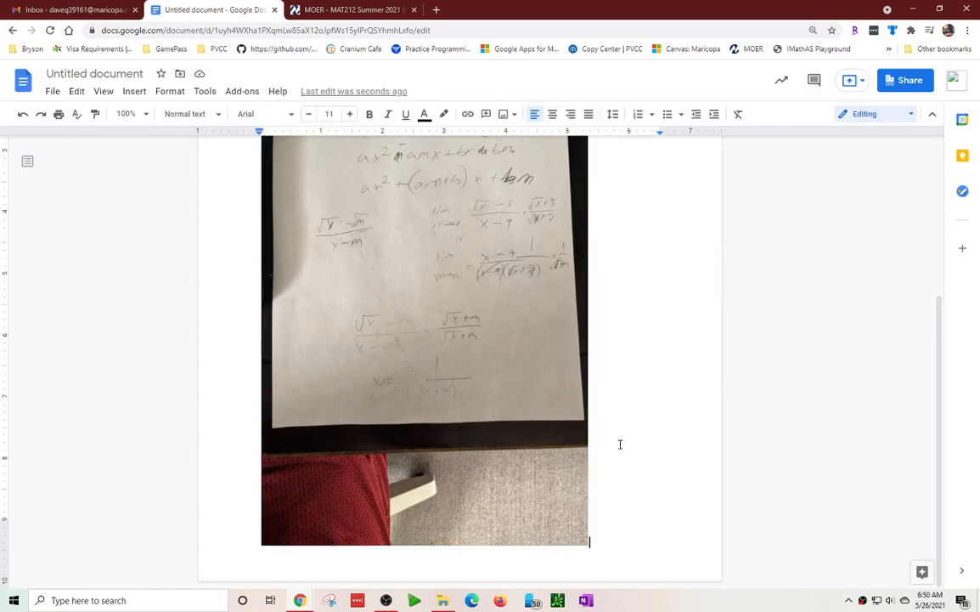
scroll(down, 3)
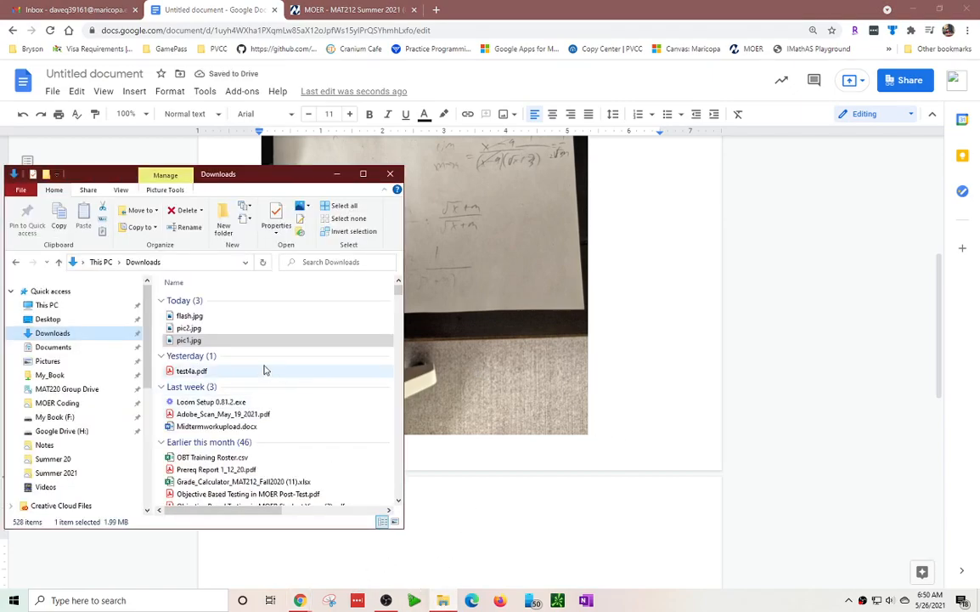
drag(189, 328, 454, 518)
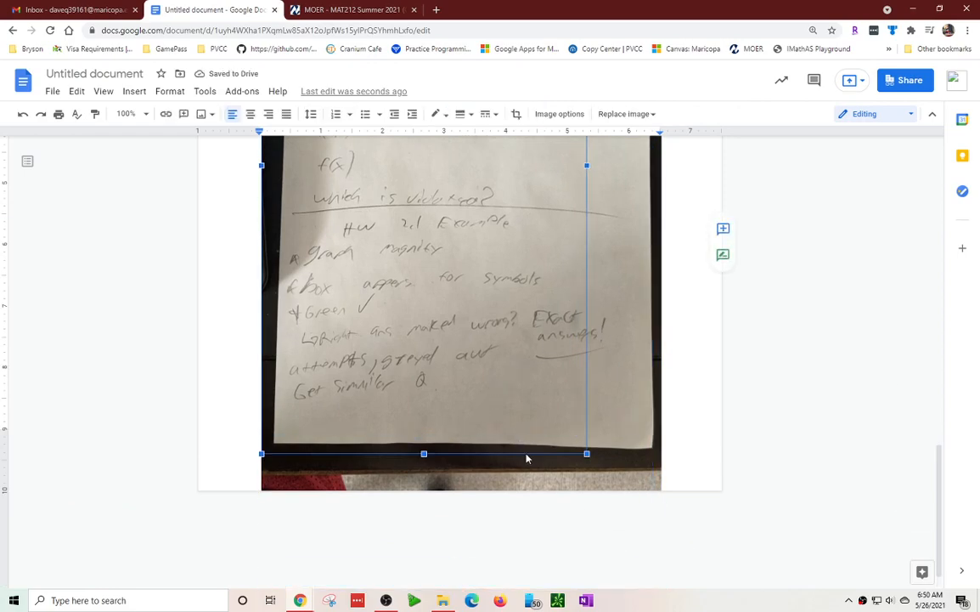
scroll(down, 3)
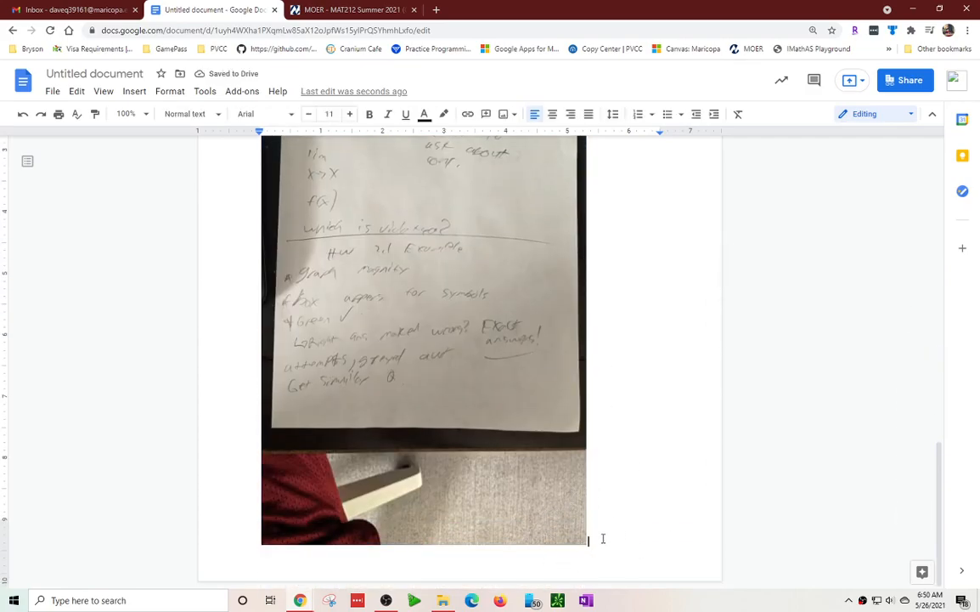
mouse_move(586, 449)
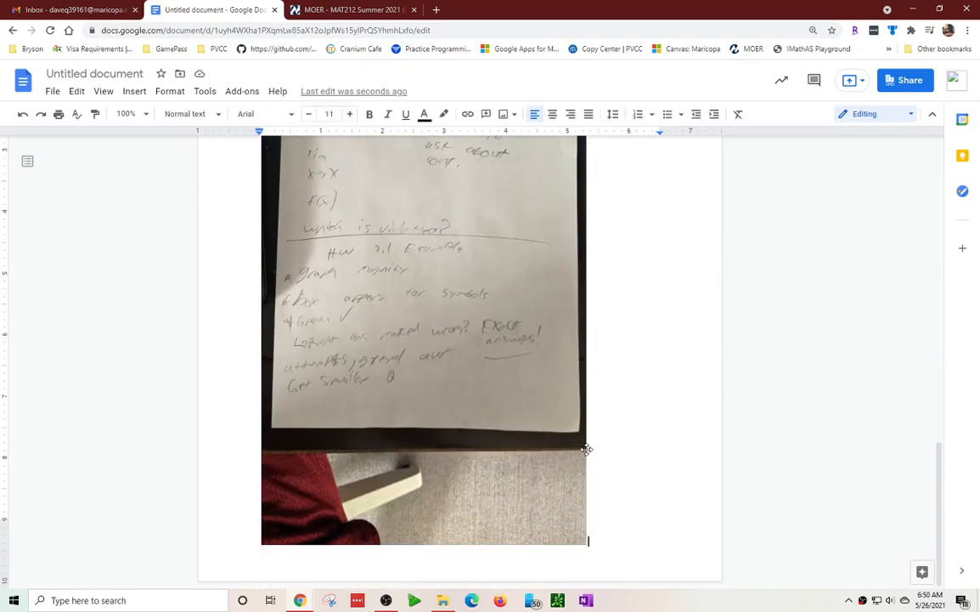
scroll(down, 3)
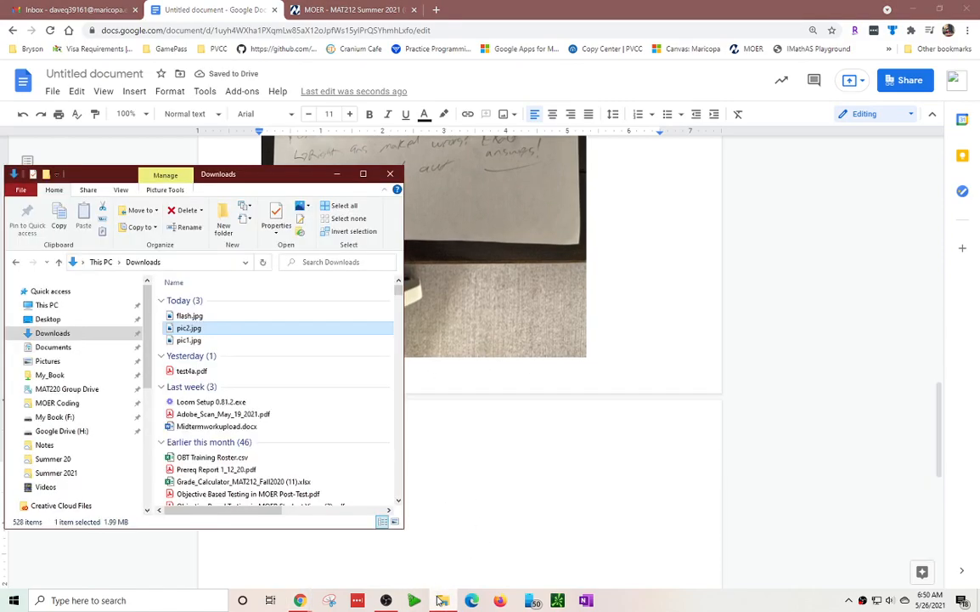
click(189, 315)
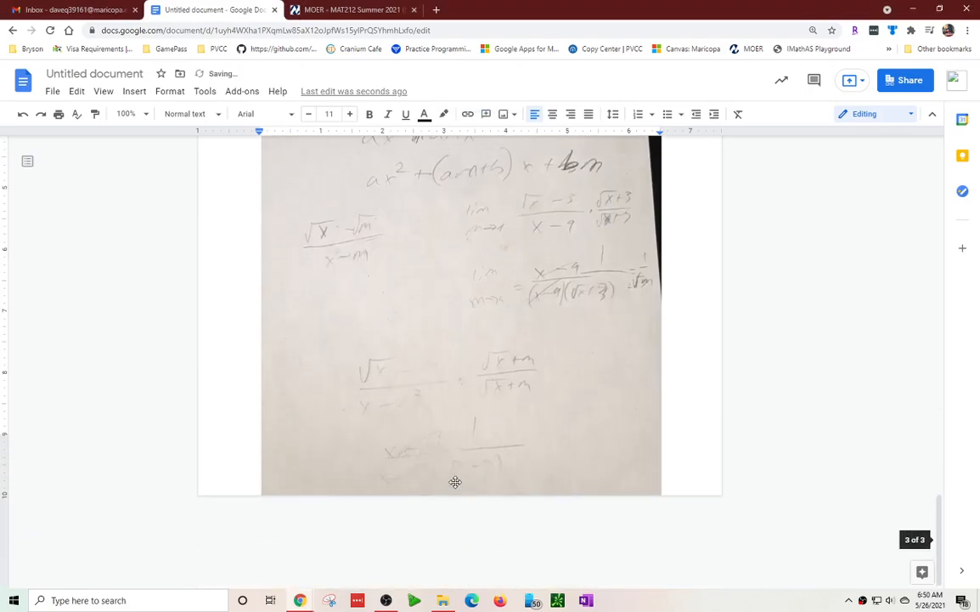
Shrink the third photo, with factoring and limit work, to fit its page and review it
click(458, 314)
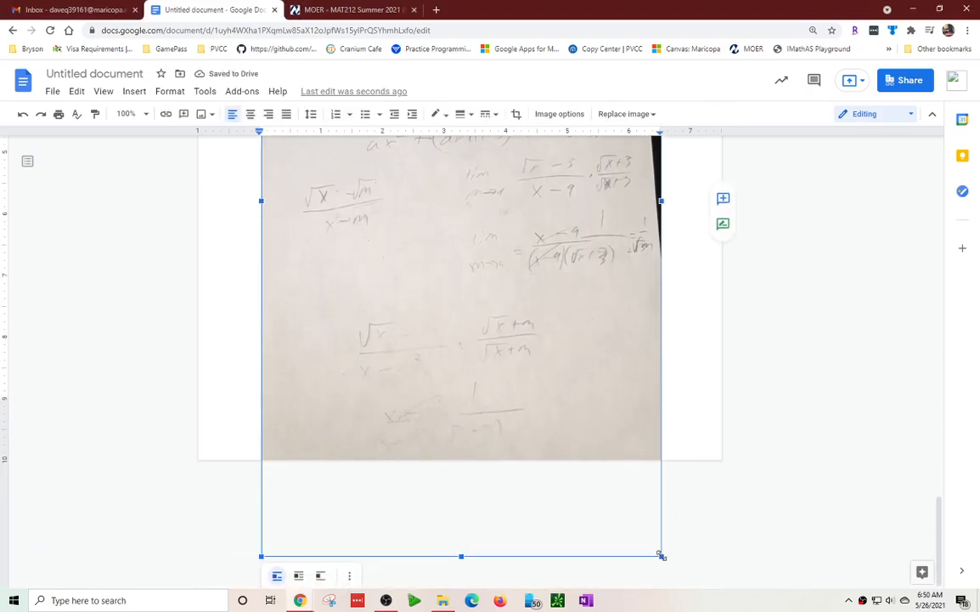
drag(661, 556, 569, 514)
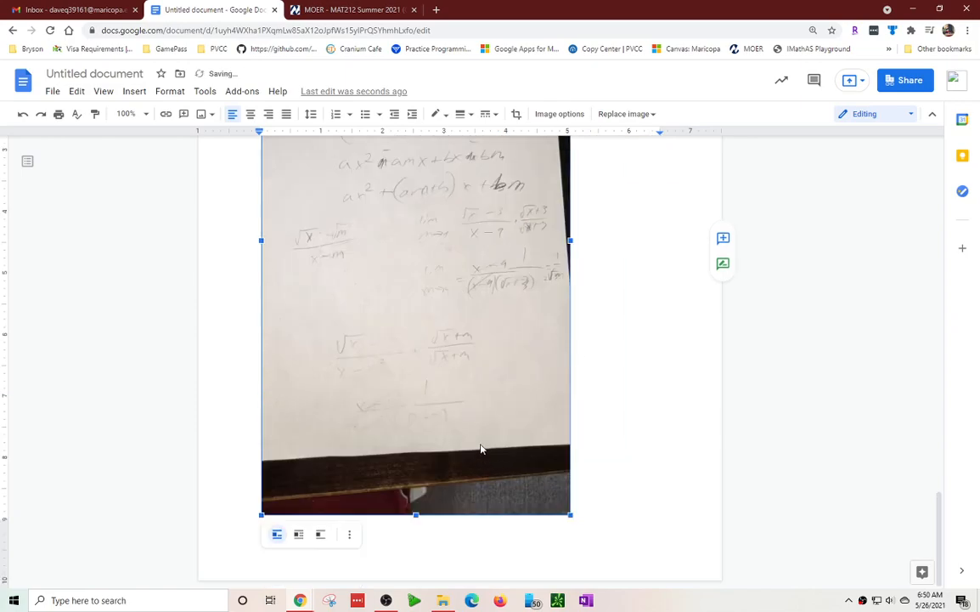
scroll(down, 3)
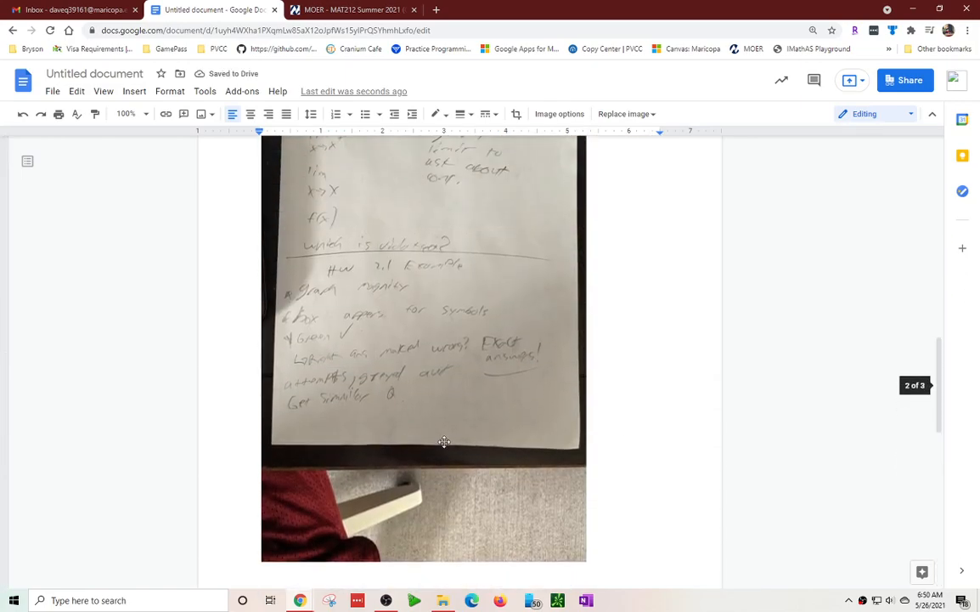
scroll(up, 3)
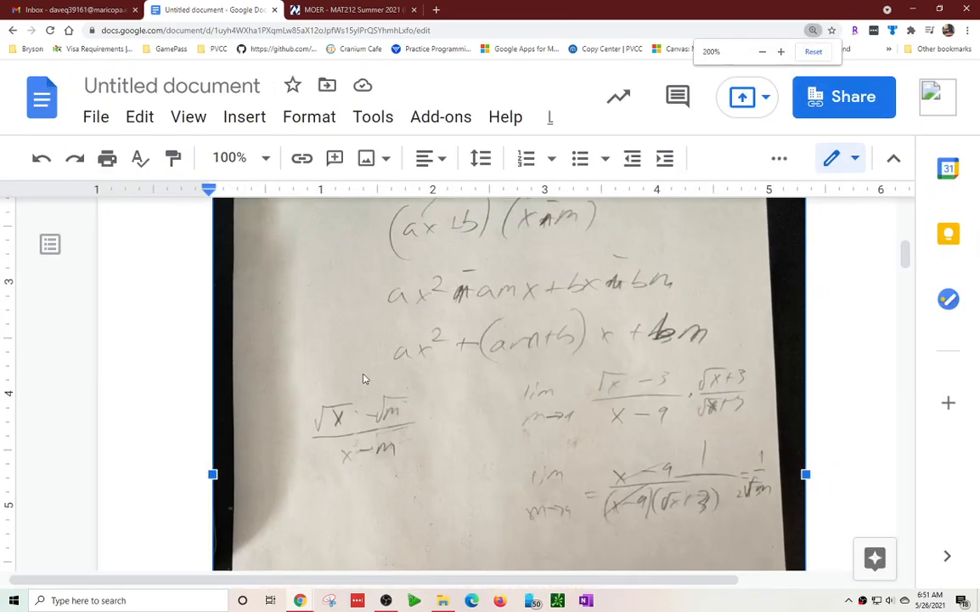
scroll(down, 3)
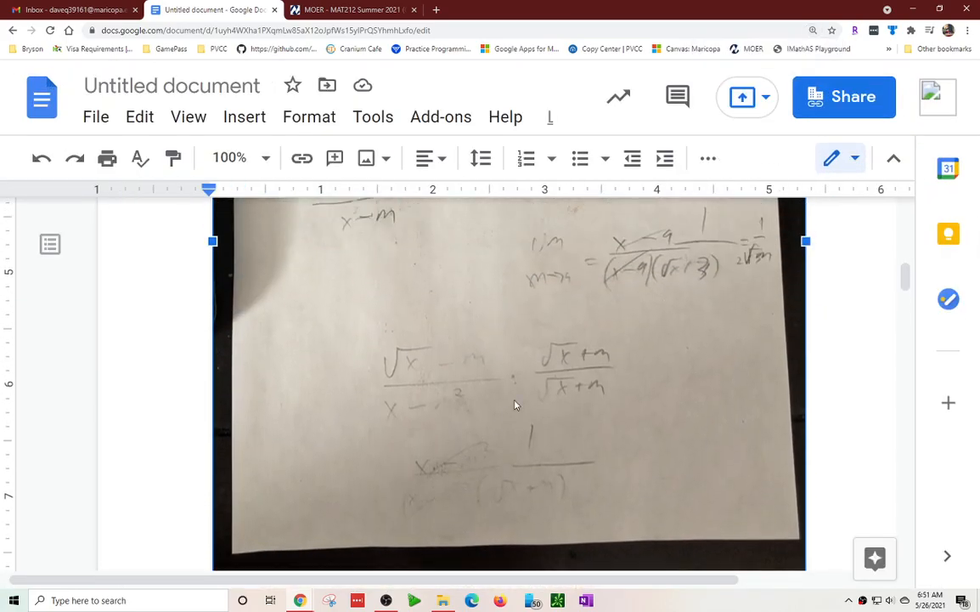
mouse_move(442, 409)
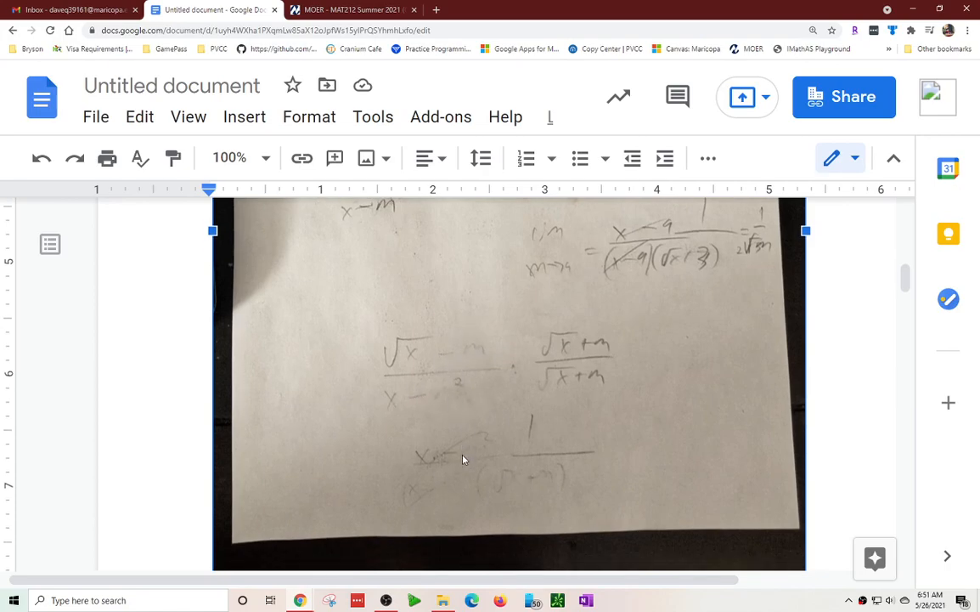
scroll(down, 3)
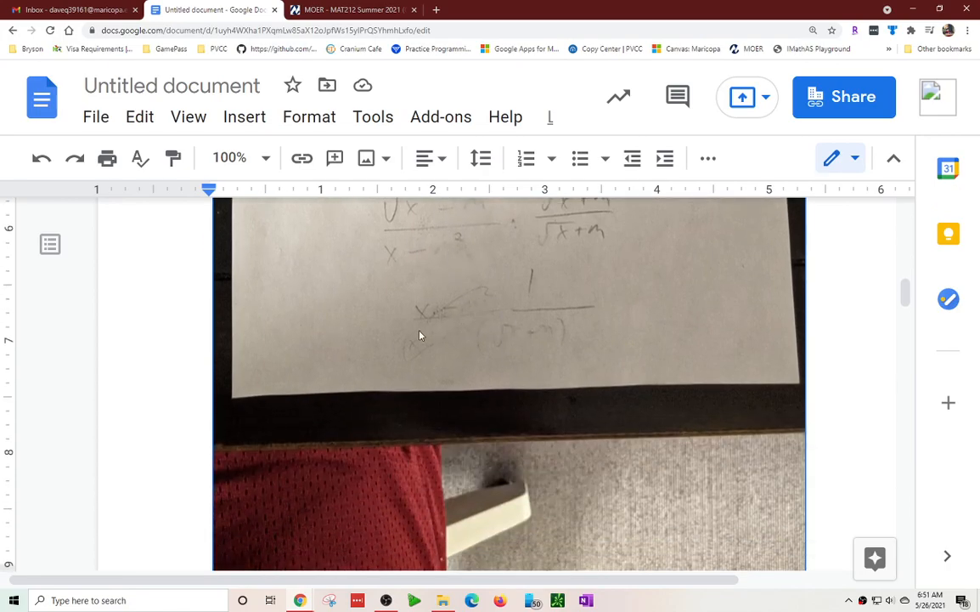
scroll(up, 3)
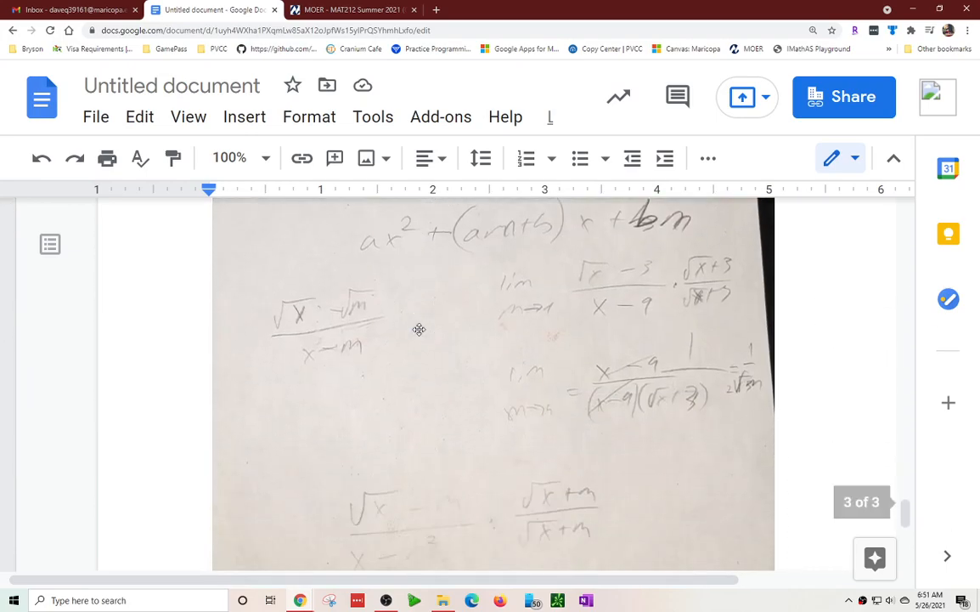
scroll(down, 3)
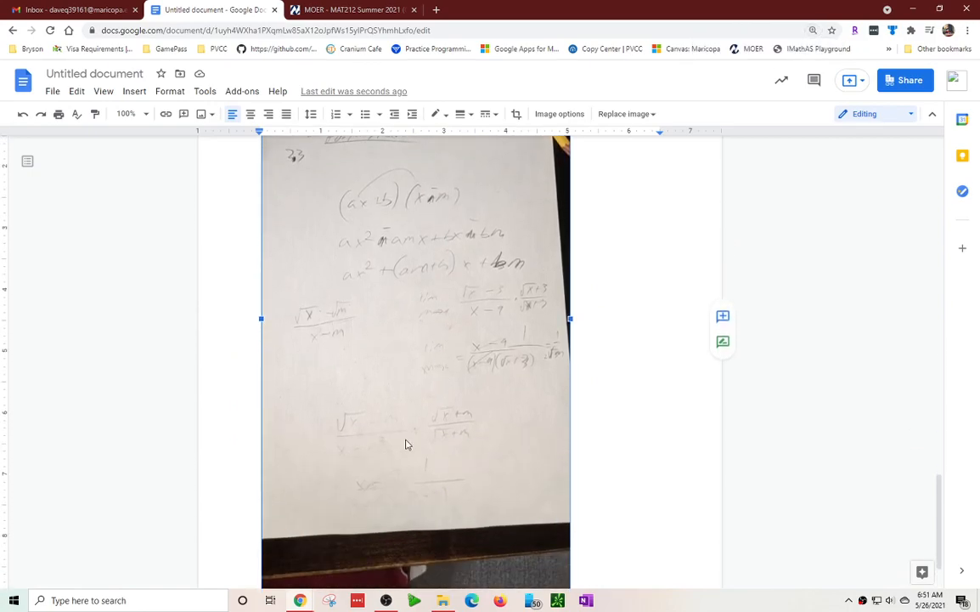
mouse_move(426, 396)
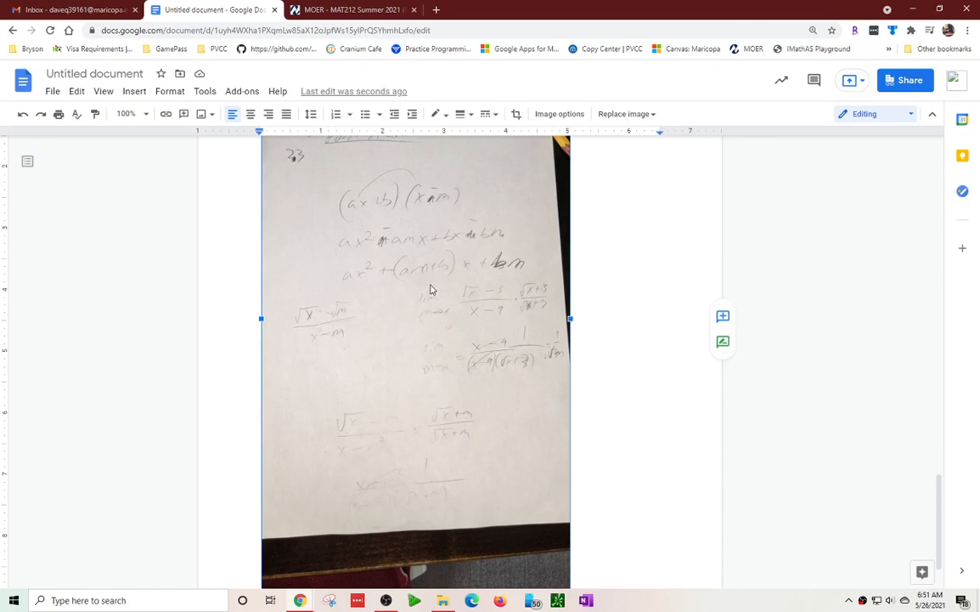
mouse_move(405, 368)
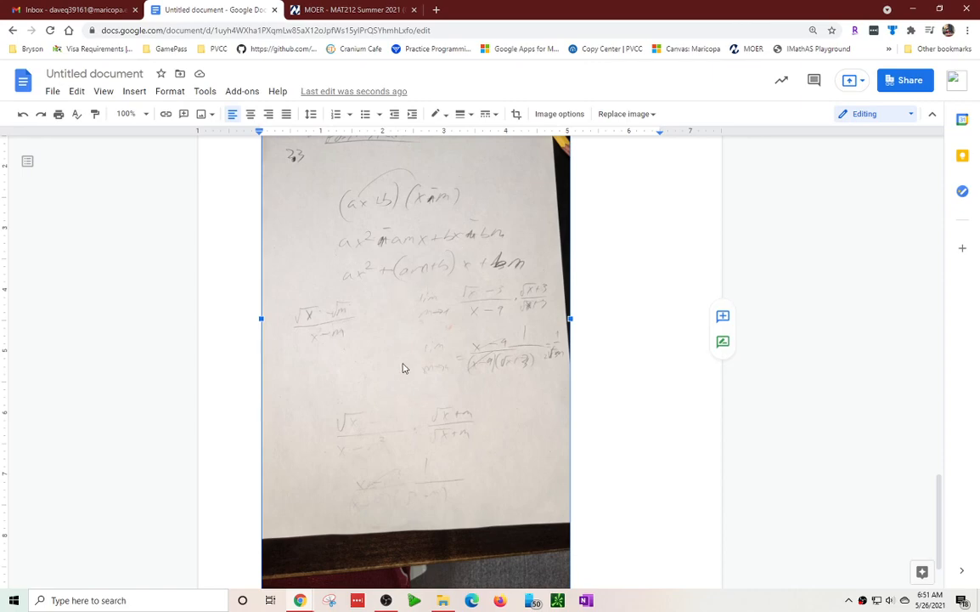
mouse_move(489, 250)
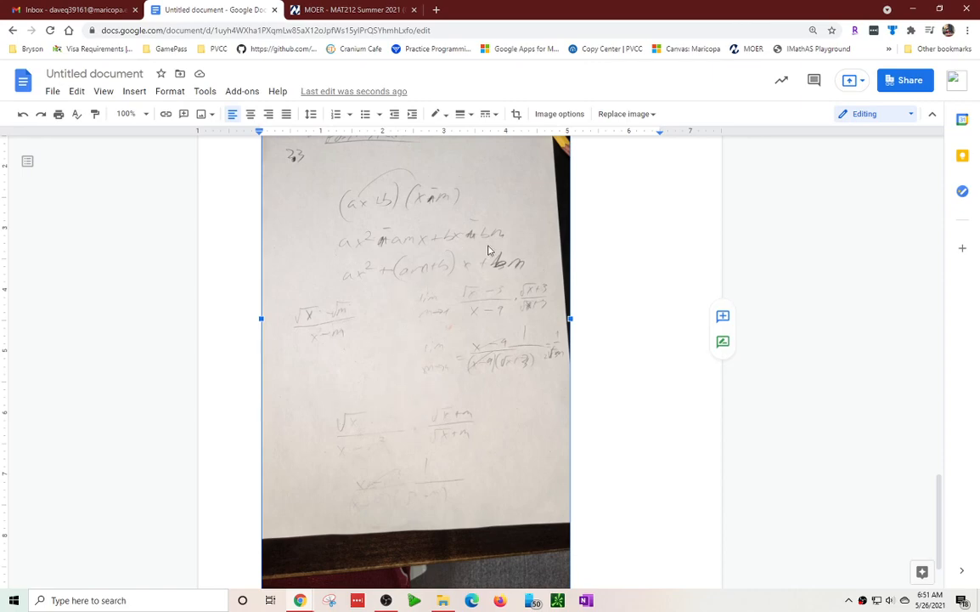
mouse_move(442, 341)
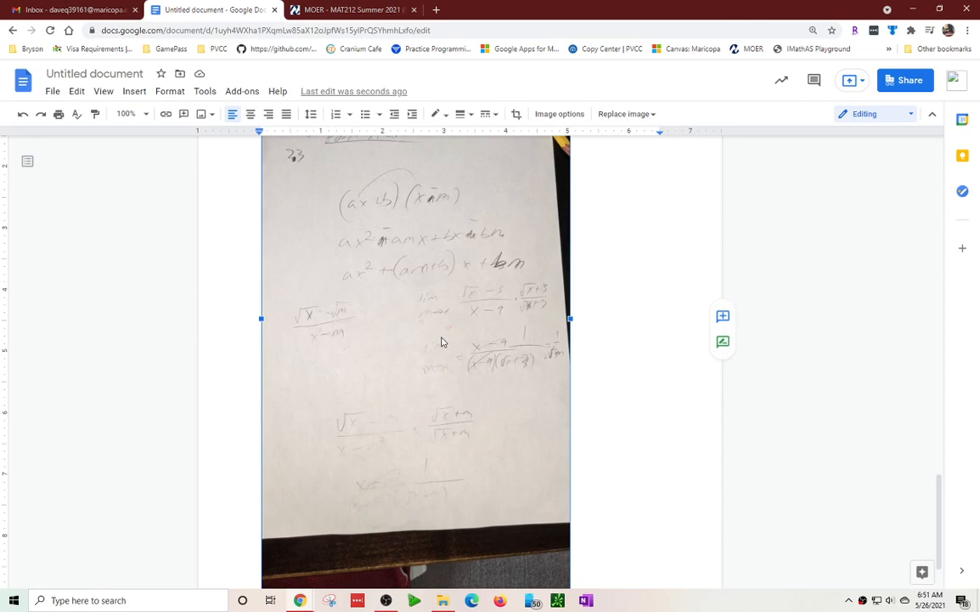
mouse_move(402, 306)
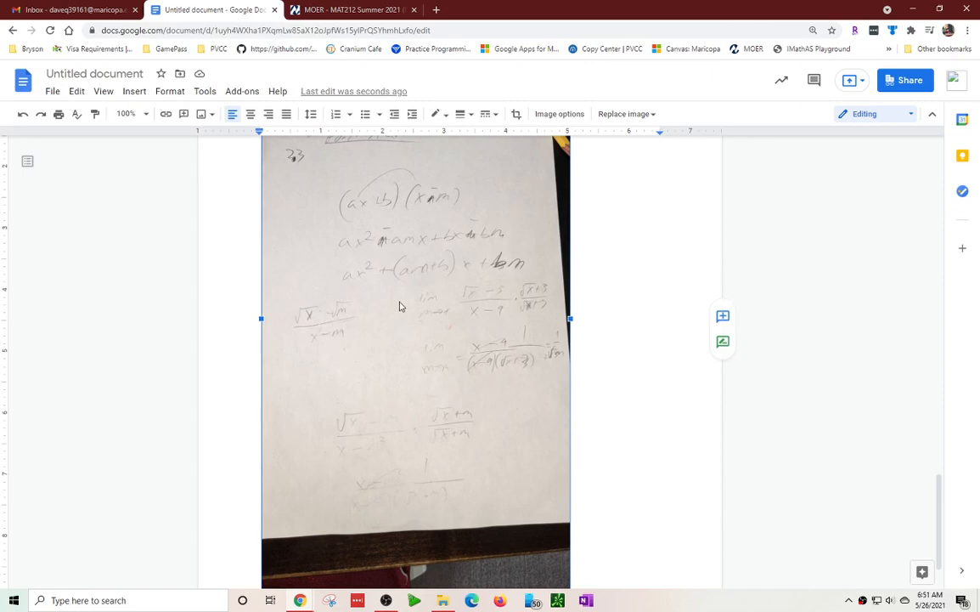
mouse_move(378, 441)
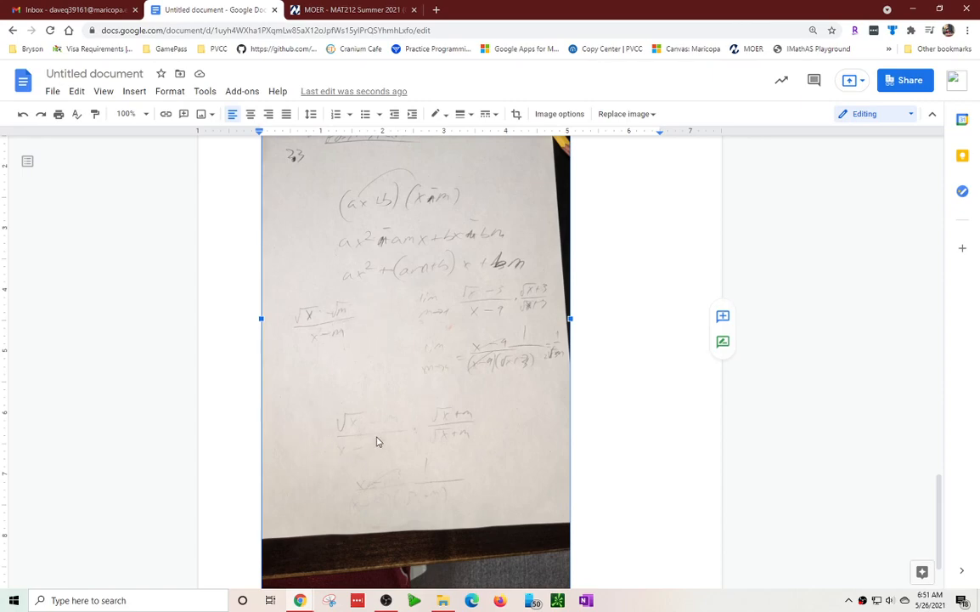
mouse_move(355, 458)
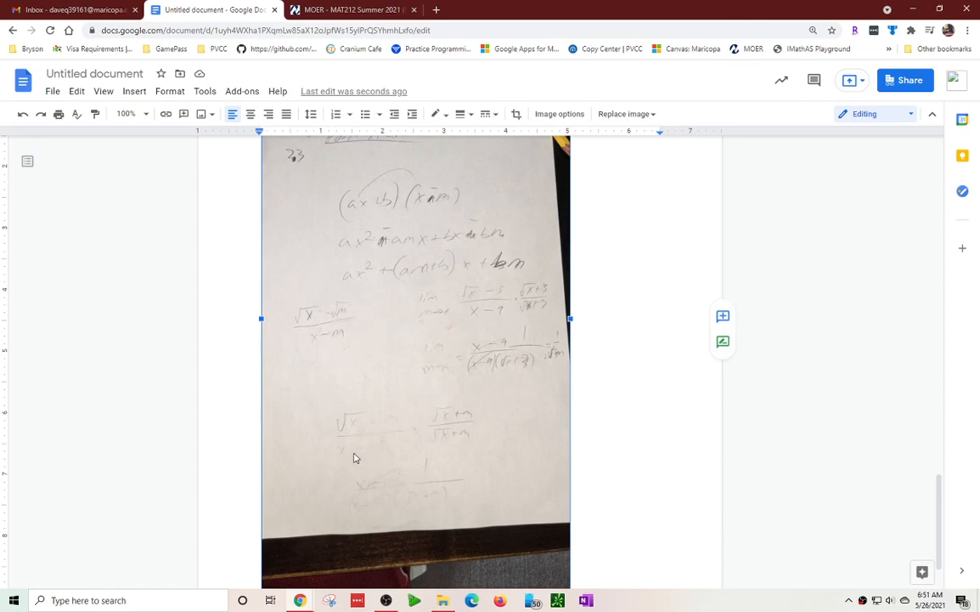
mouse_move(330, 461)
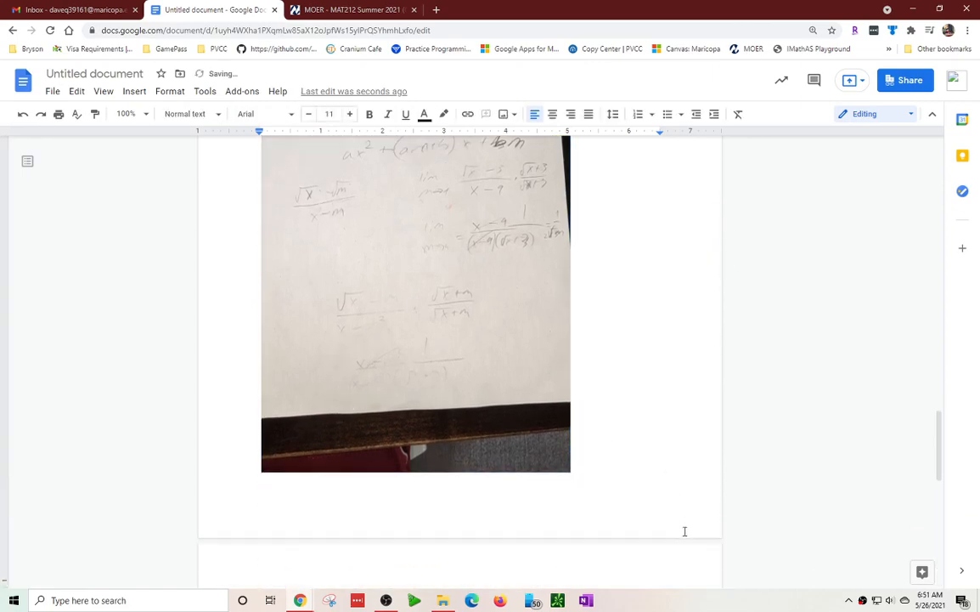
Fit the handwritten limit-problems photo onto its page, then deselect it
scroll(down, 3)
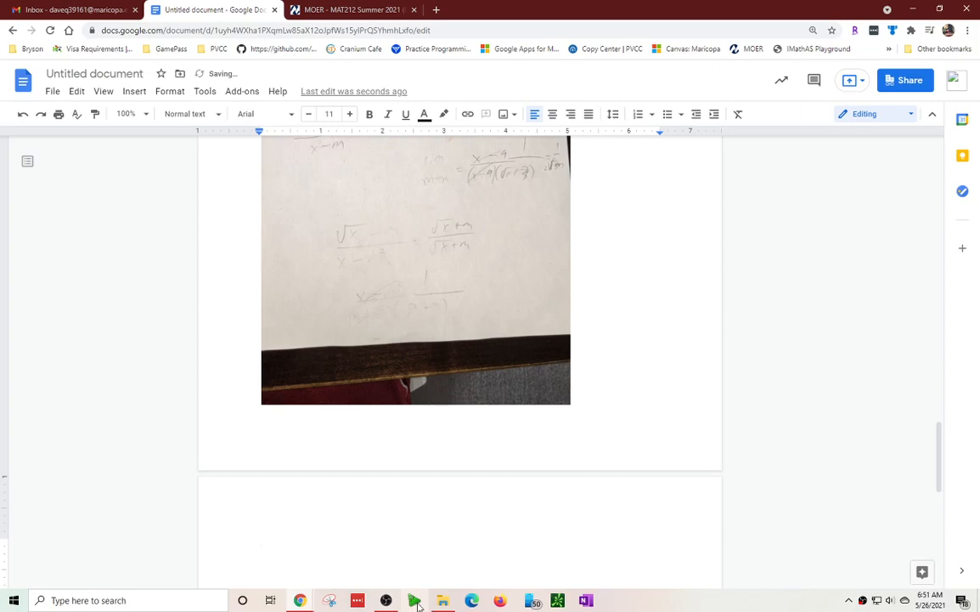
click(440, 600)
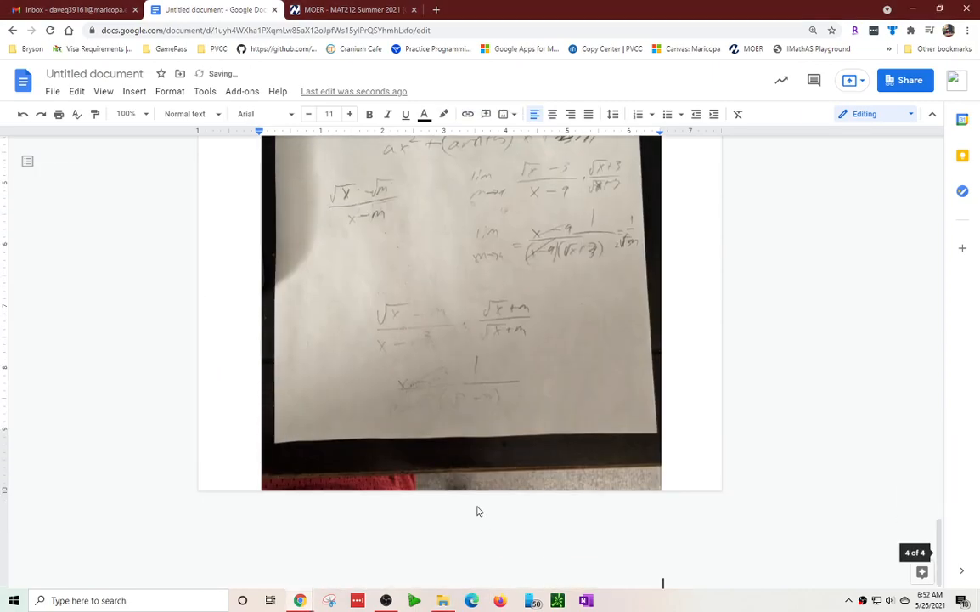
click(461, 315)
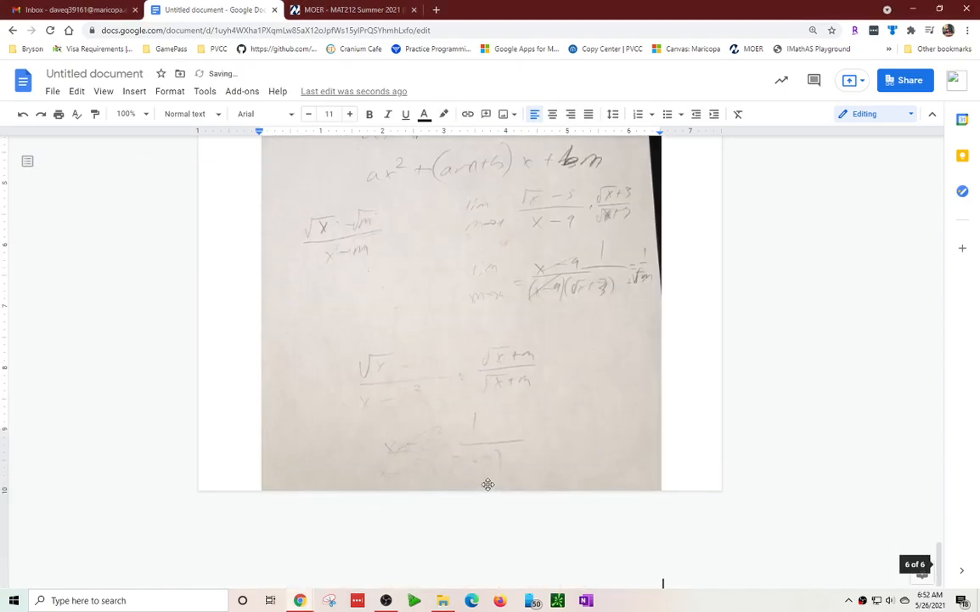
click(459, 314)
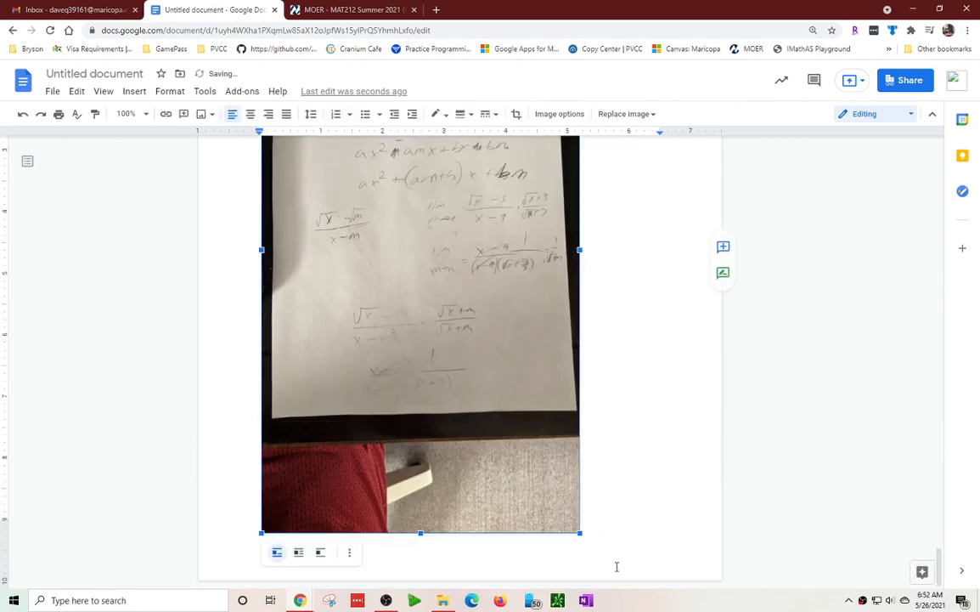
click(624, 463)
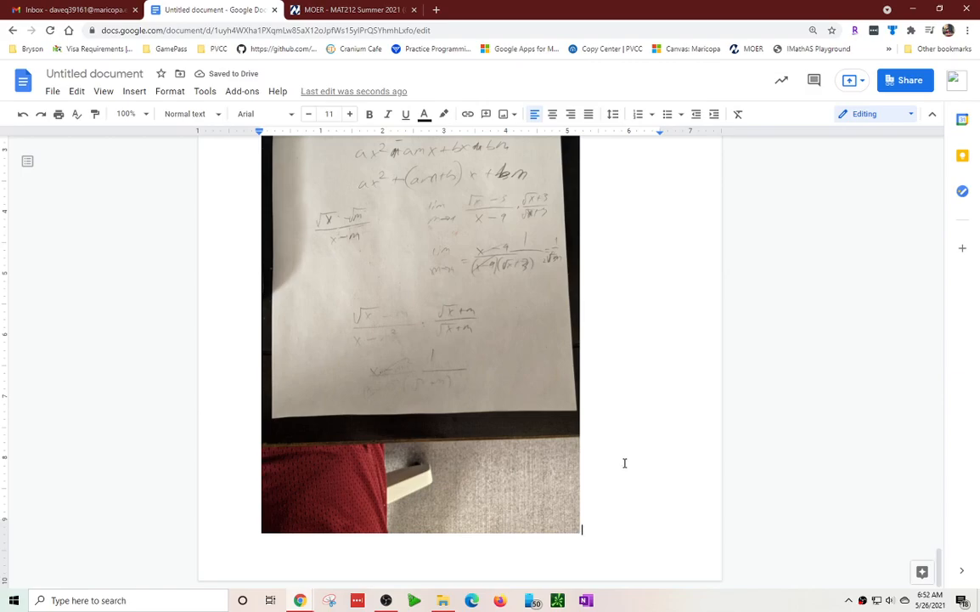
Scroll back up to the document's first page
scroll(down, 3)
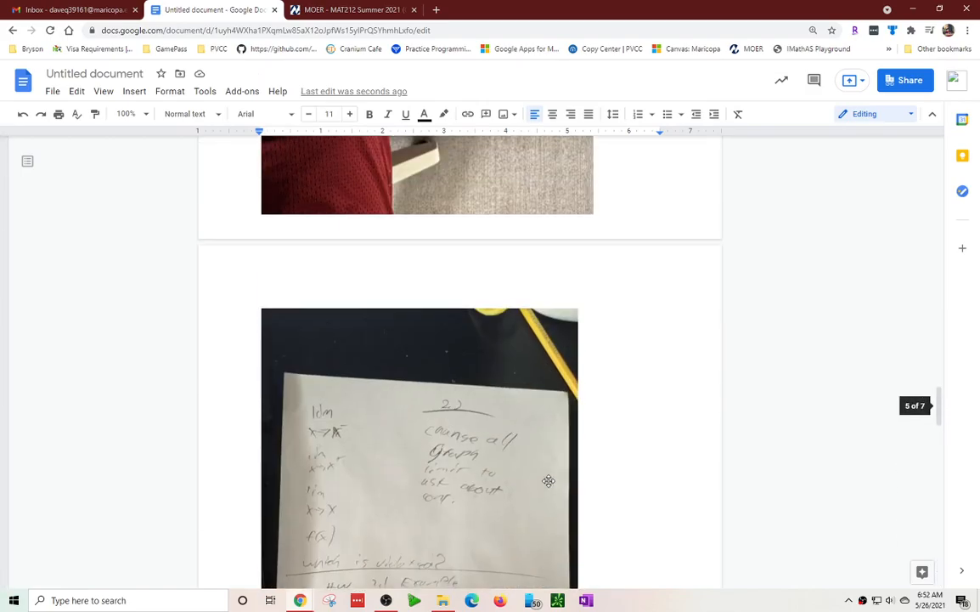
scroll(up, 3)
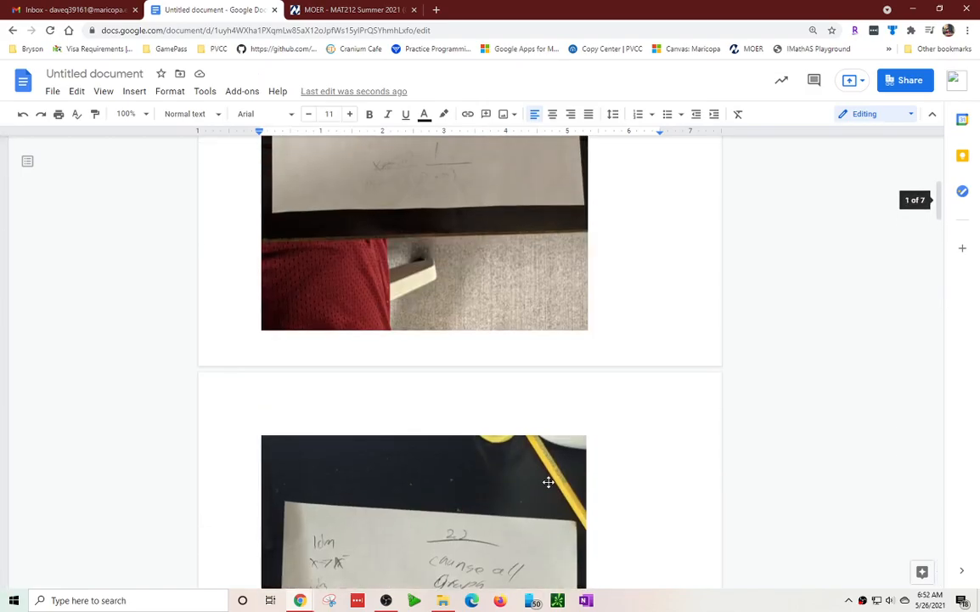
scroll(up, 3)
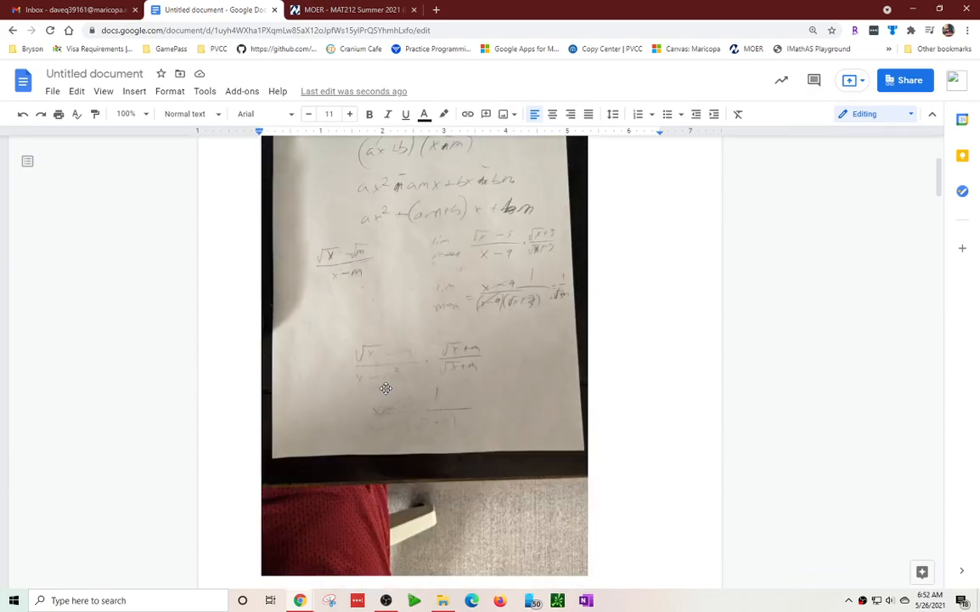
scroll(up, 3)
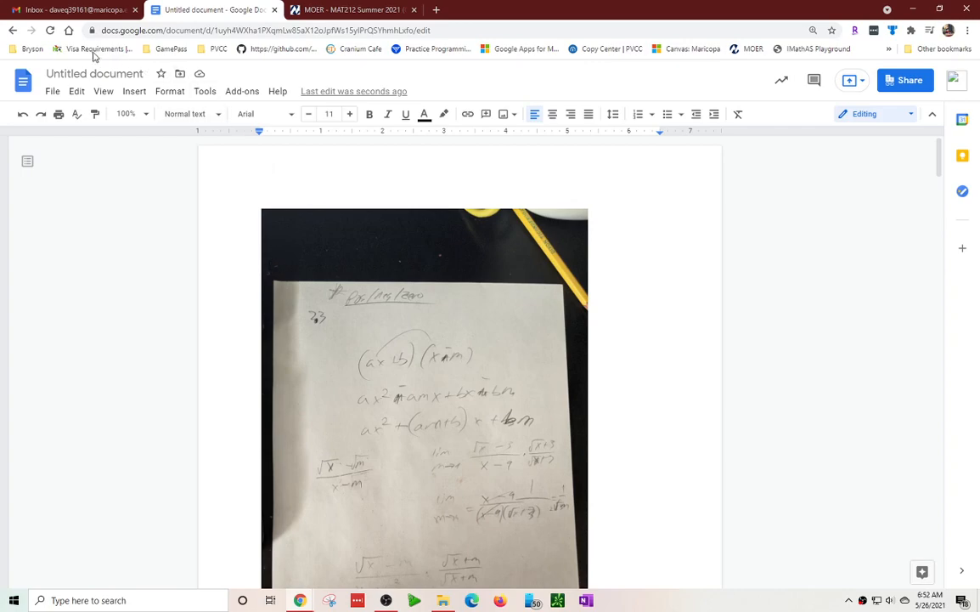
Show the File menu's Download formats, including Word and PDF
click(53, 91)
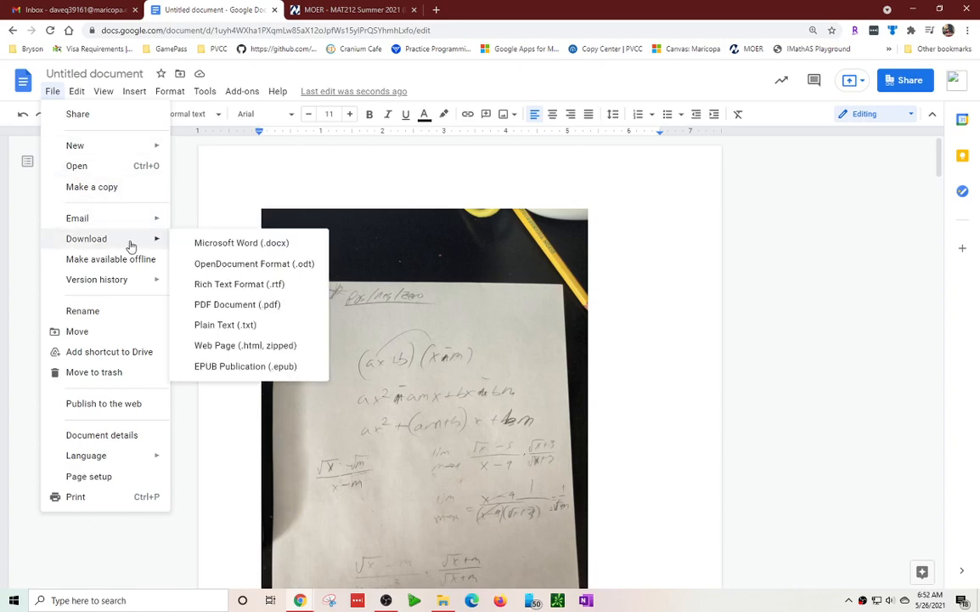
mouse_move(241, 310)
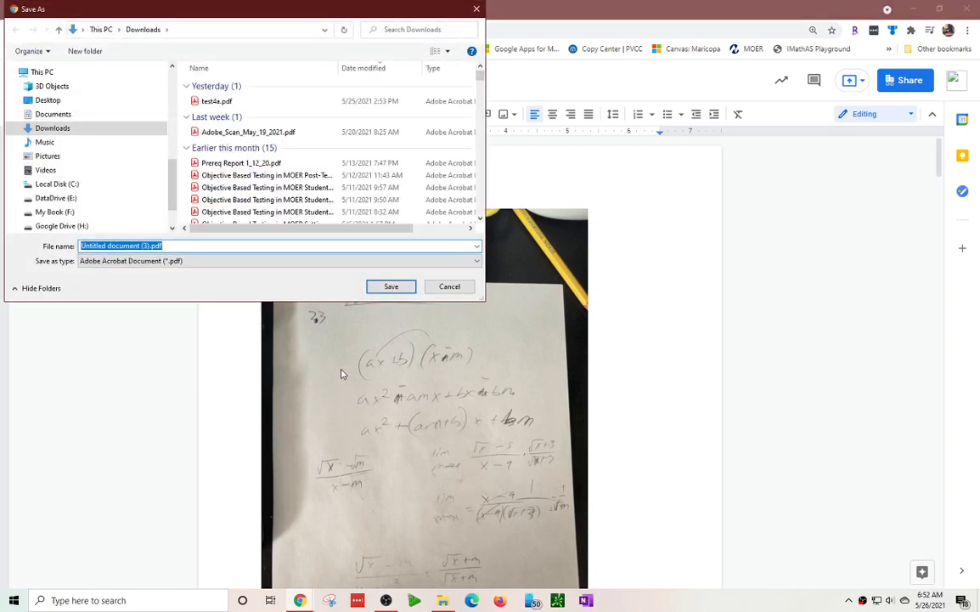
mouse_move(266, 344)
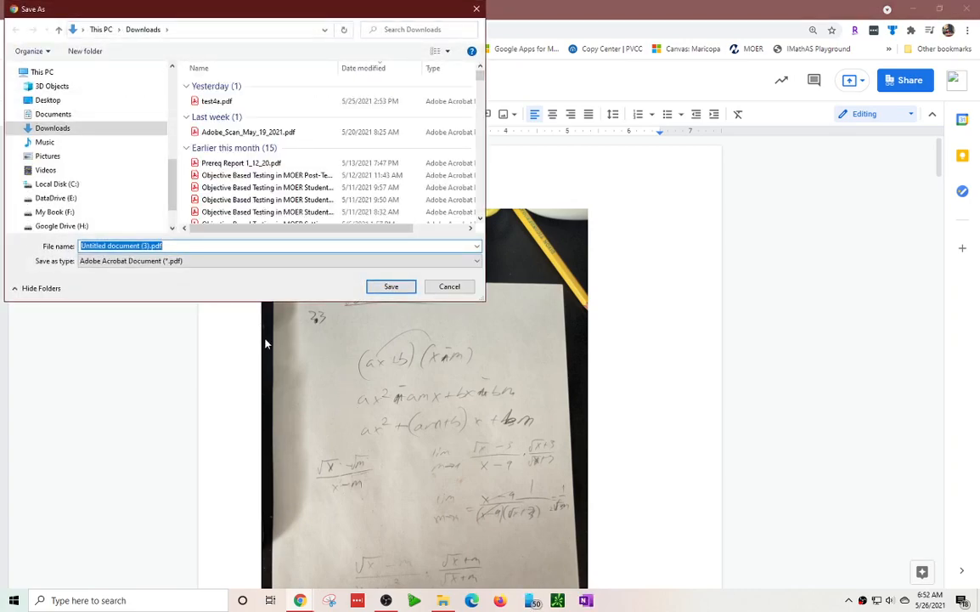
Save the document as the PDF 'Homework 2-1' and return to the MyOpenMath course tab
text(H)
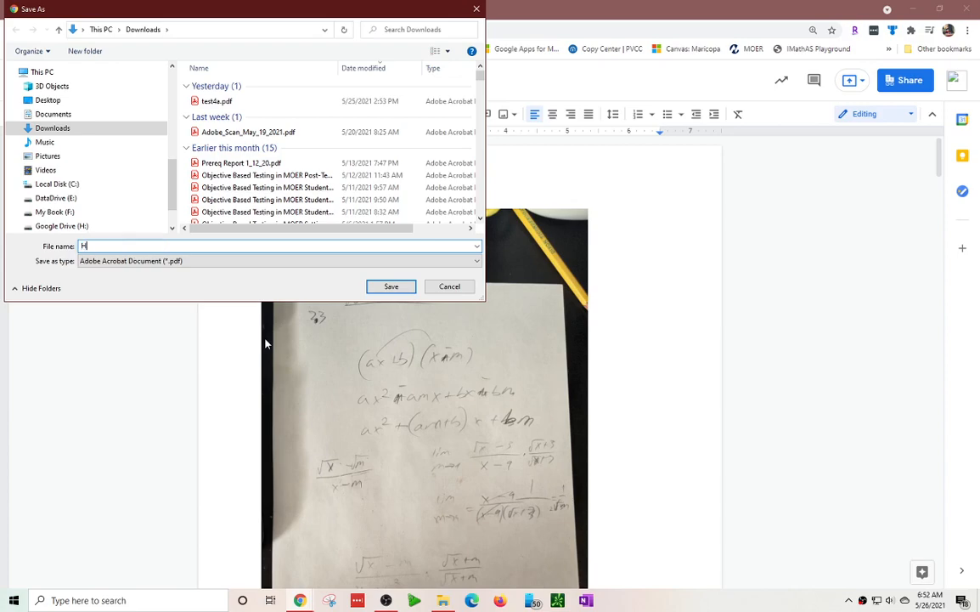
text(omework)
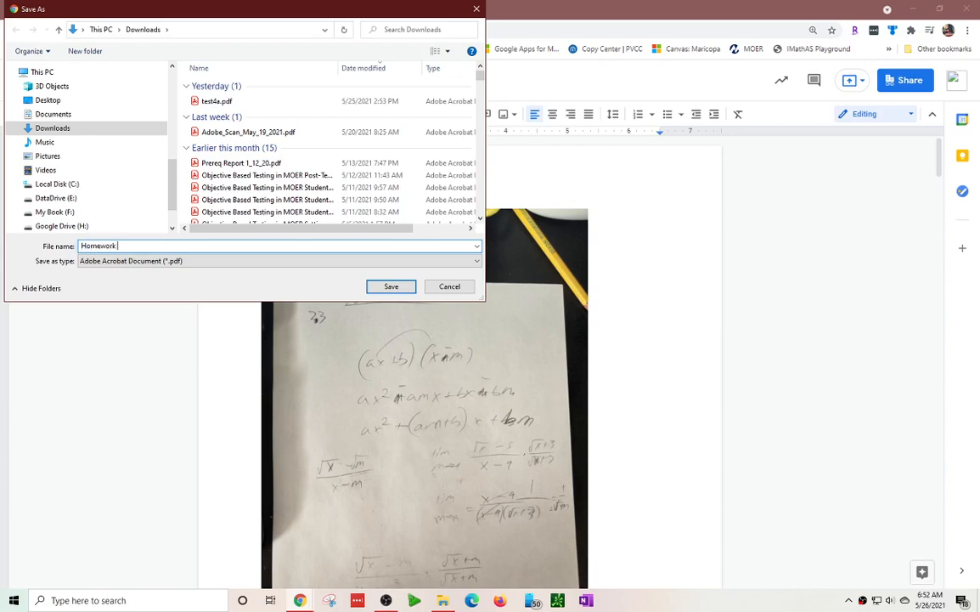
text(2-1)
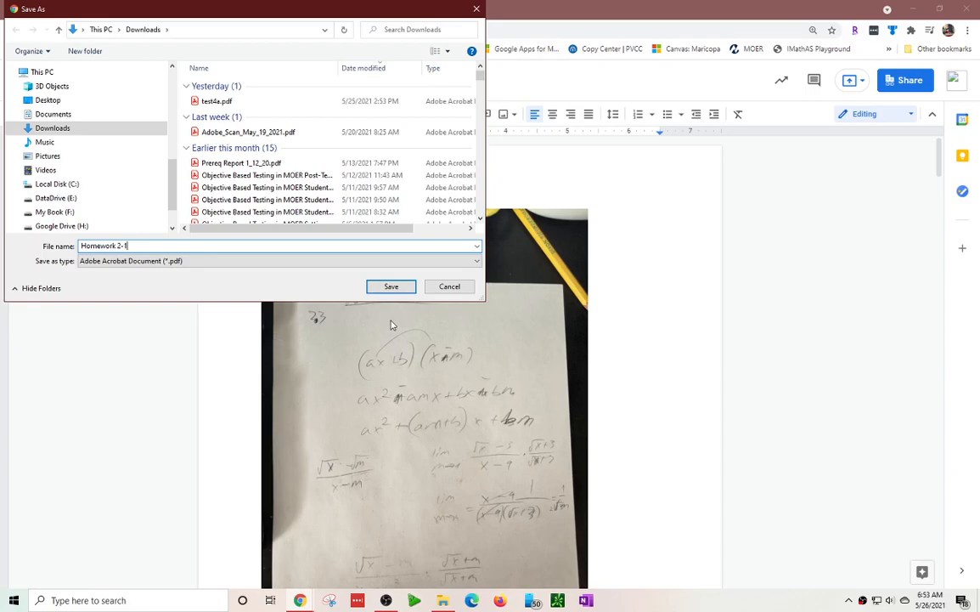
mouse_move(391, 287)
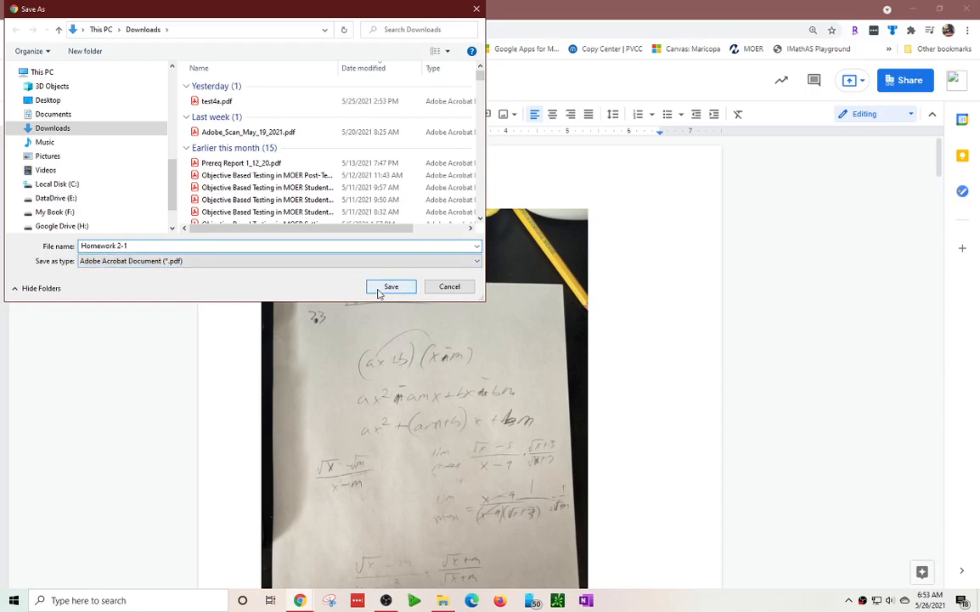
click(391, 286)
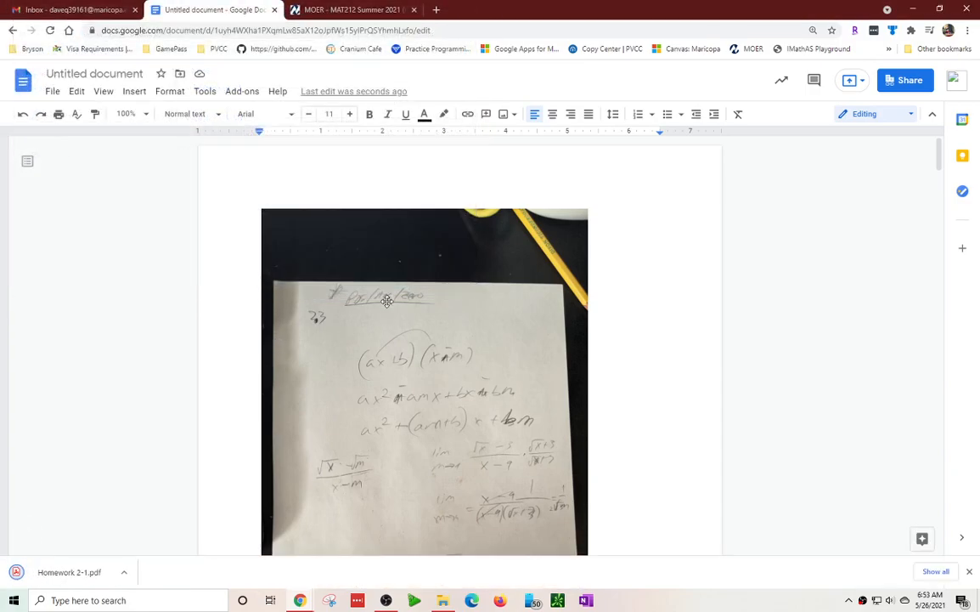
mouse_move(191, 472)
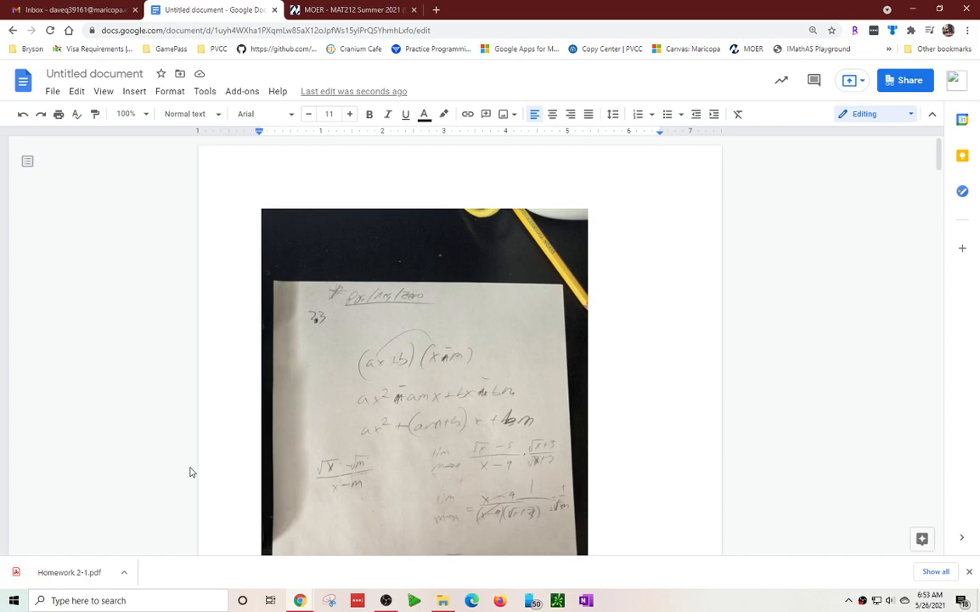
mouse_move(306, 603)
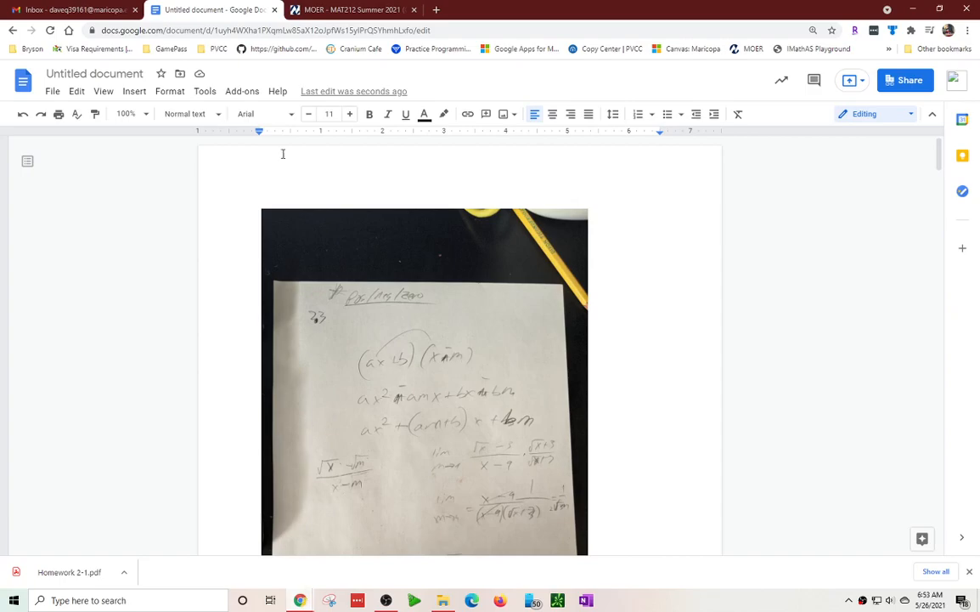
click(348, 9)
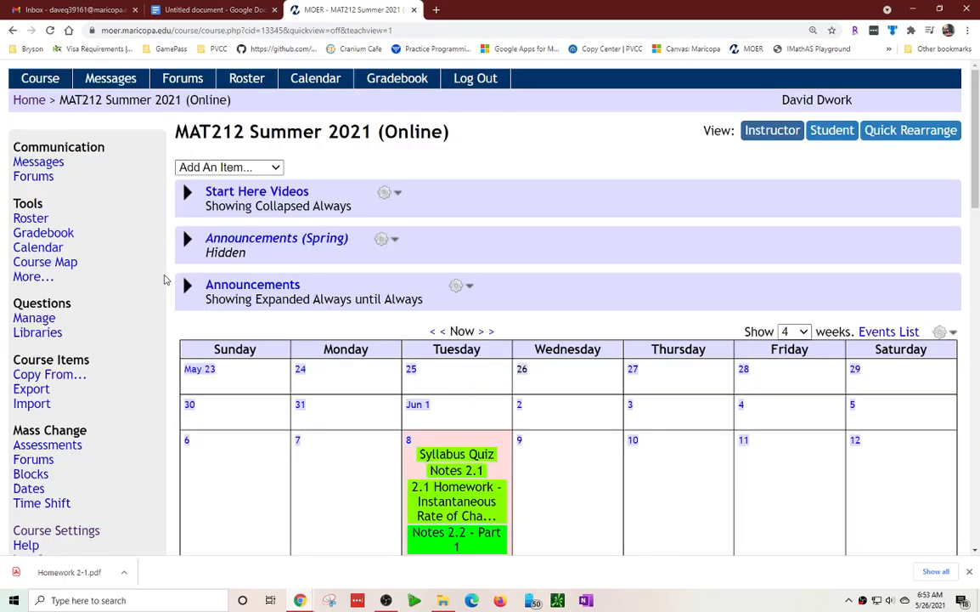
Open the 2.1 Homework assessment under Chapter 2: The Derivative, Section 2.1
scroll(down, 3)
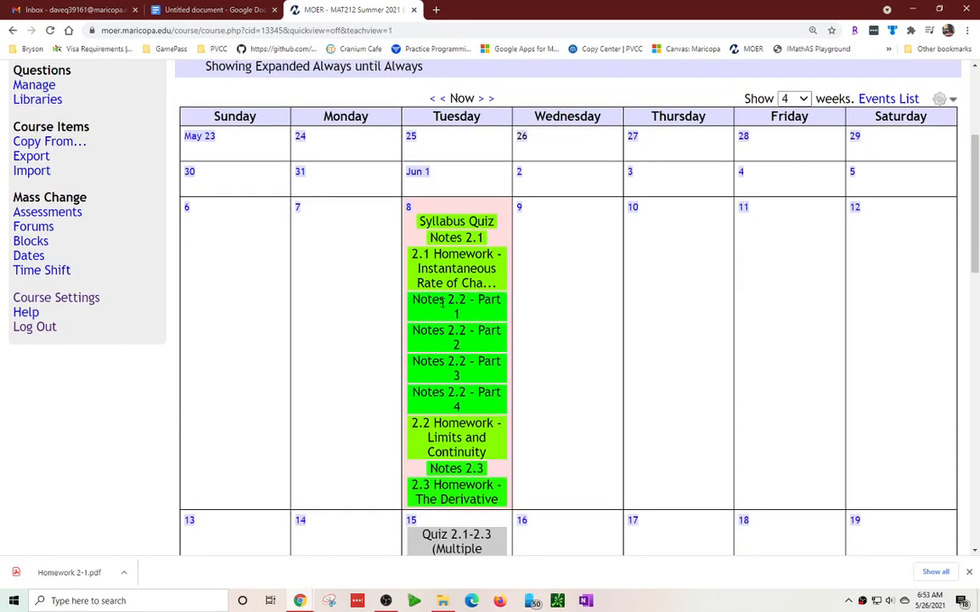
scroll(down, 3)
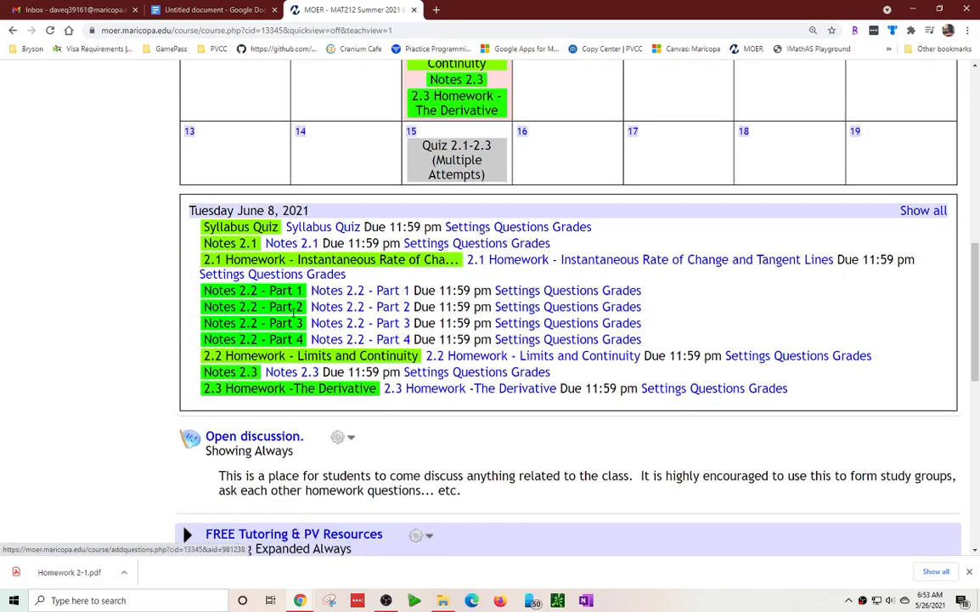
scroll(down, 3)
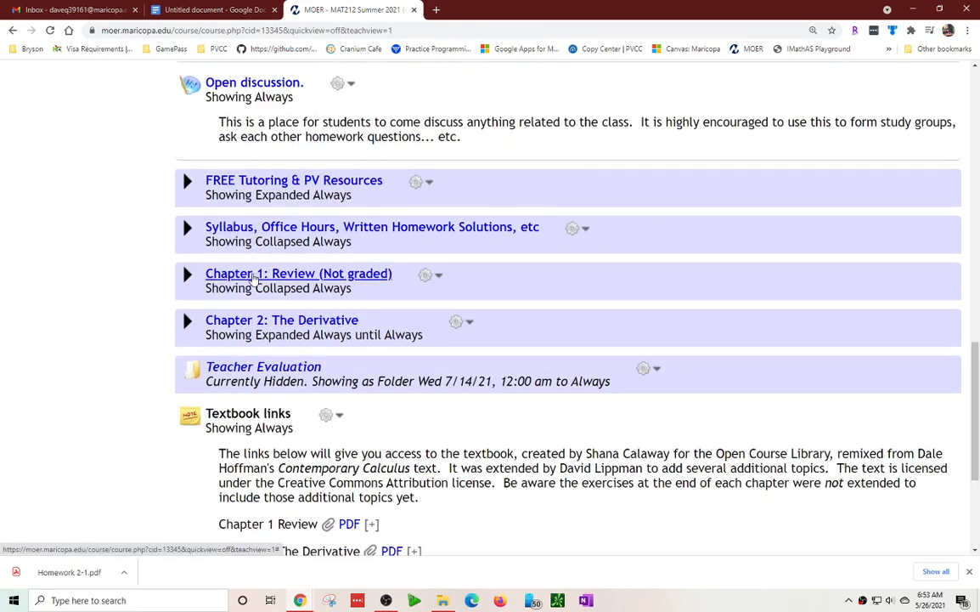
click(187, 320)
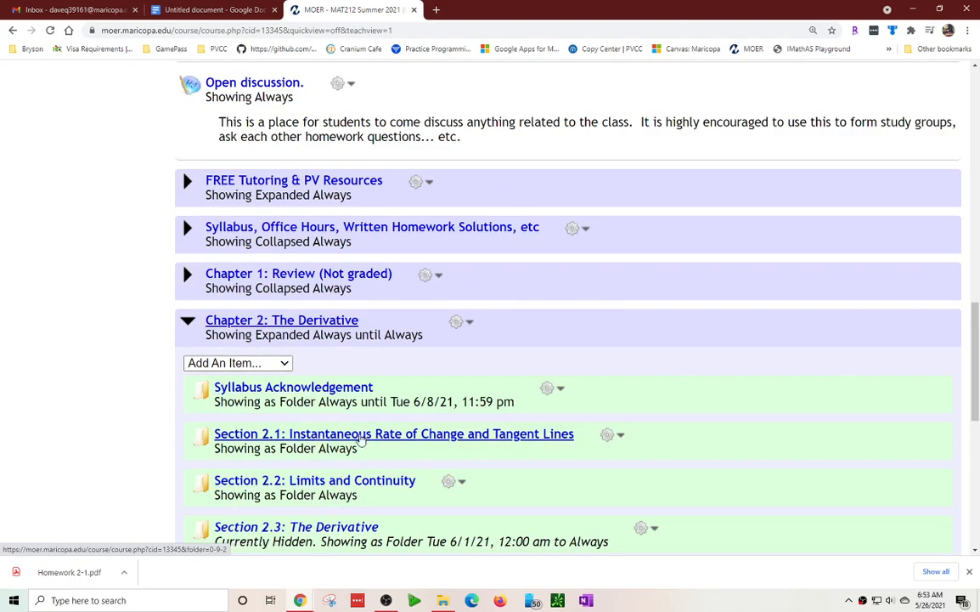
click(394, 434)
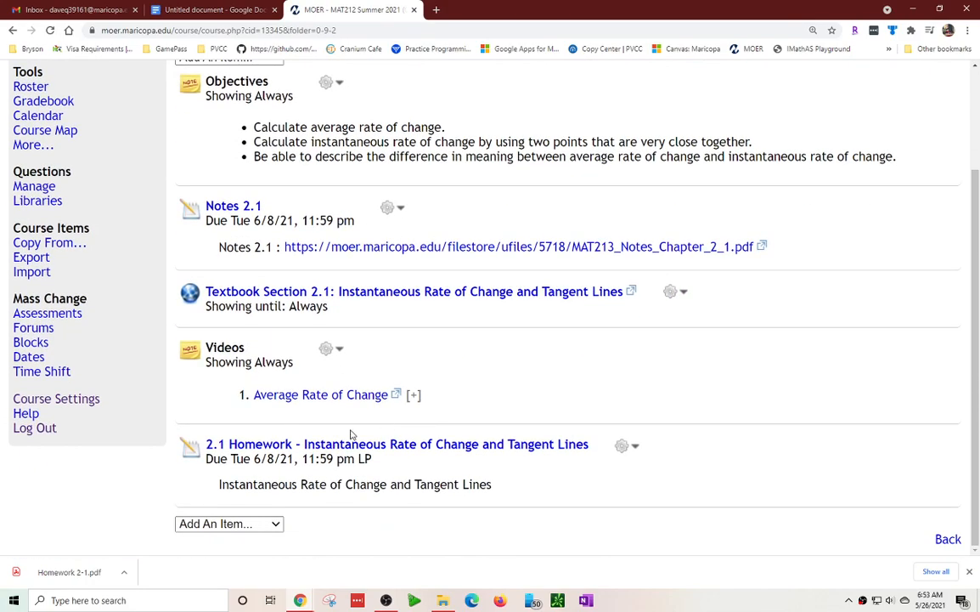
click(397, 443)
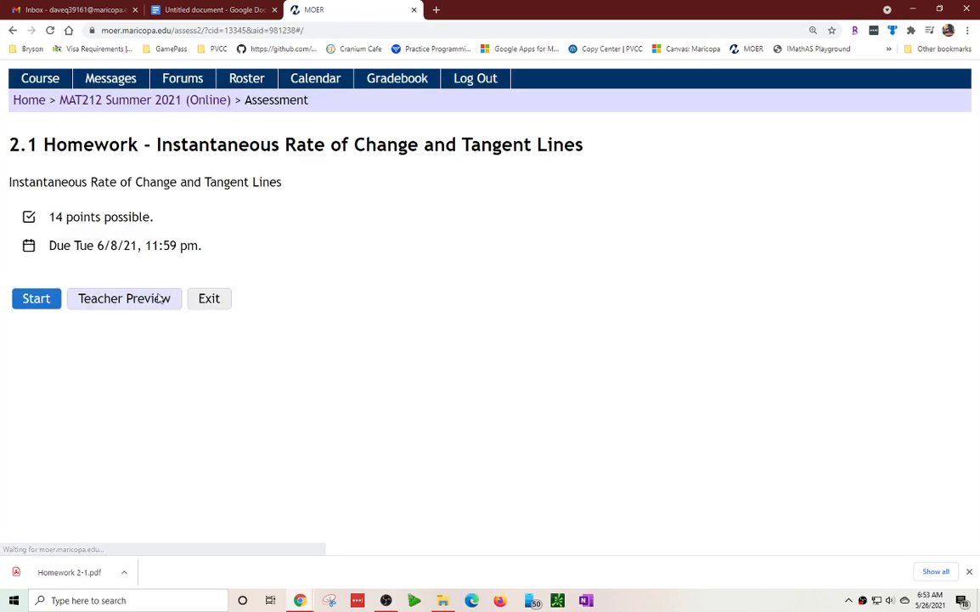
Preview the assessment, switch to the 2.1 Homework section, and scroll to Question 15
click(36, 298)
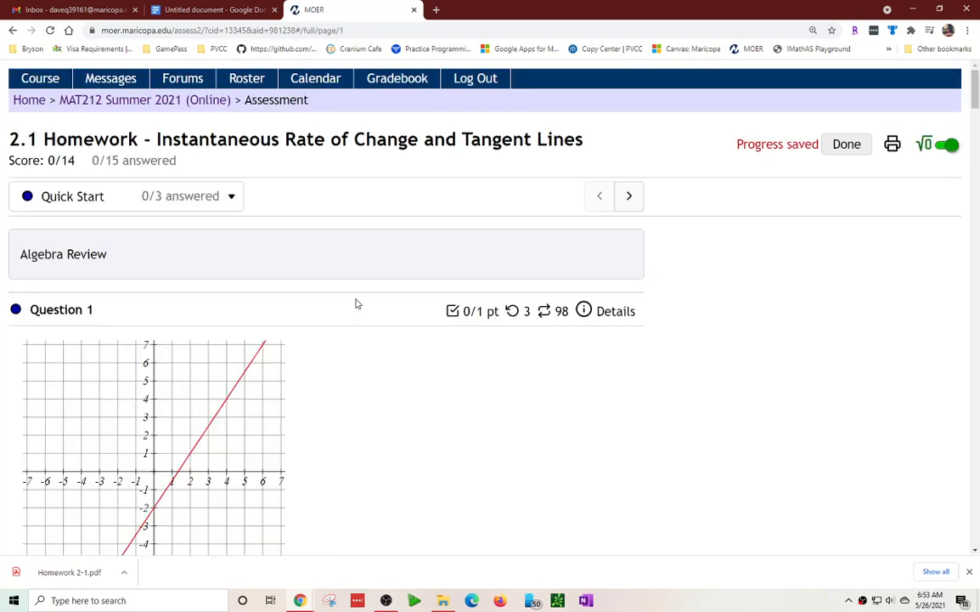
click(231, 195)
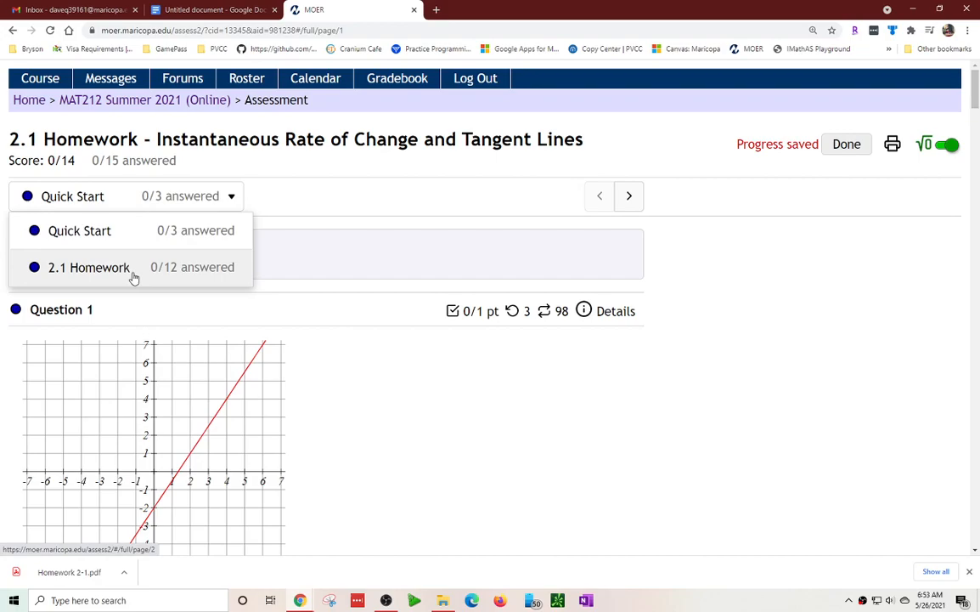
click(88, 267)
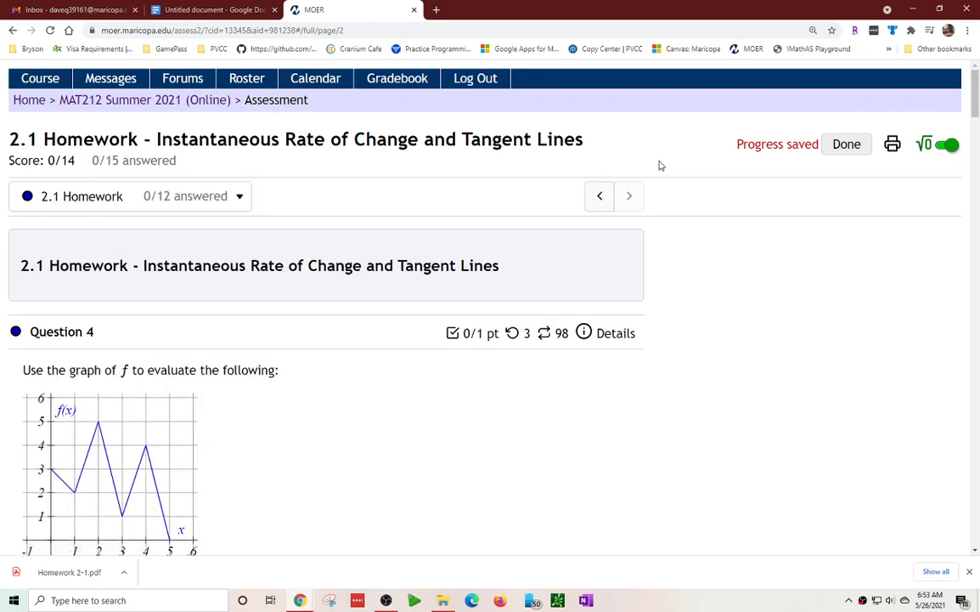
scroll(down, 3)
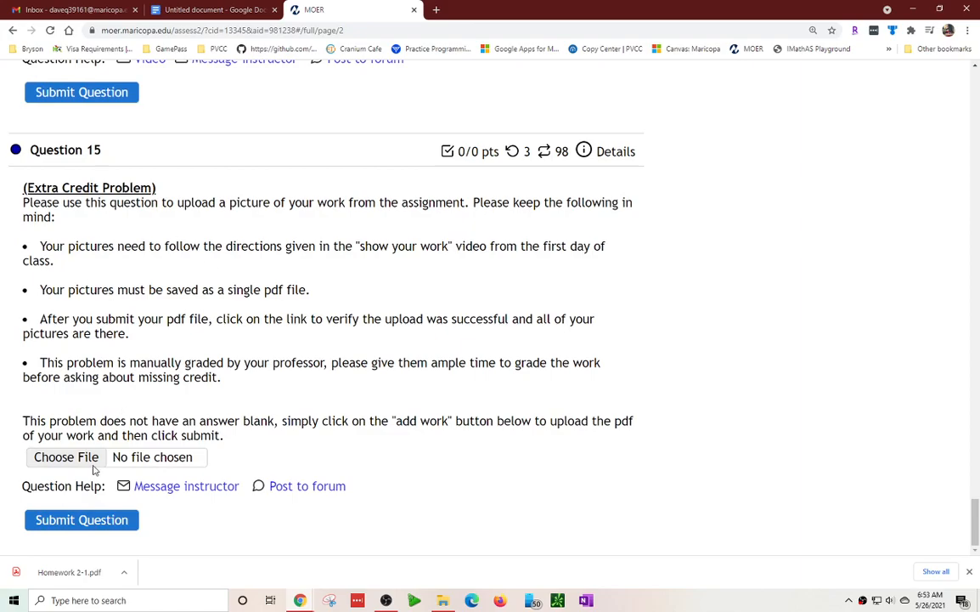
Attach Homework 2-1.pdf from Downloads to Question 15 and submit the question
click(66, 457)
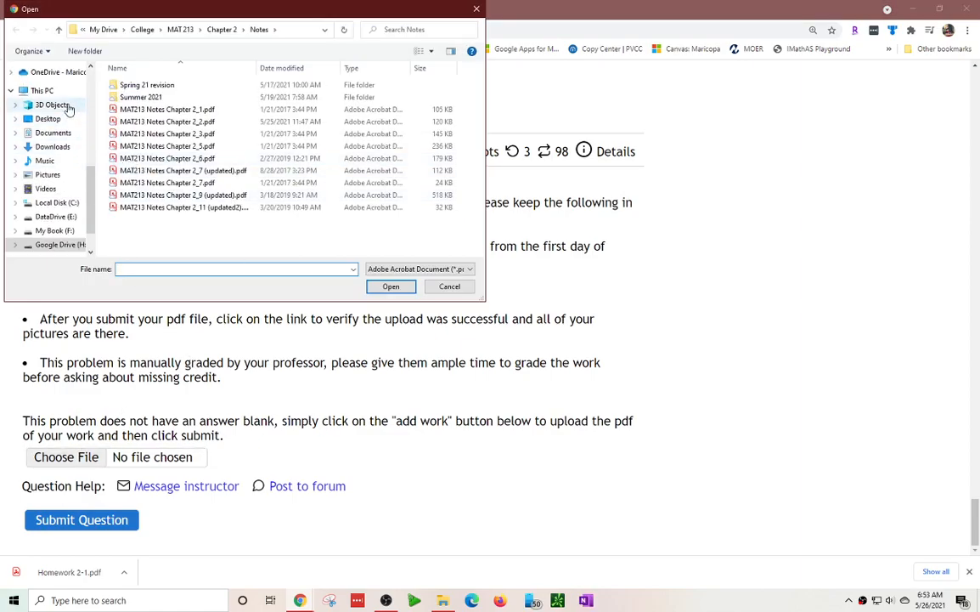
click(52, 146)
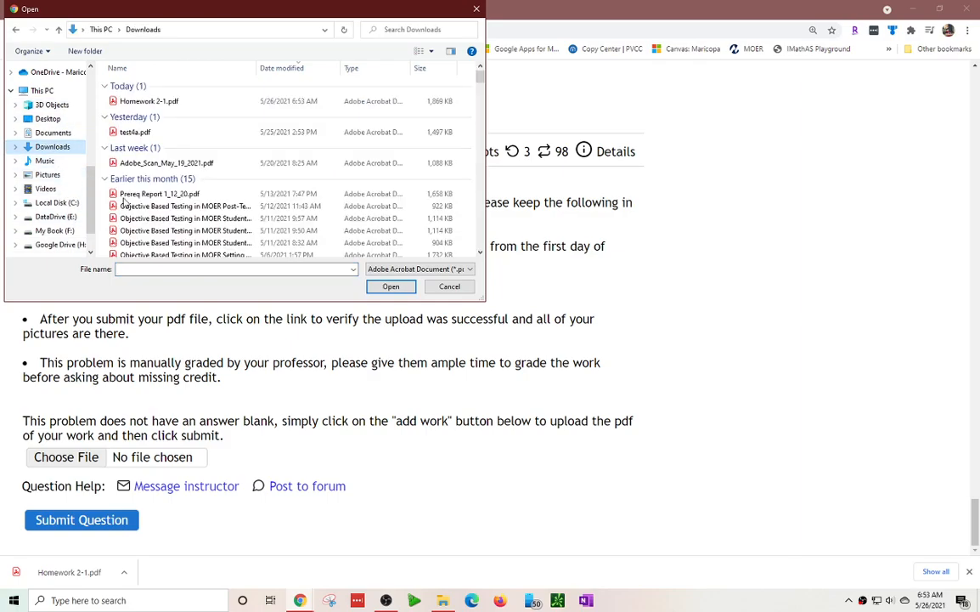
click(149, 101)
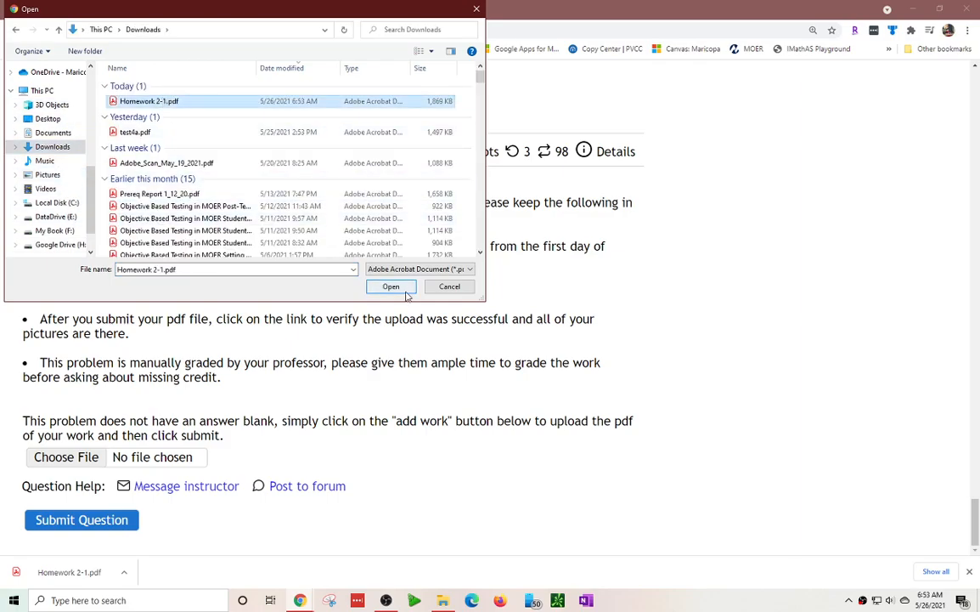
click(390, 287)
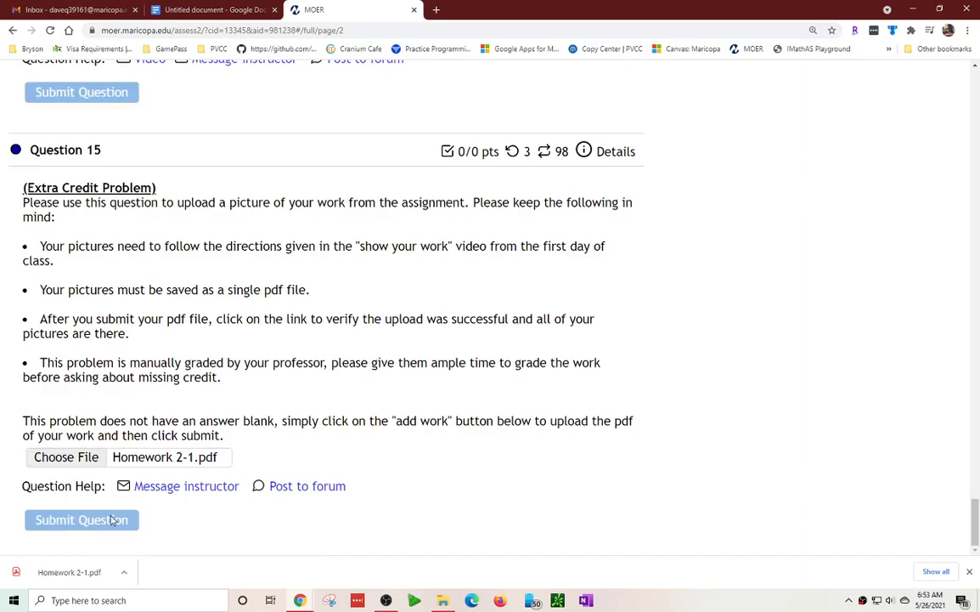
click(81, 519)
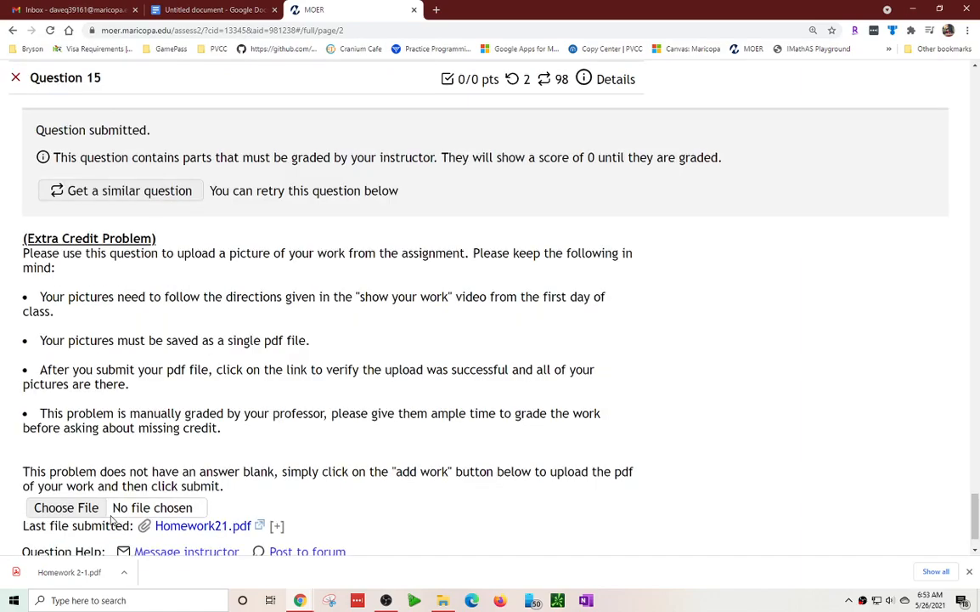
scroll(down, 3)
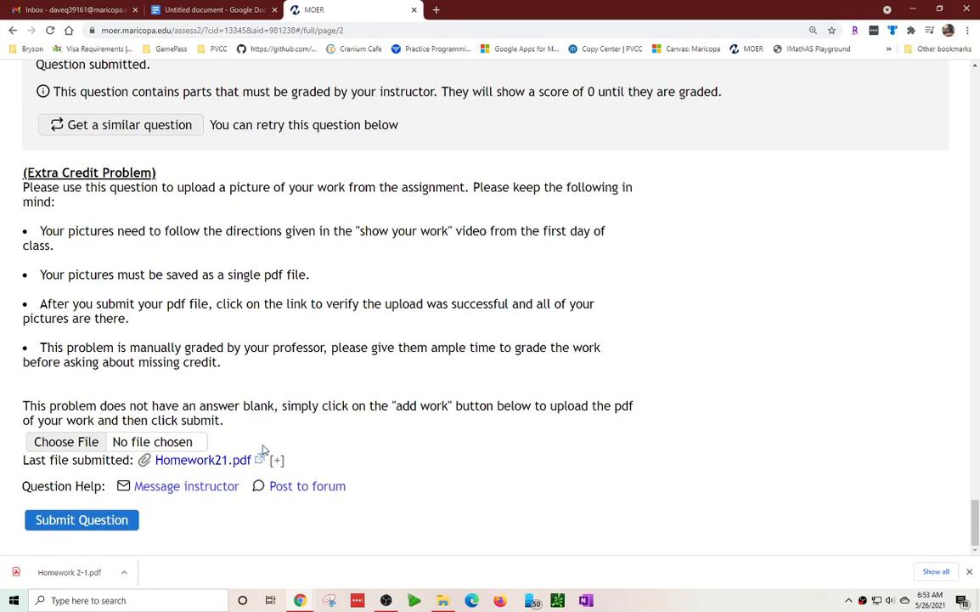
mouse_move(262, 453)
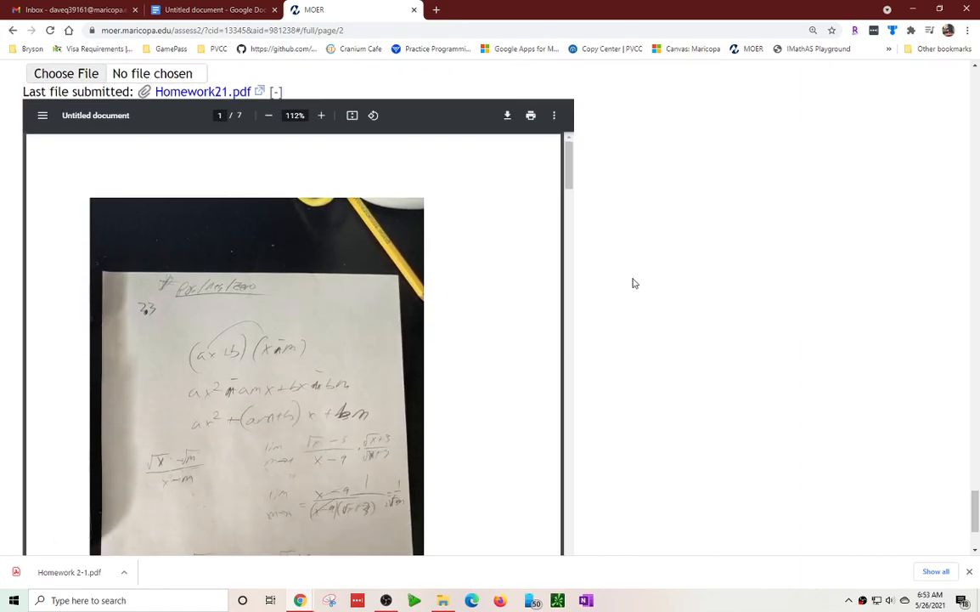
scroll(down, 3)
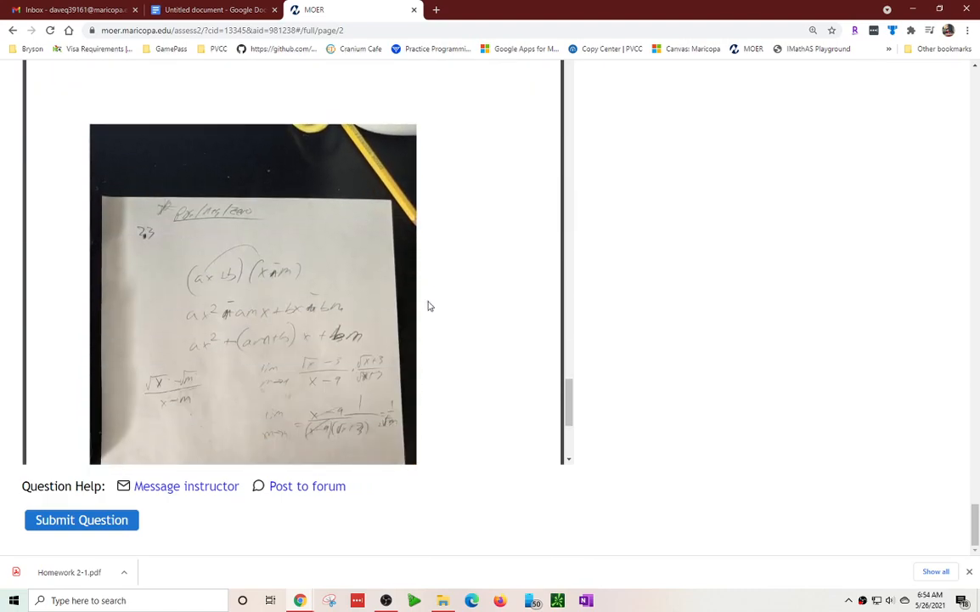
scroll(down, 3)
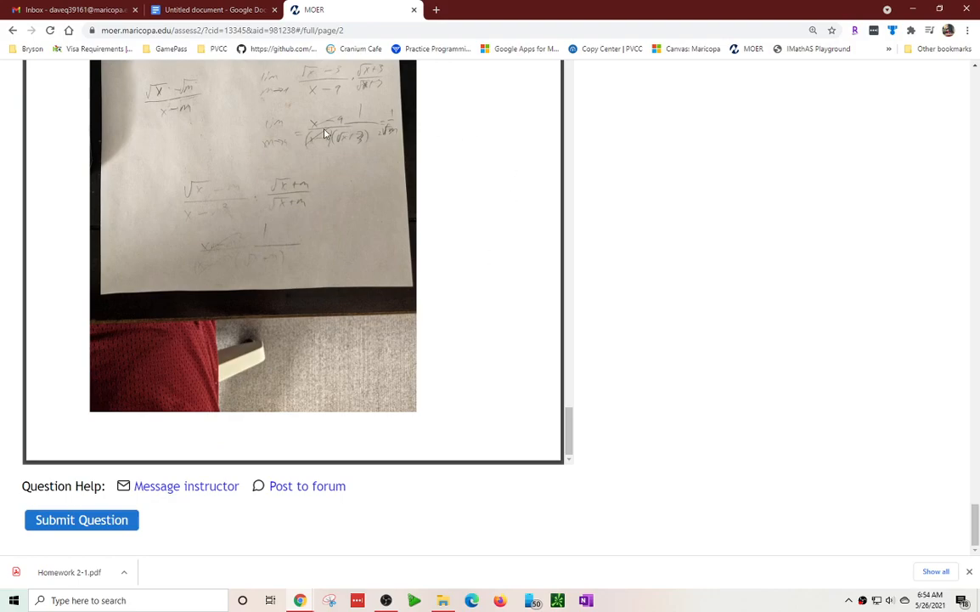
scroll(up, 3)
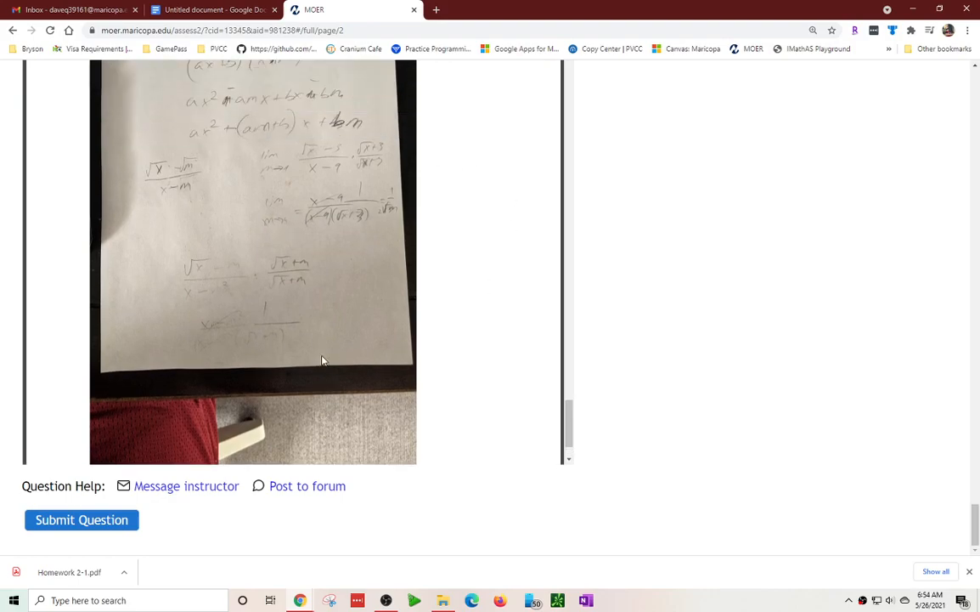
scroll(up, 3)
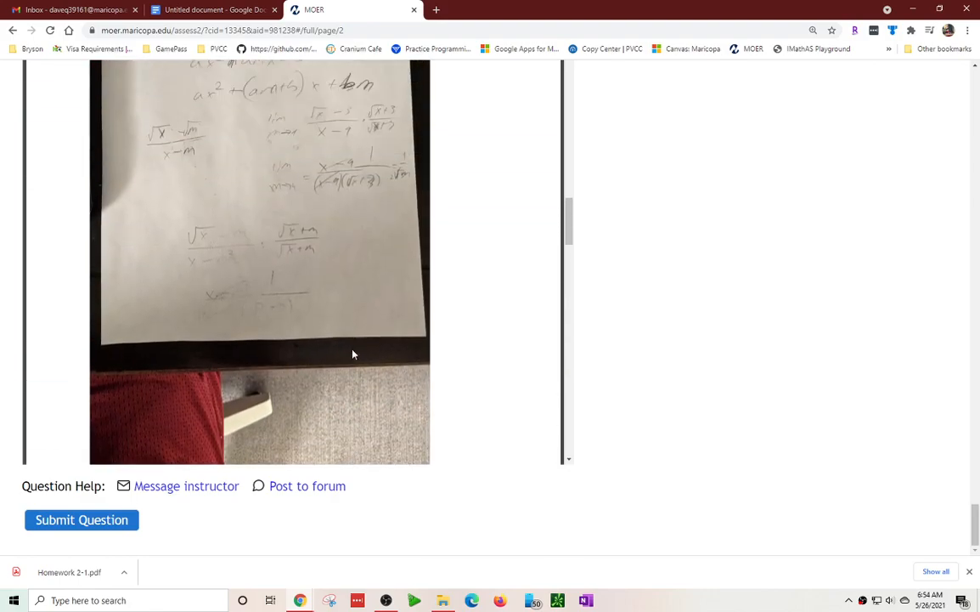
scroll(up, 3)
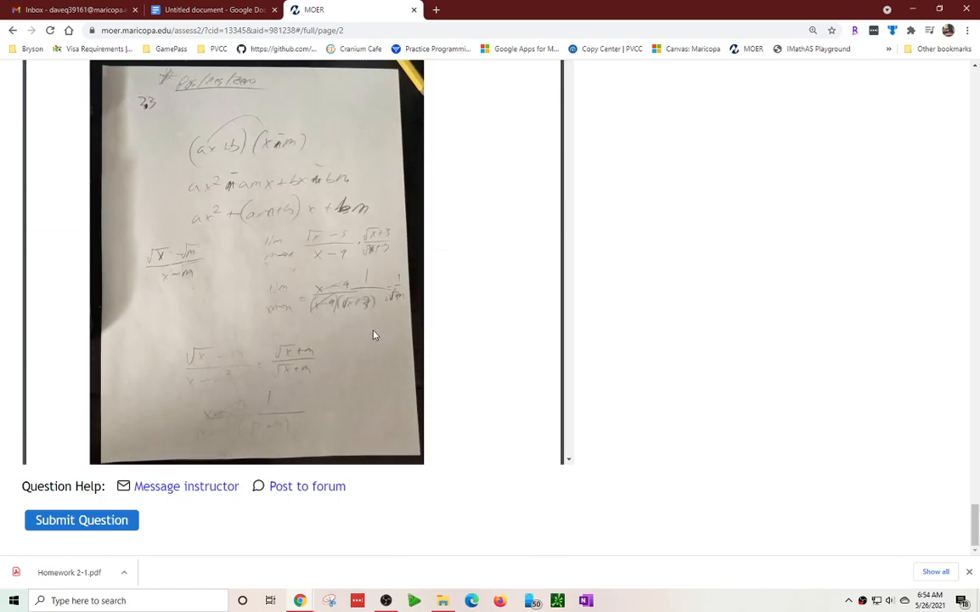
scroll(up, 3)
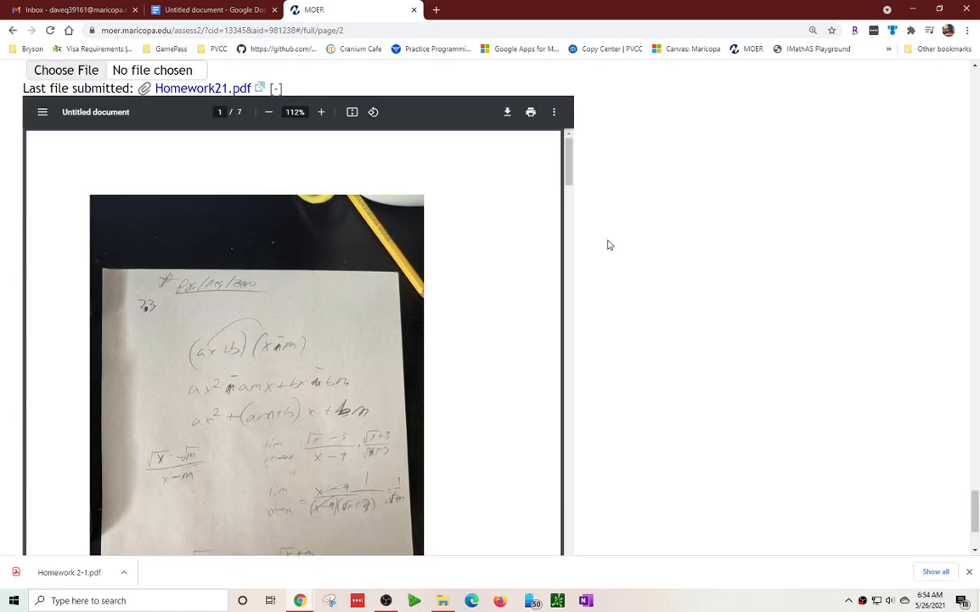
mouse_move(276, 94)
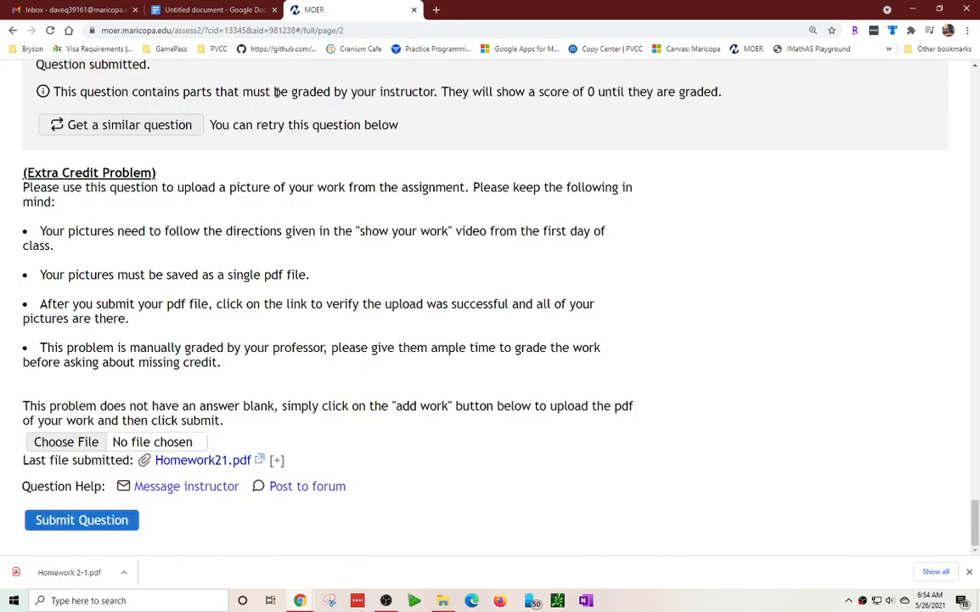
mouse_move(187, 485)
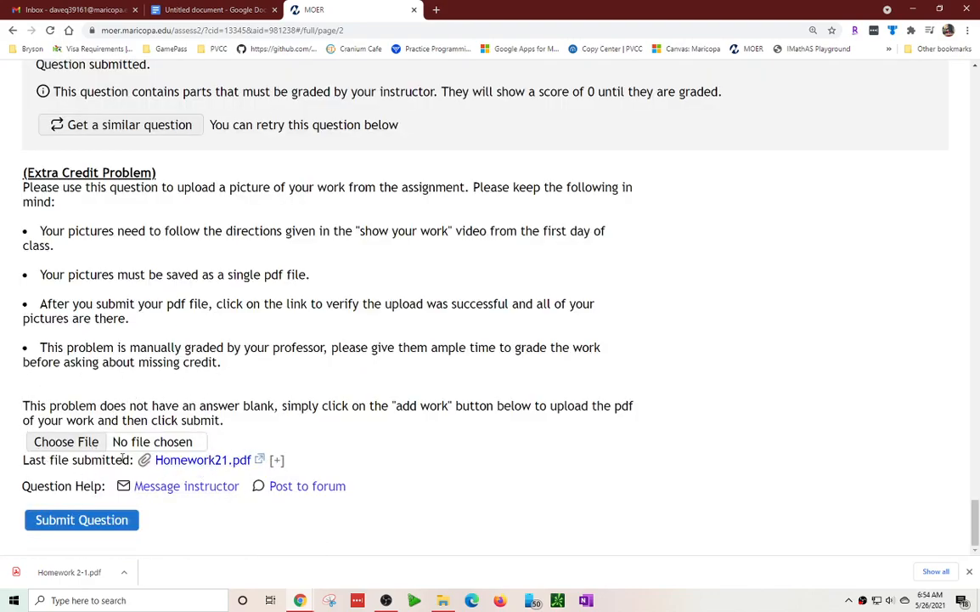
click(65, 441)
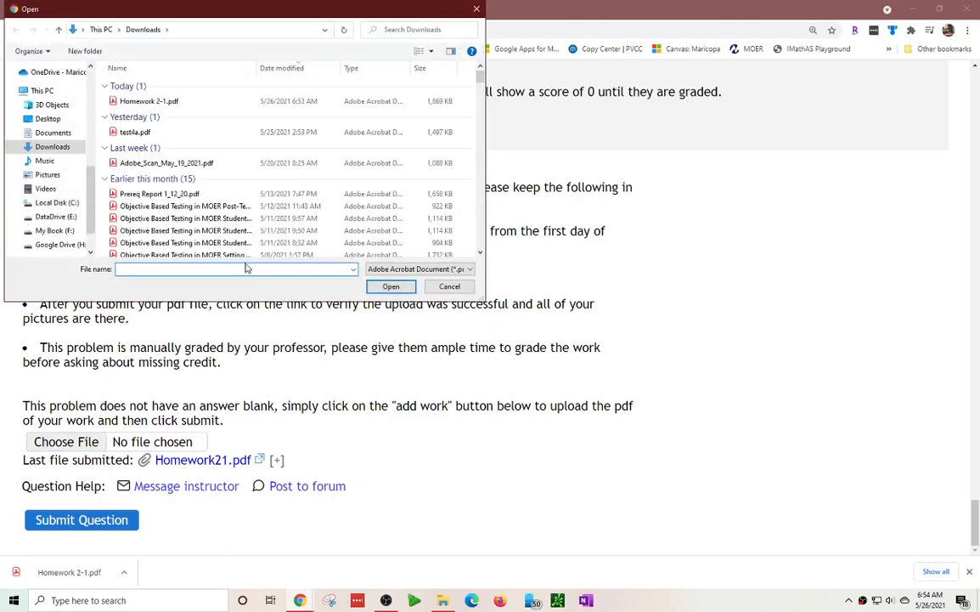
click(135, 132)
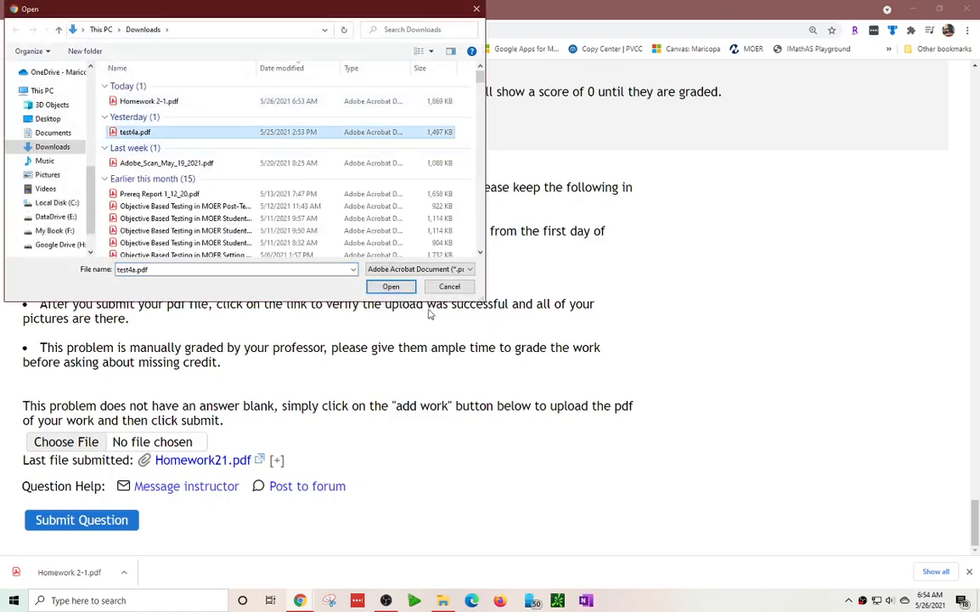
click(390, 285)
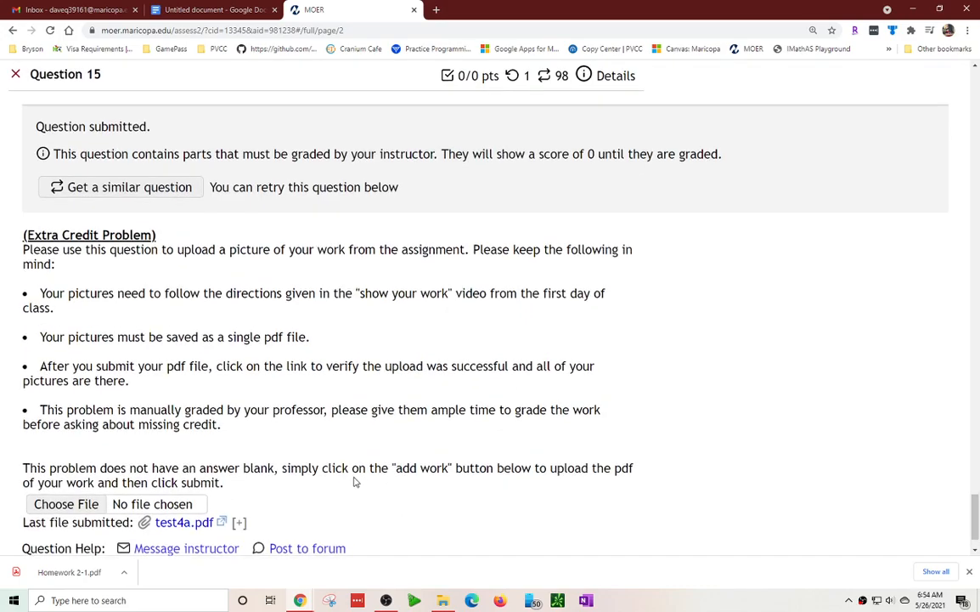
scroll(down, 3)
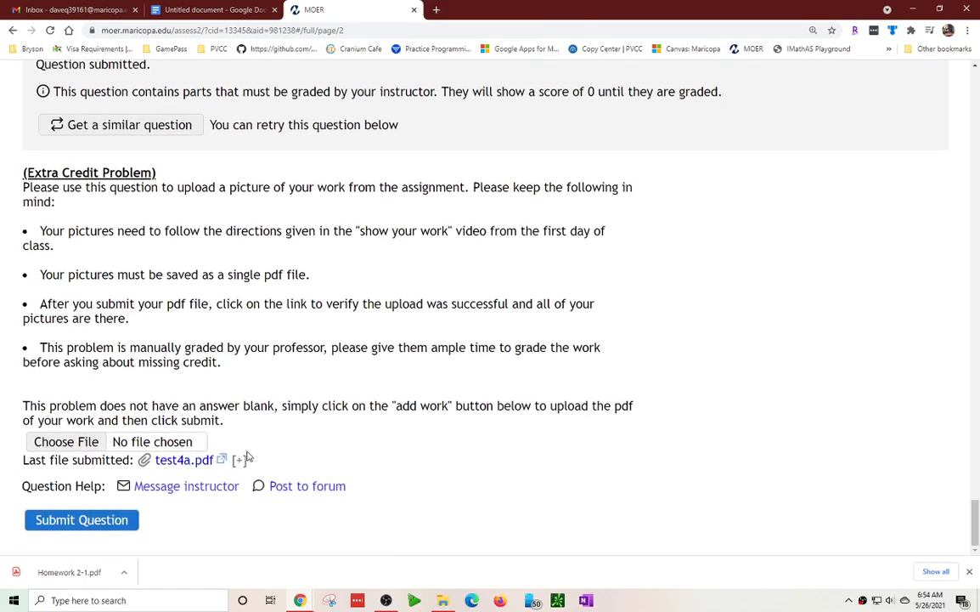
click(66, 441)
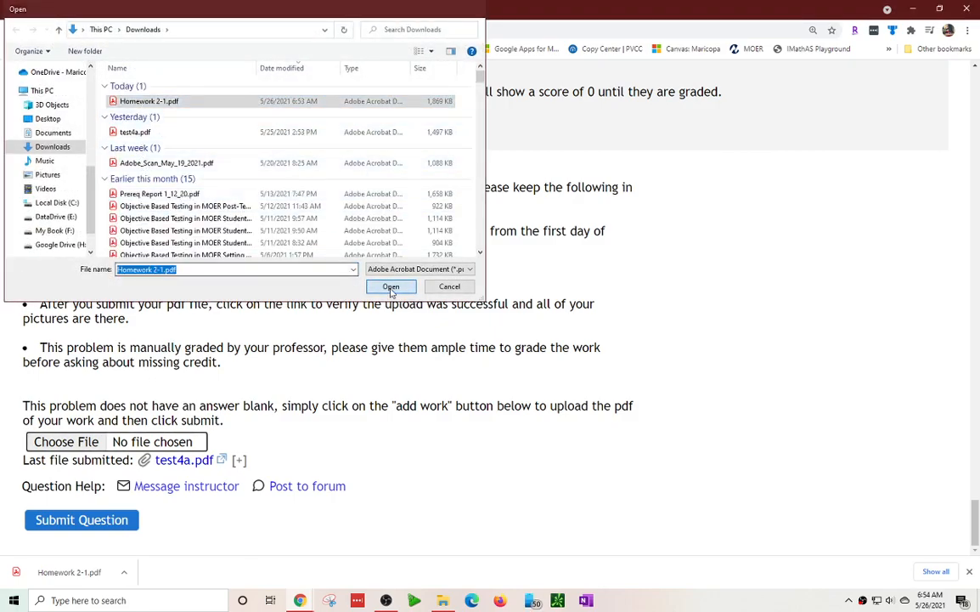
click(391, 286)
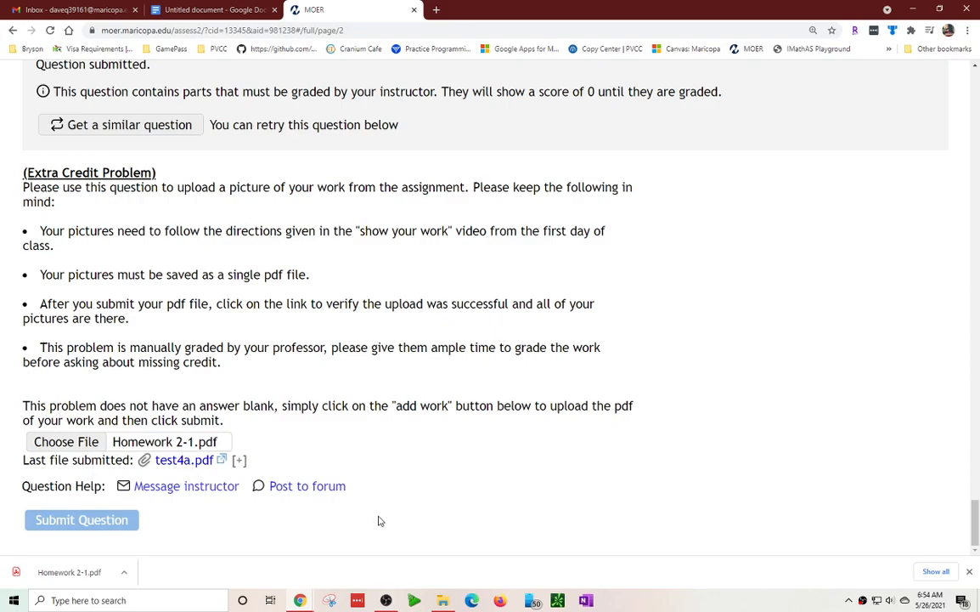
click(82, 519)
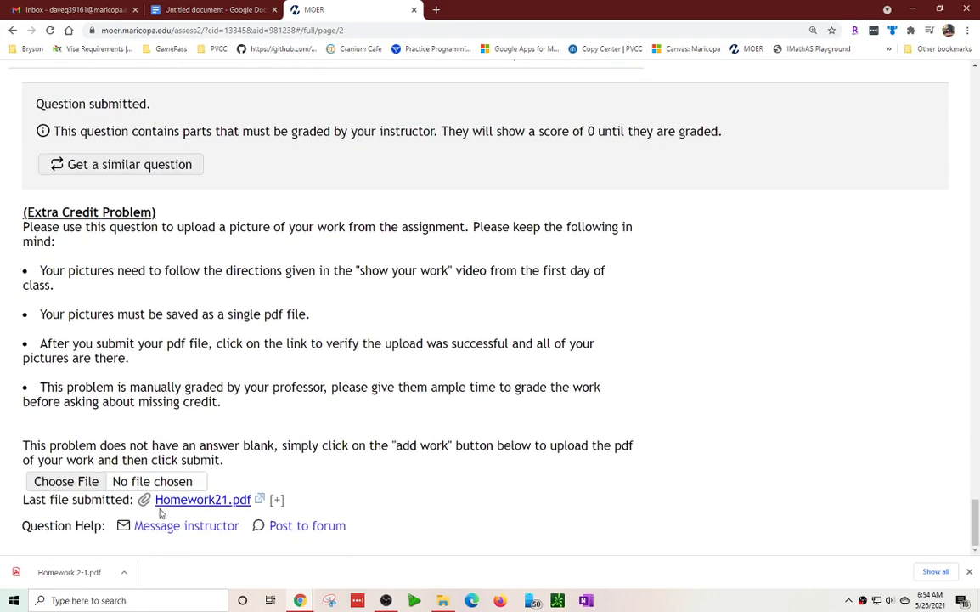
mouse_move(153, 423)
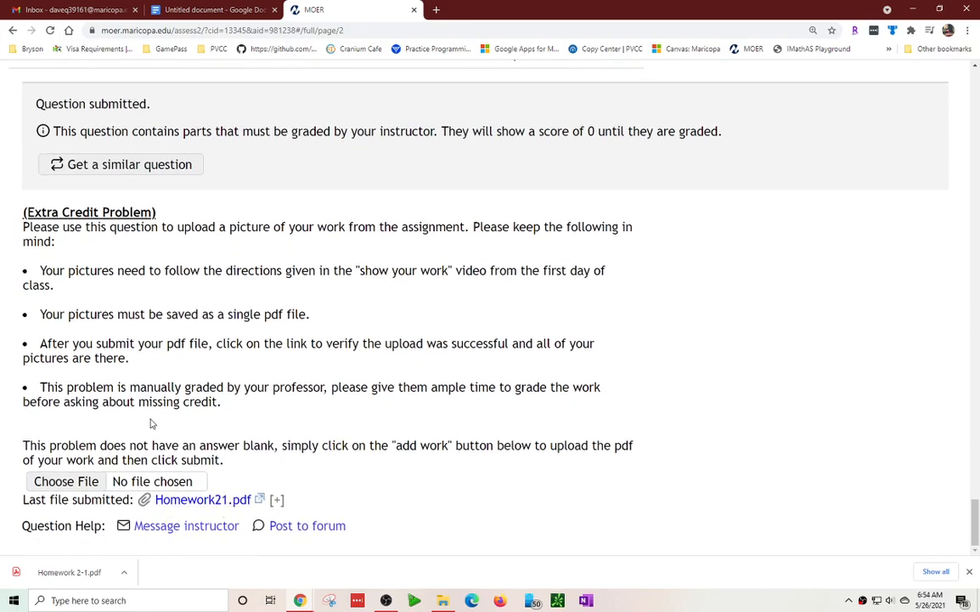
scroll(up, 3)
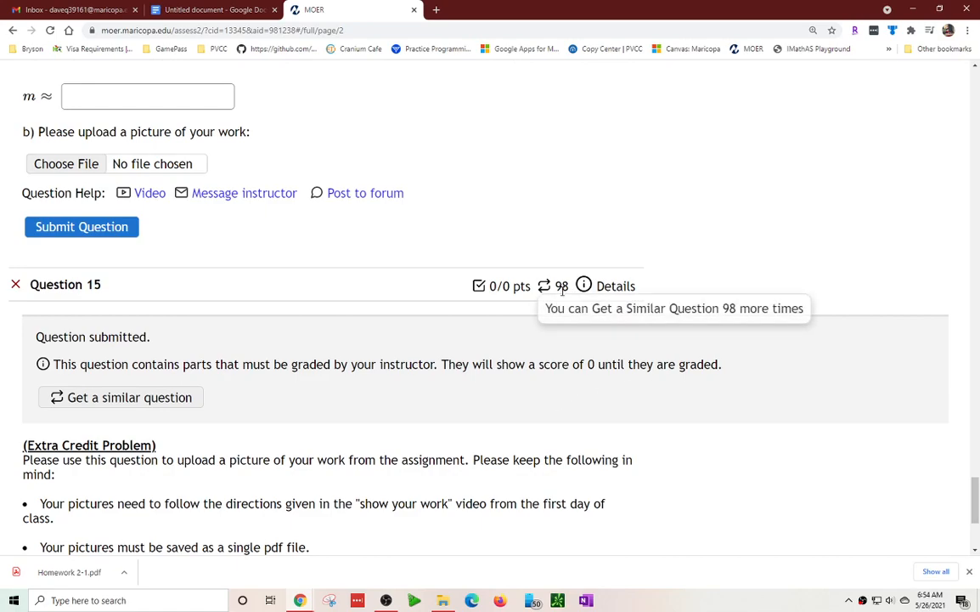
scroll(down, 3)
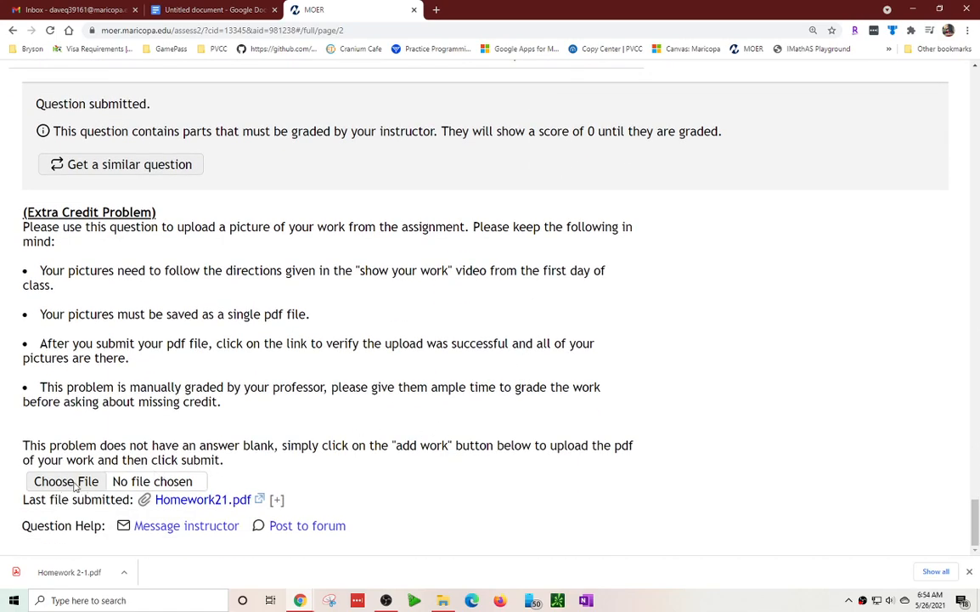
mouse_move(427, 473)
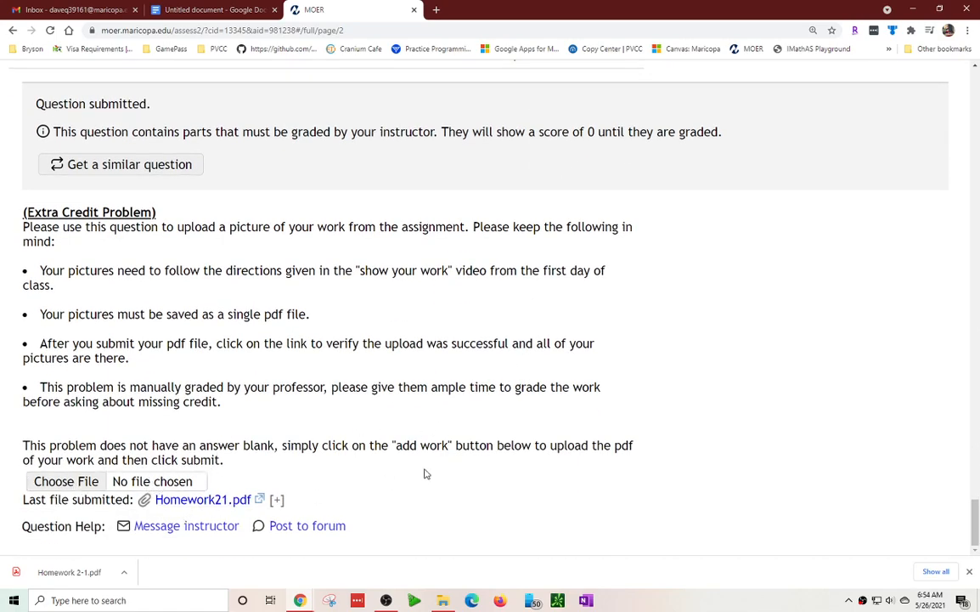
scroll(up, 3)
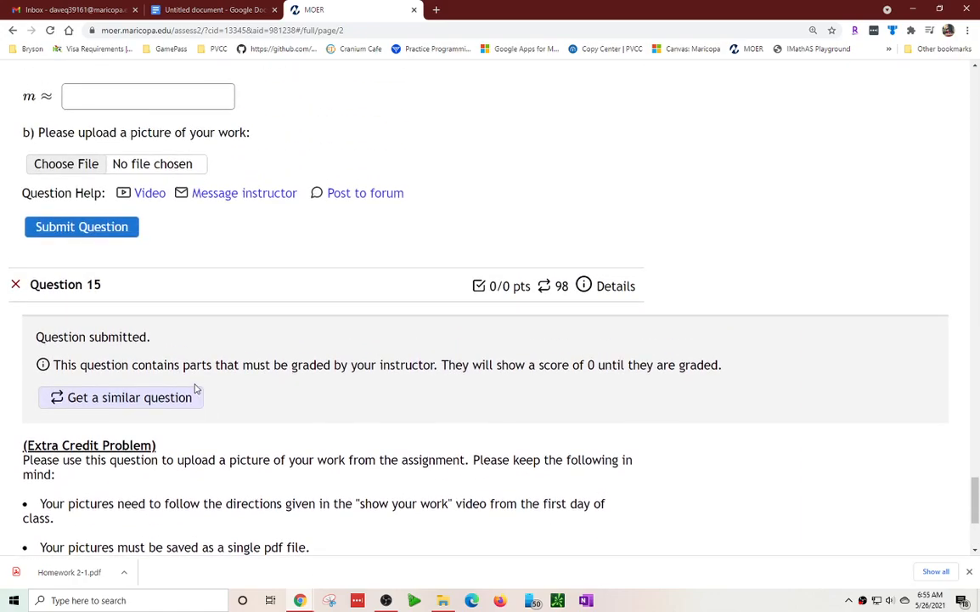
scroll(down, 3)
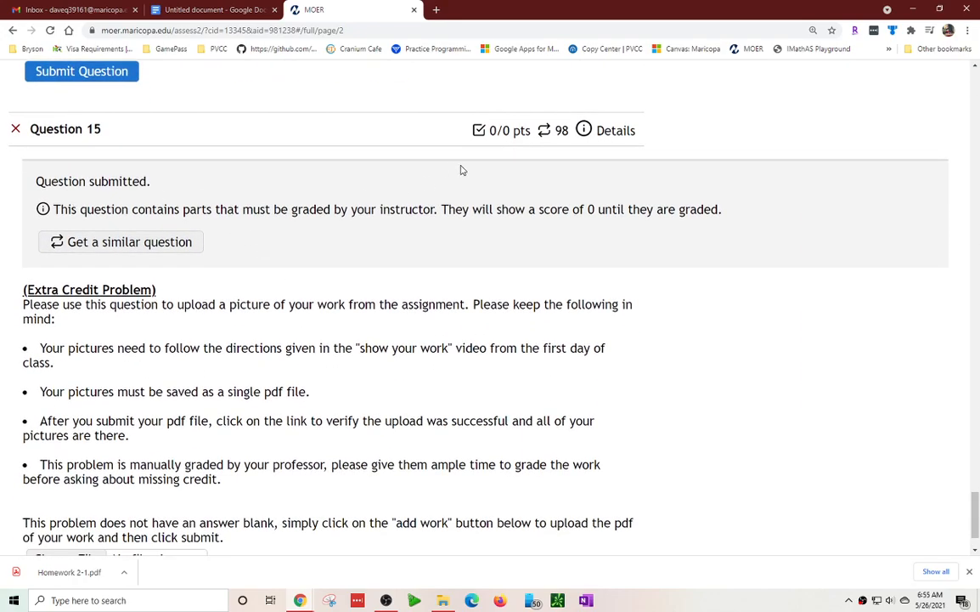
scroll(down, 3)
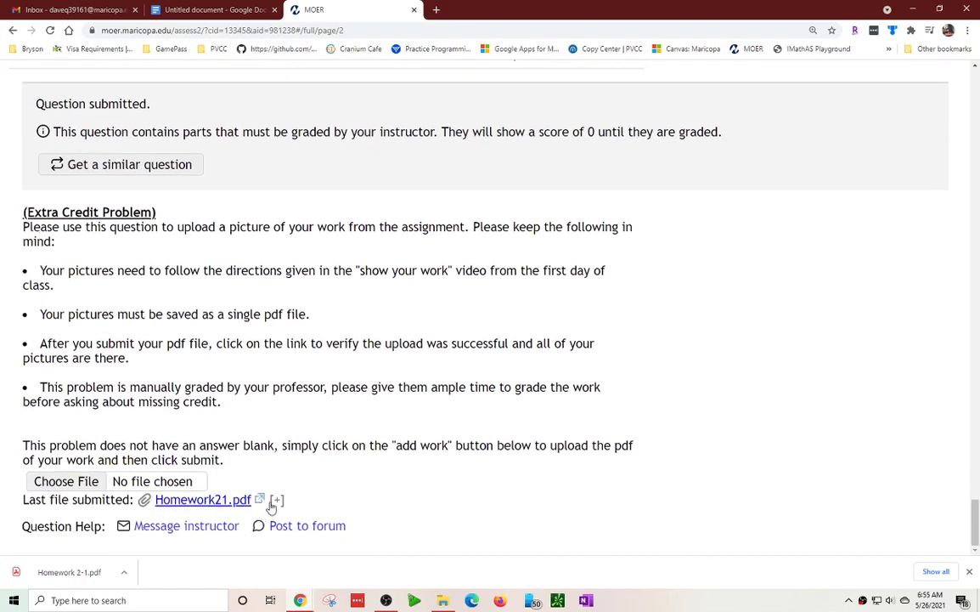
scroll(up, 3)
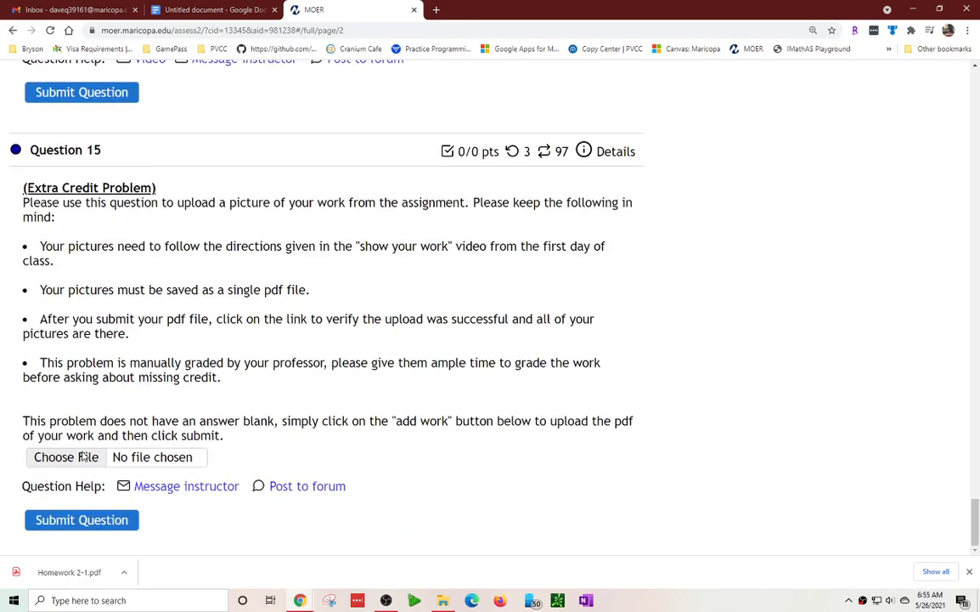
Re-upload Homework 2-1.pdf to the fresh Question 15 and submit it
click(66, 456)
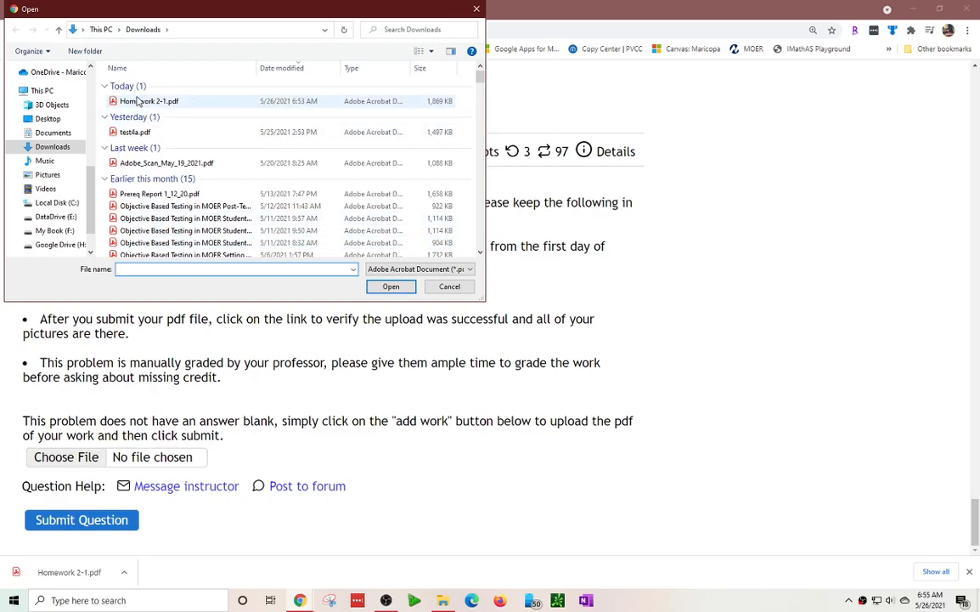
click(391, 286)
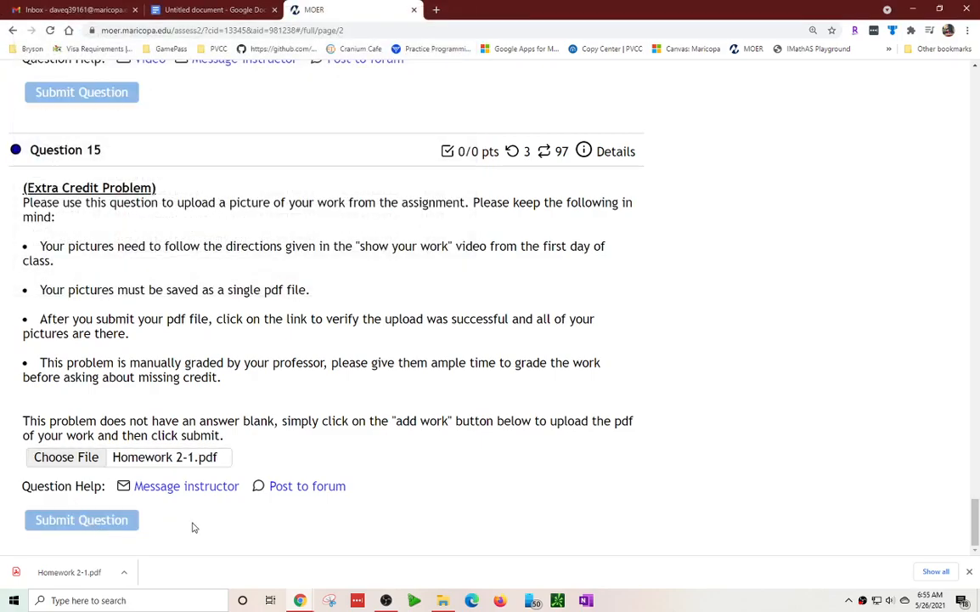
click(82, 520)
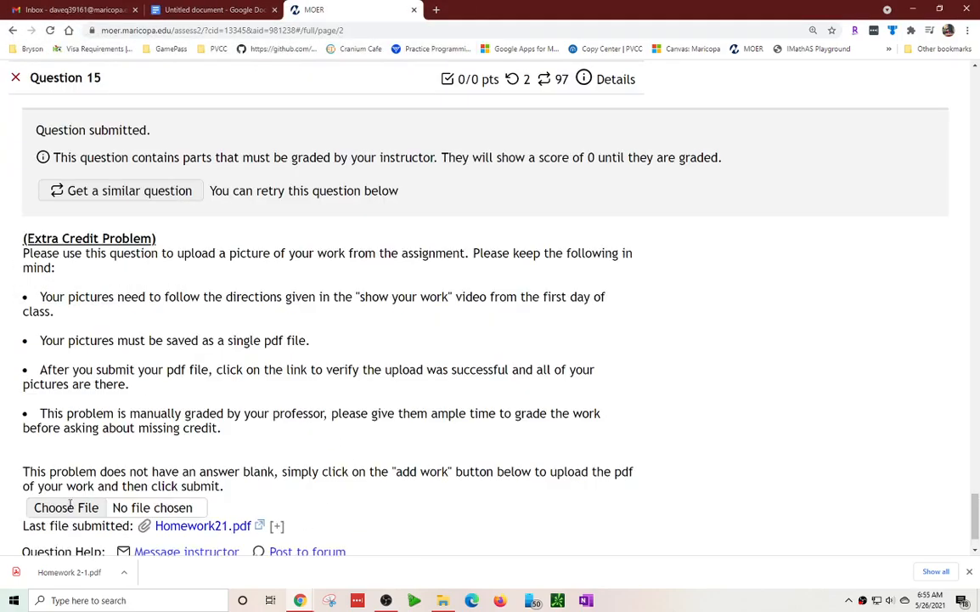
scroll(down, 3)
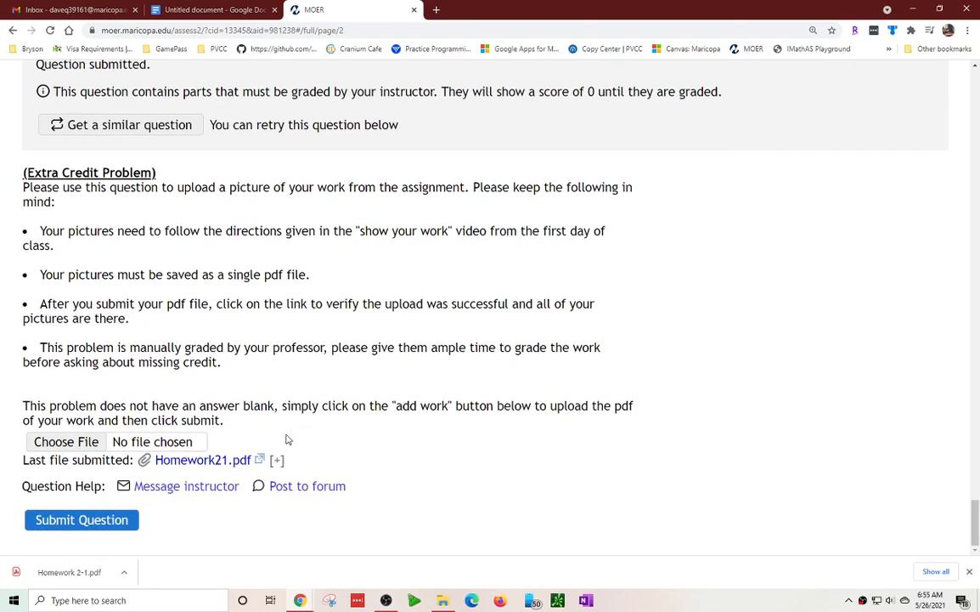
mouse_move(298, 459)
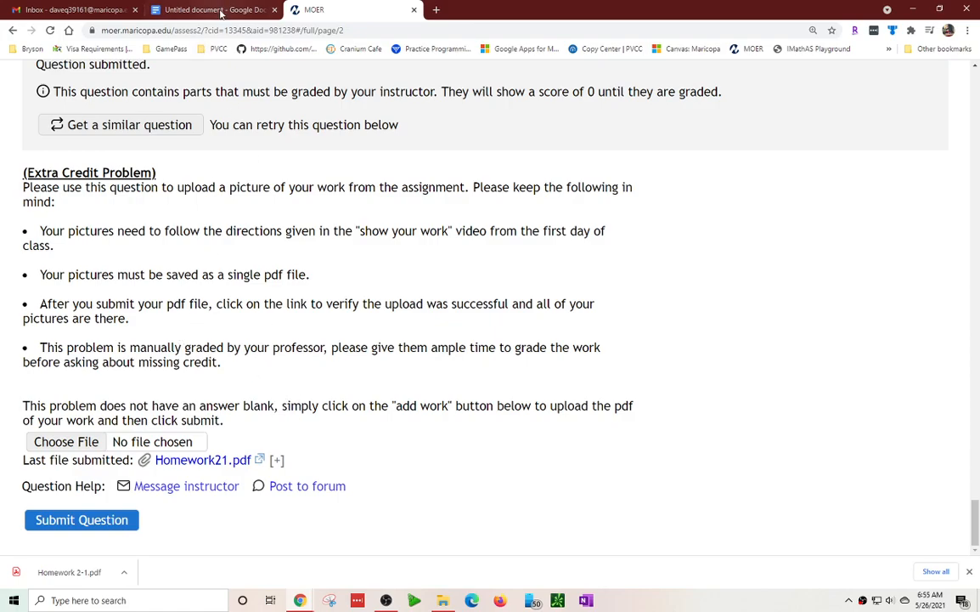
Switch to the Untitled Google Doc and review its photographed homework pages, including HW 2.1 Example
click(212, 9)
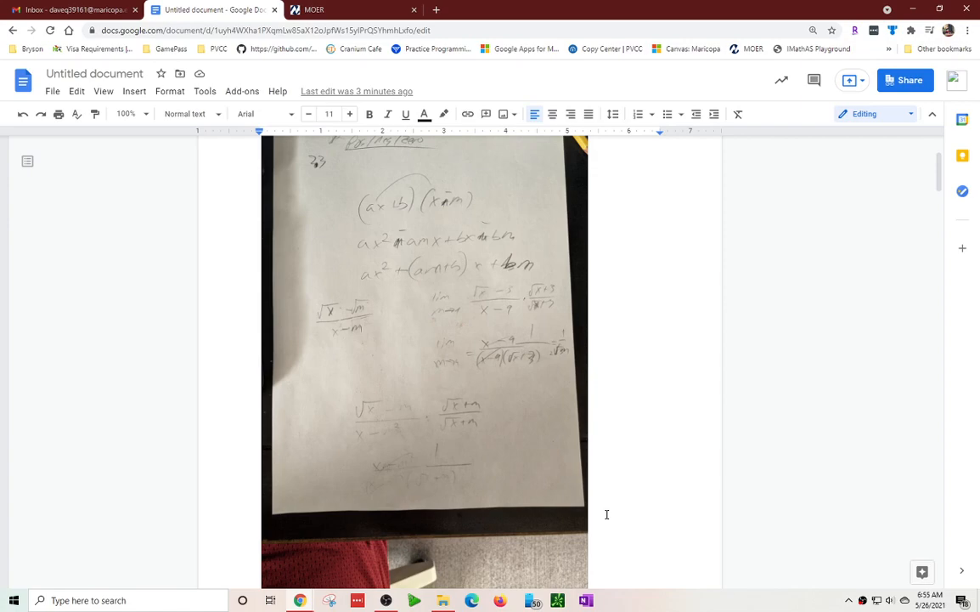
scroll(down, 3)
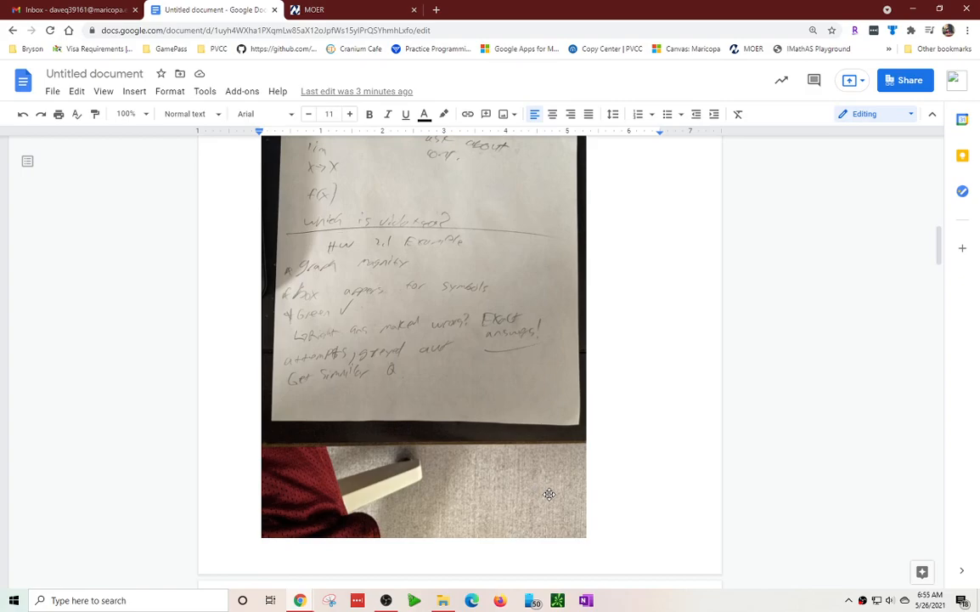
mouse_move(471, 453)
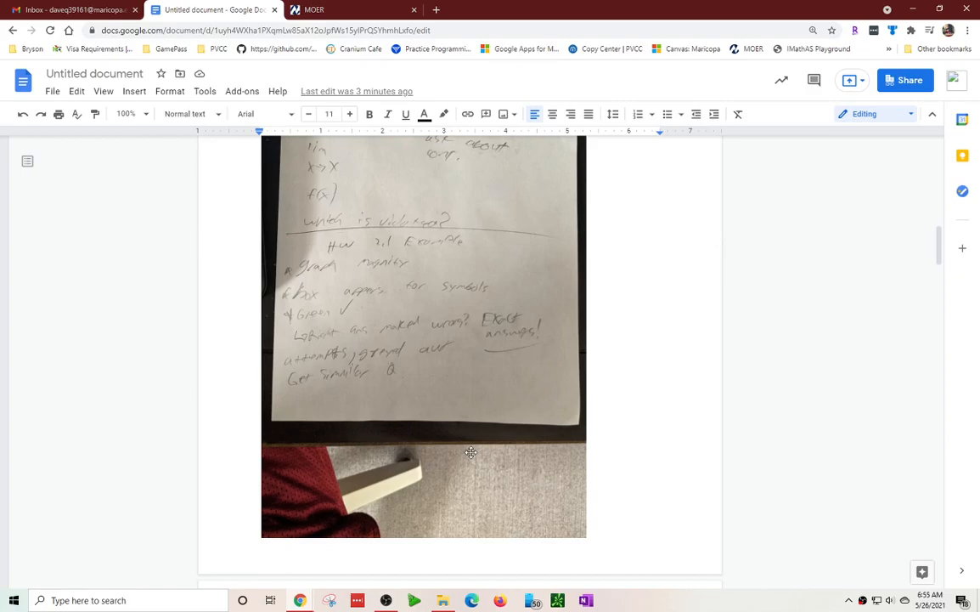
click(52, 91)
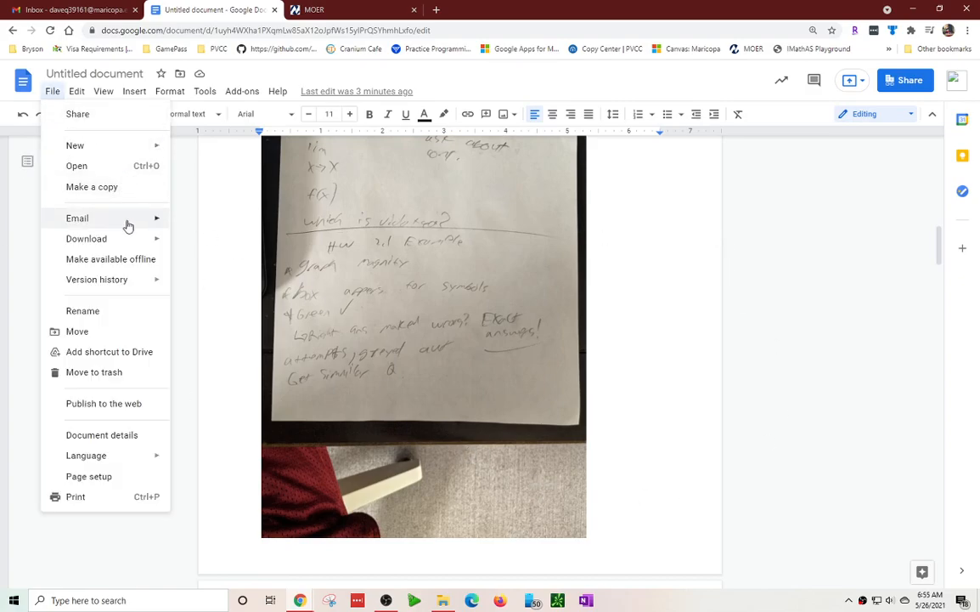
click(349, 348)
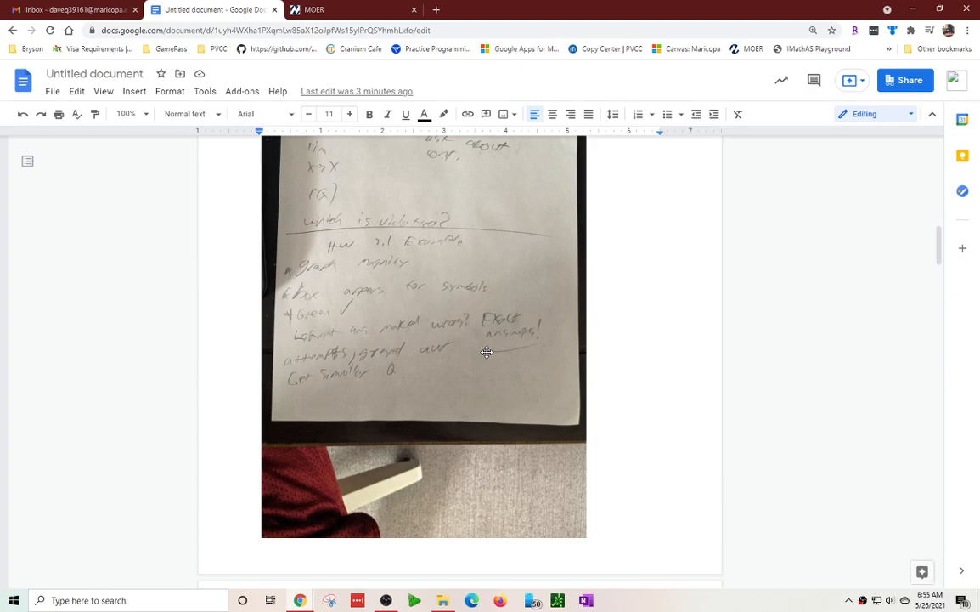
mouse_move(526, 323)
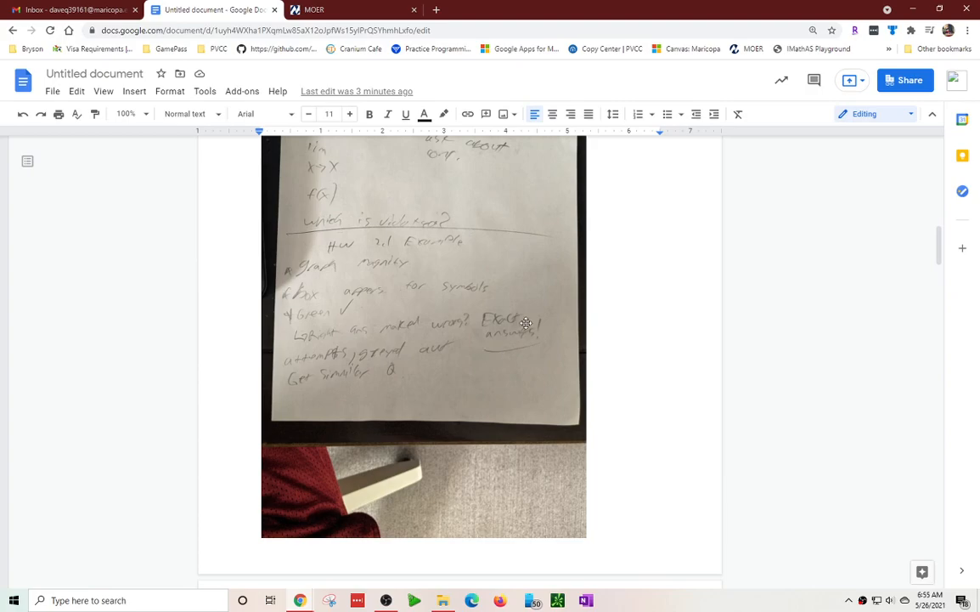
scroll(down, 3)
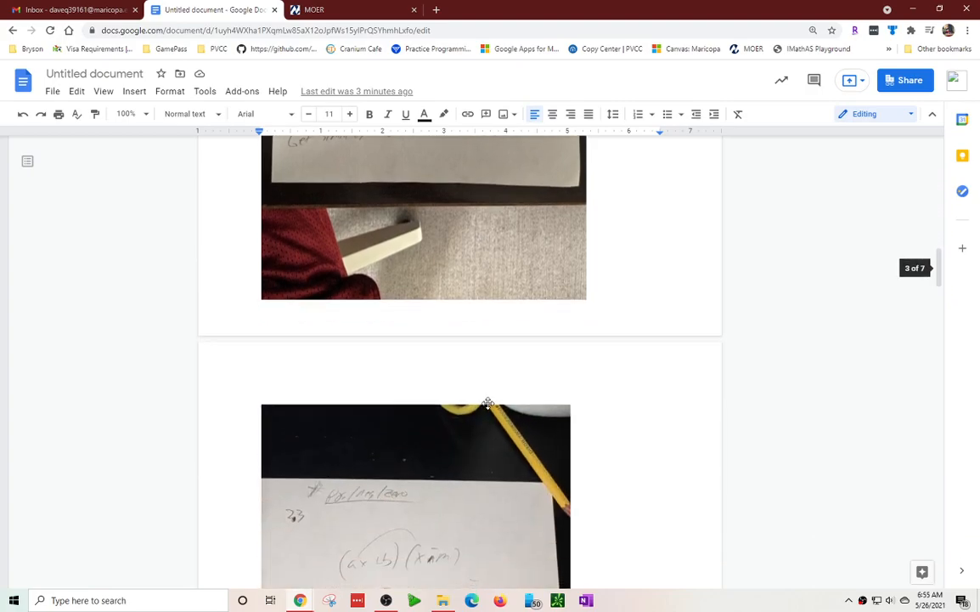
scroll(down, 3)
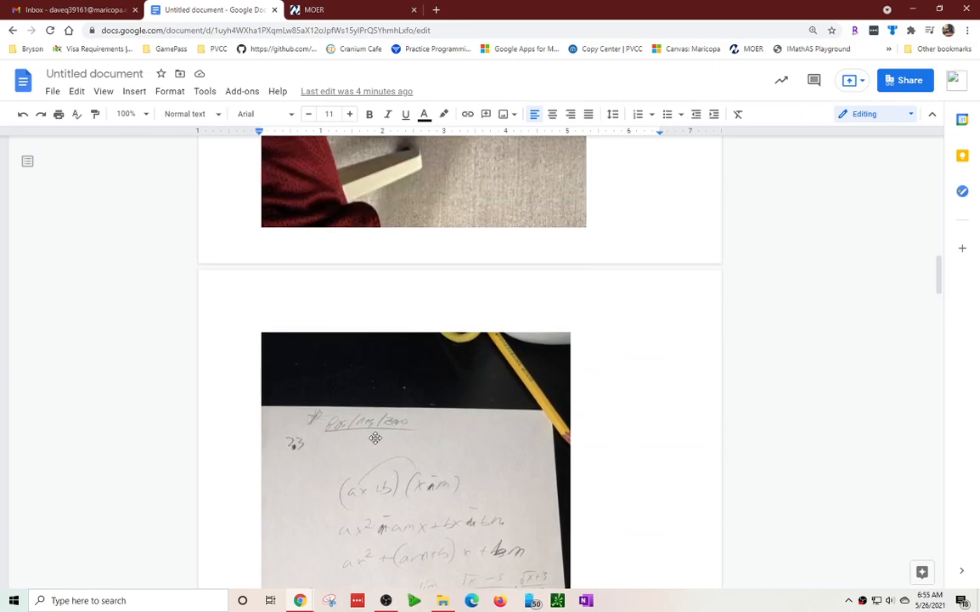
mouse_move(414, 413)
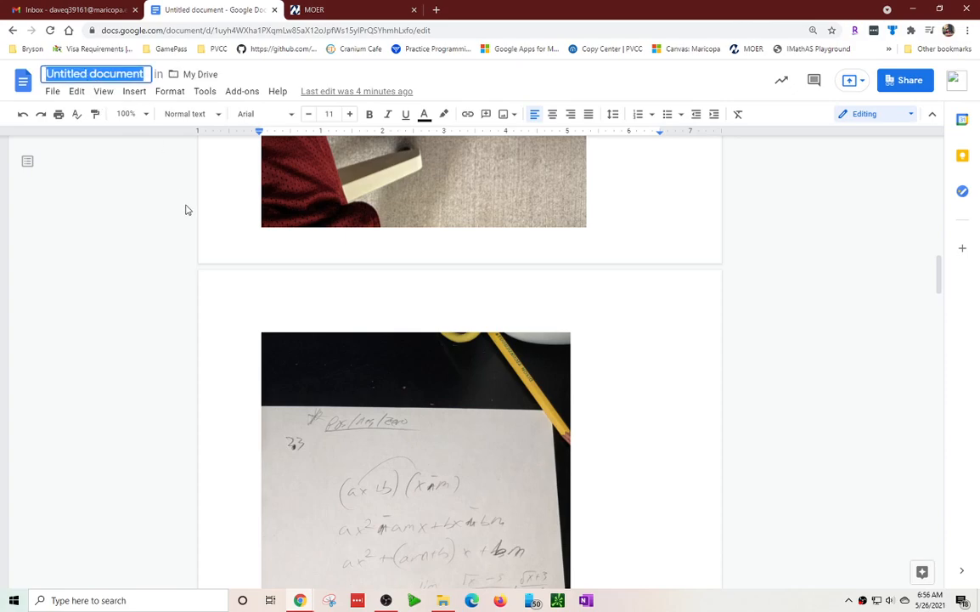
mouse_move(270, 156)
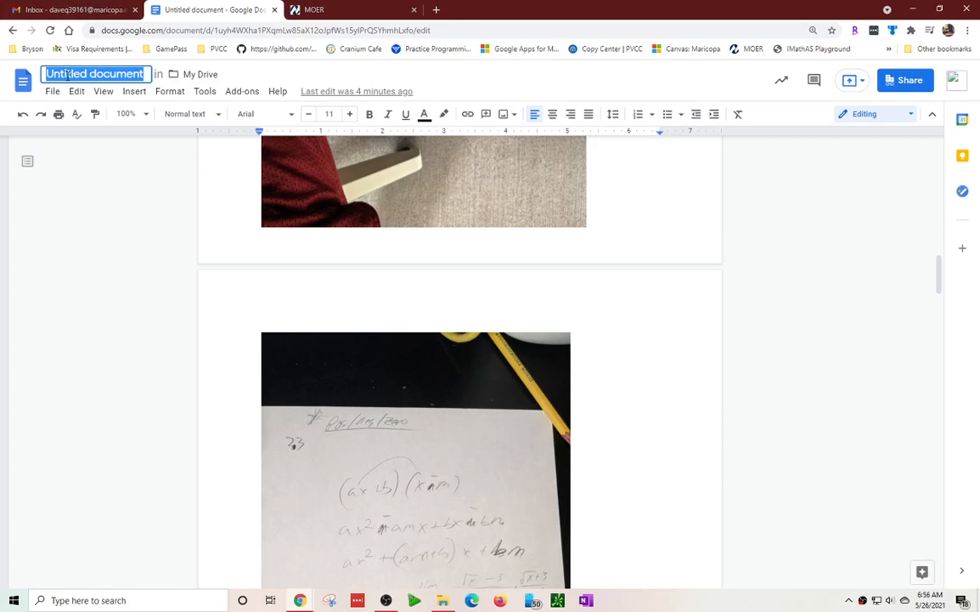
Type 'MAT212 2.1 Homework' as the Google Doc's new title
text(2-1)
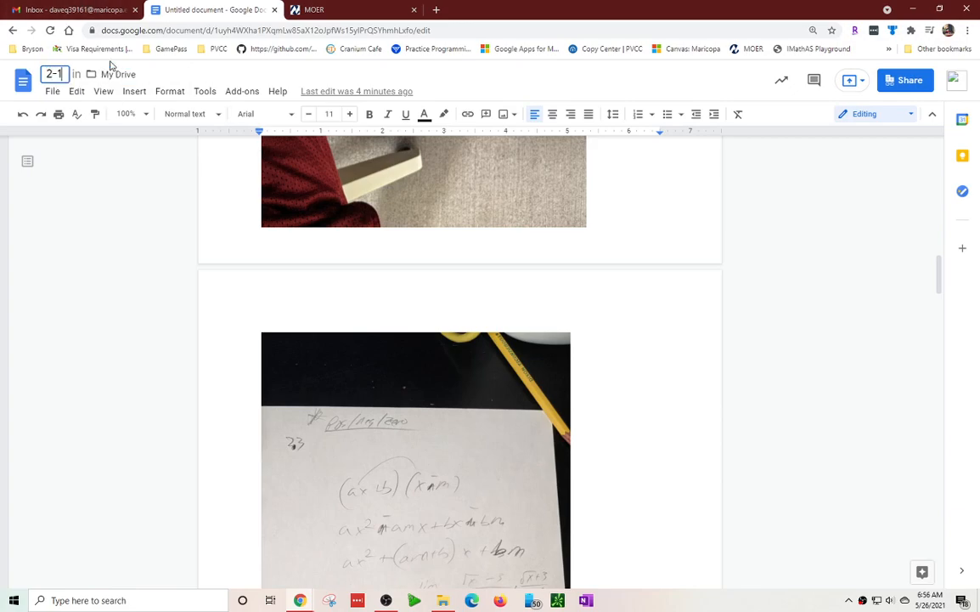
text(MAt)
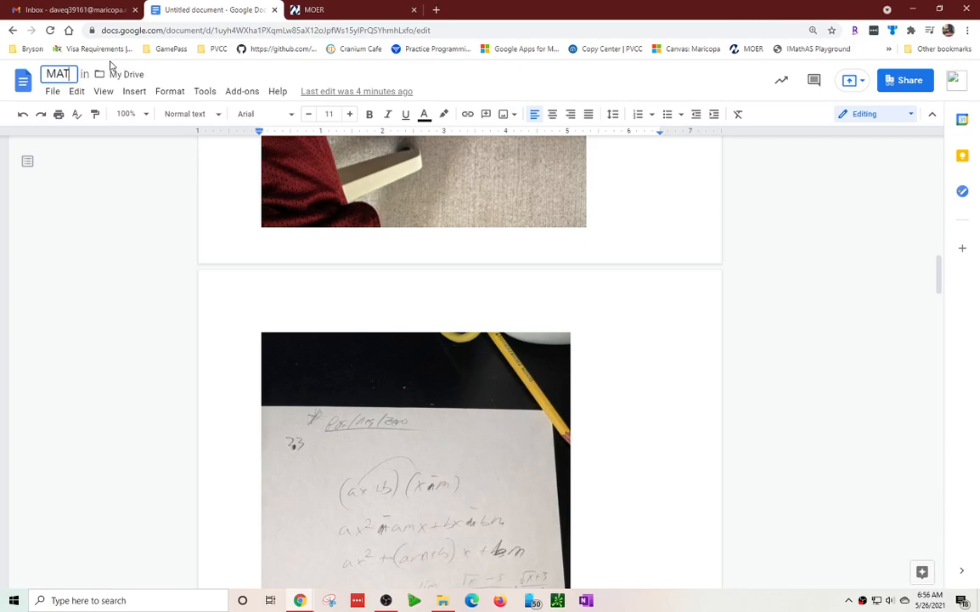
text(212 2)
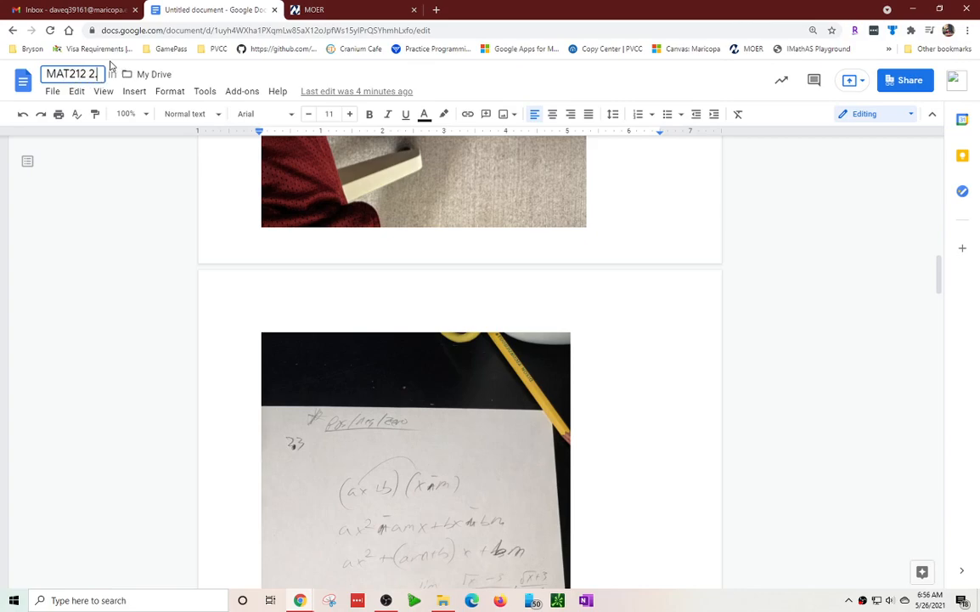
text(1 Homewo)
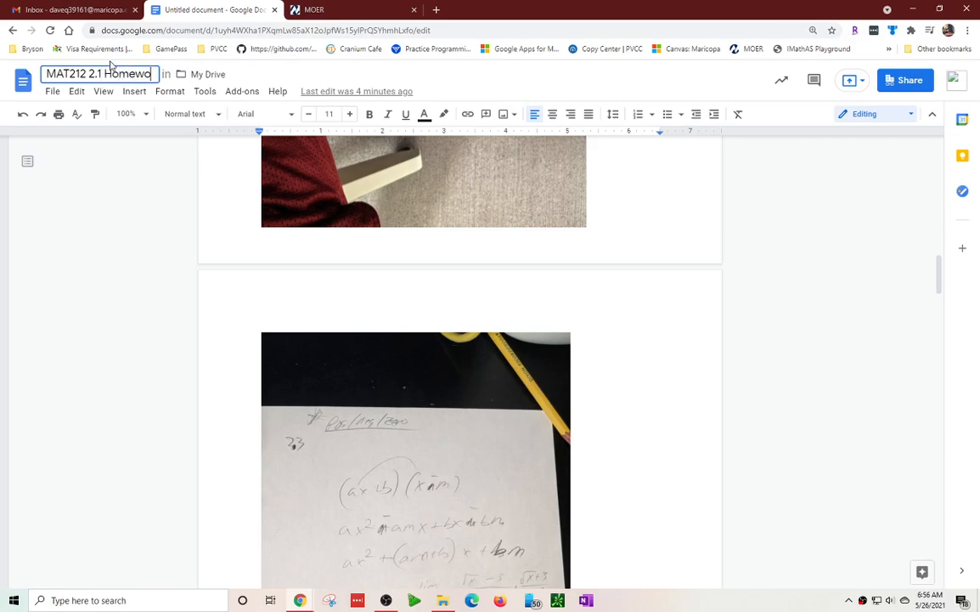
text(rk)
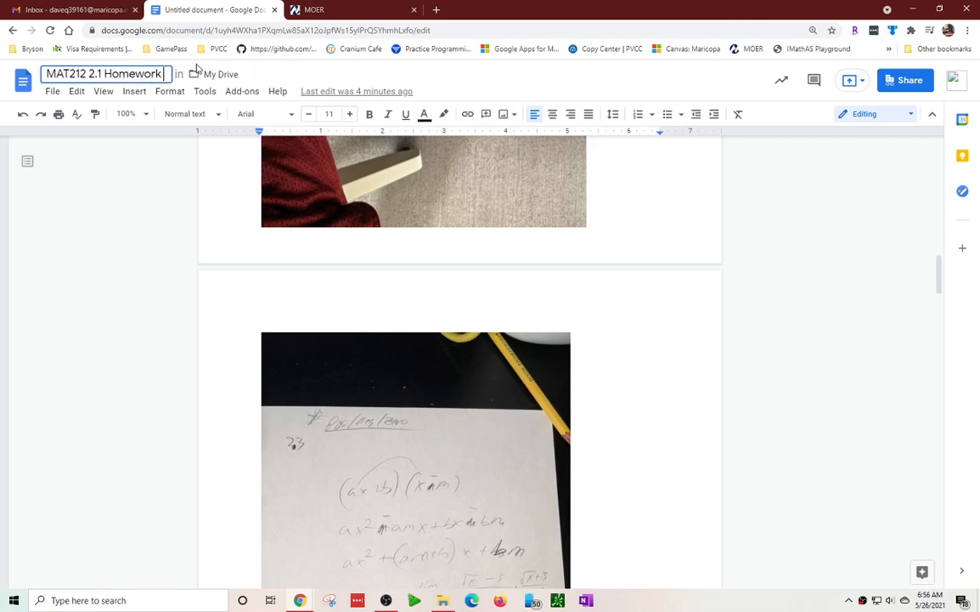
mouse_move(185, 259)
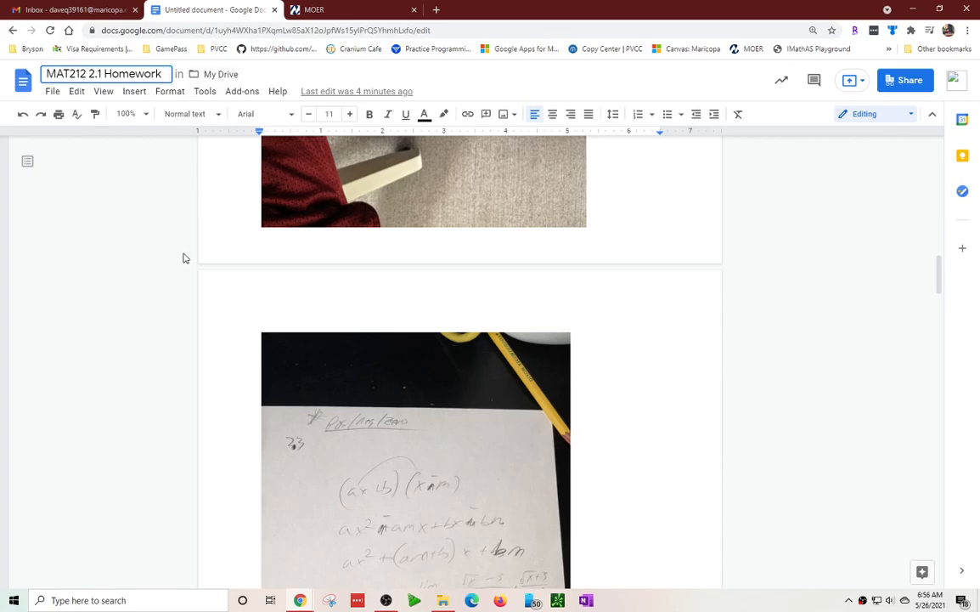
scroll(down, 3)
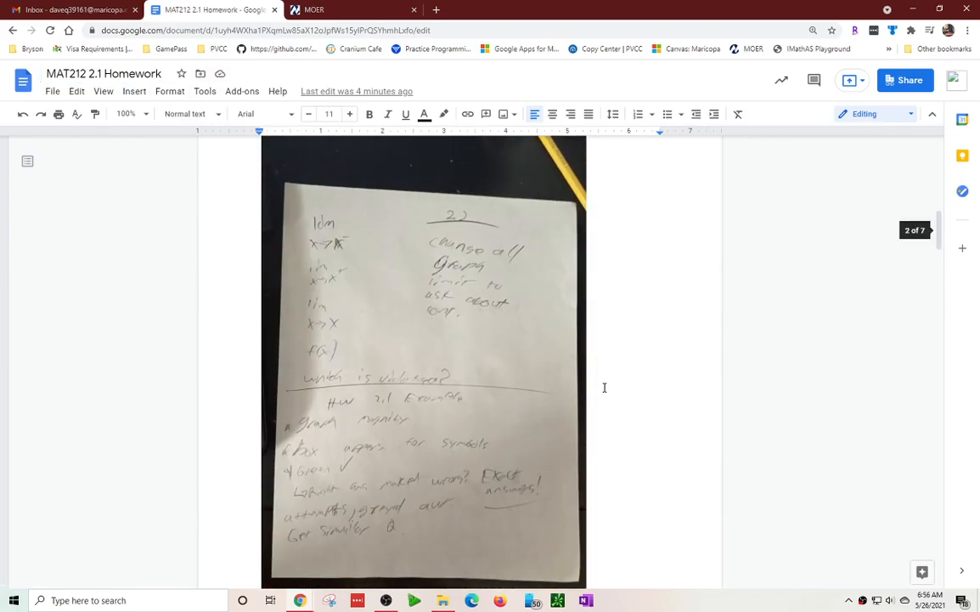
scroll(down, 3)
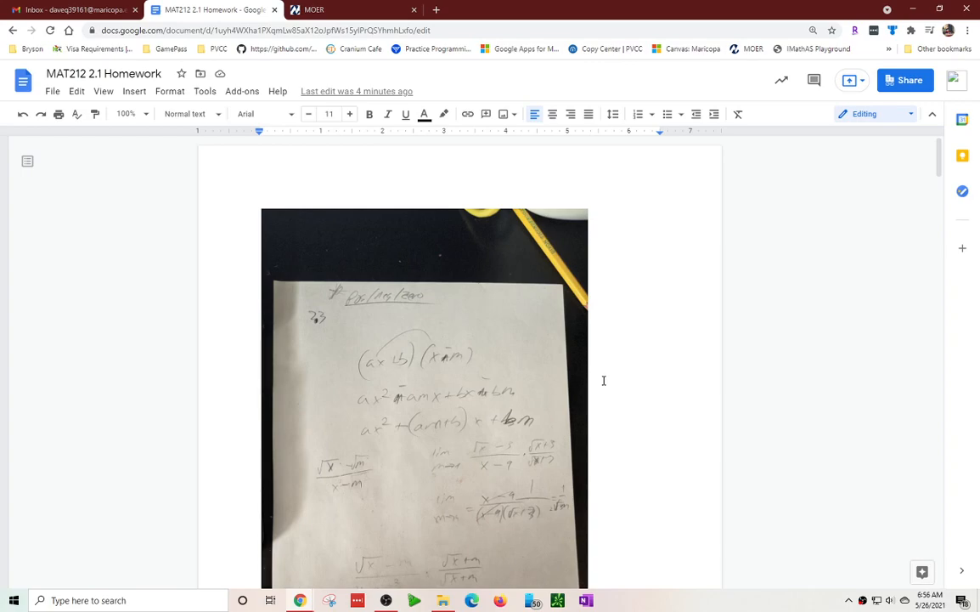
mouse_move(414, 299)
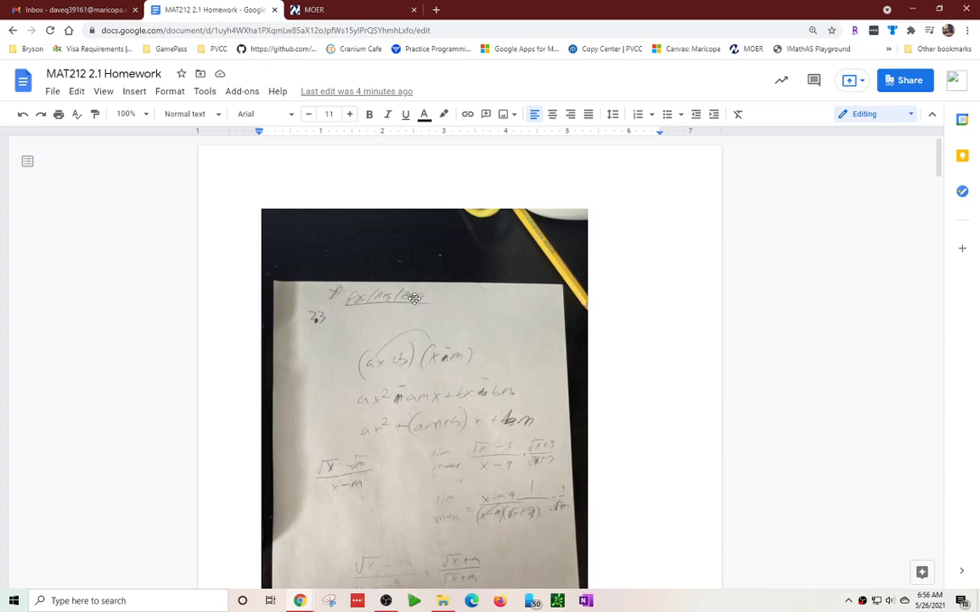
mouse_move(328, 368)
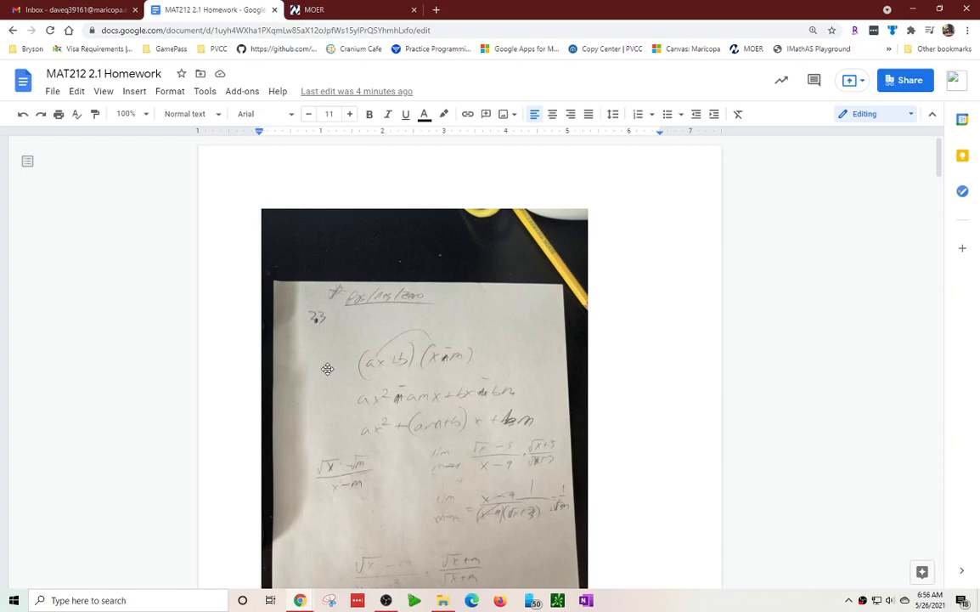
mouse_move(332, 372)
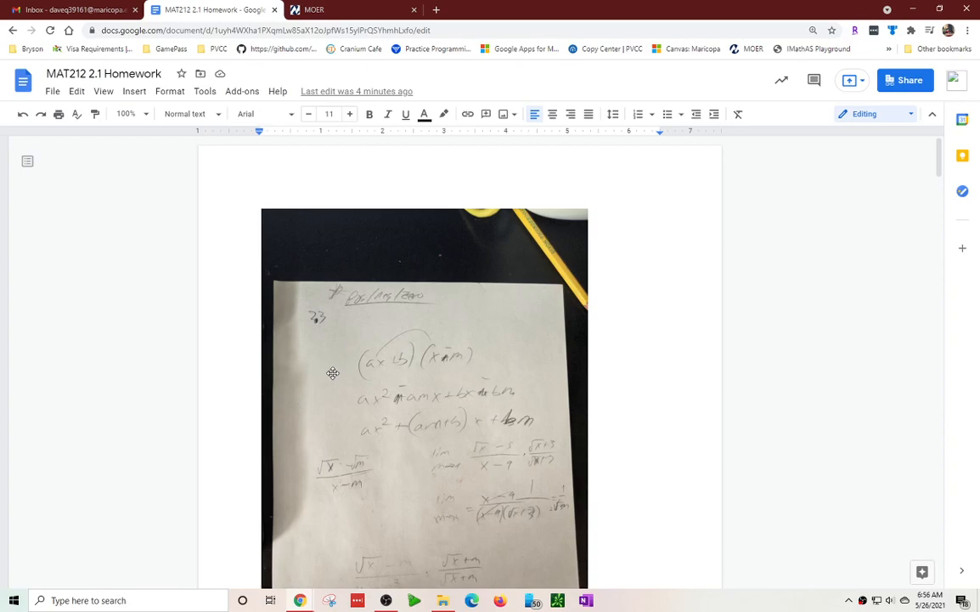
mouse_move(361, 364)
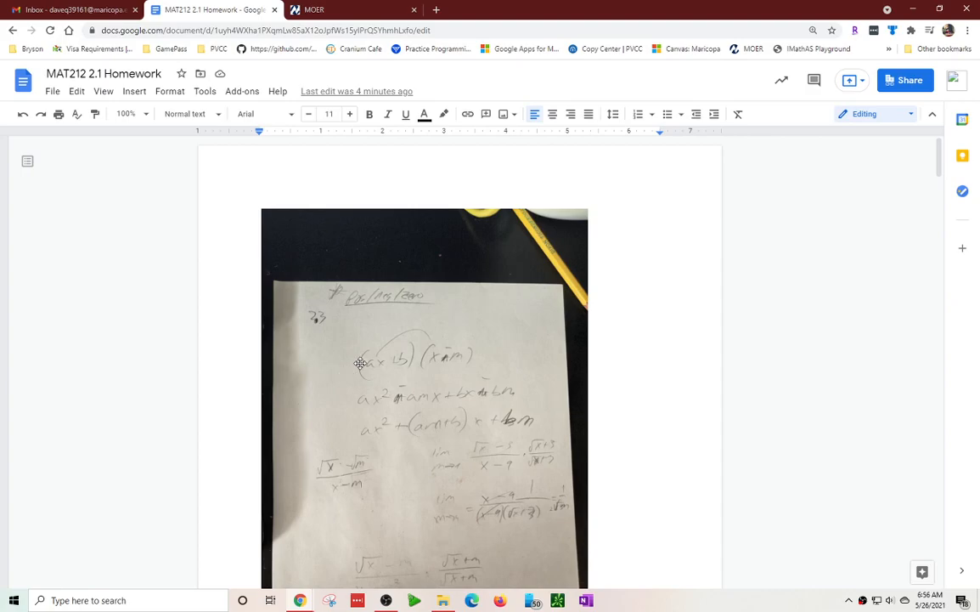